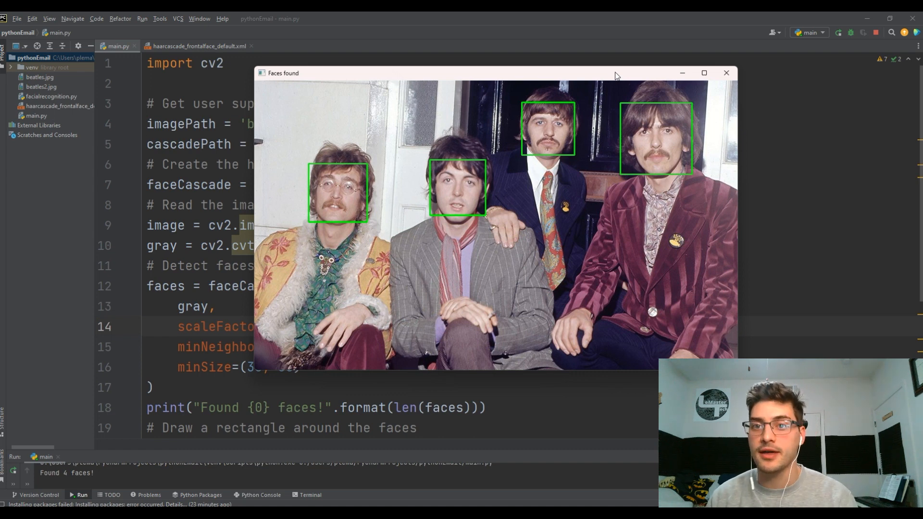
# Step: Close the 'Faces found' preview window from the previous detection run
pyautogui.click(727, 73)
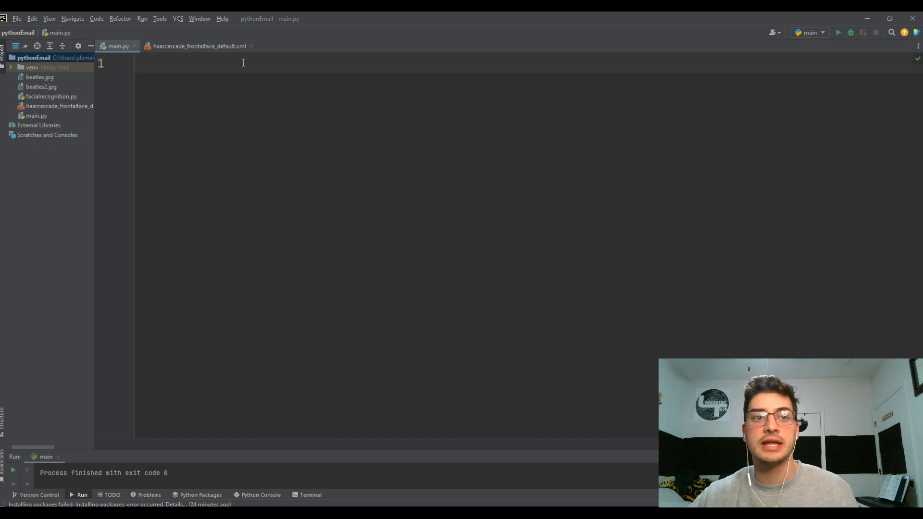
pyautogui.click(198, 46)
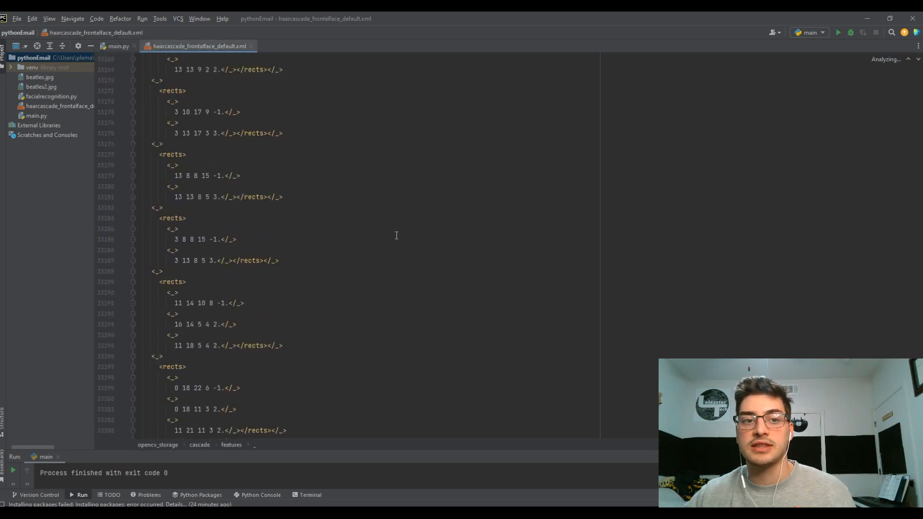
pyautogui.click(117, 46)
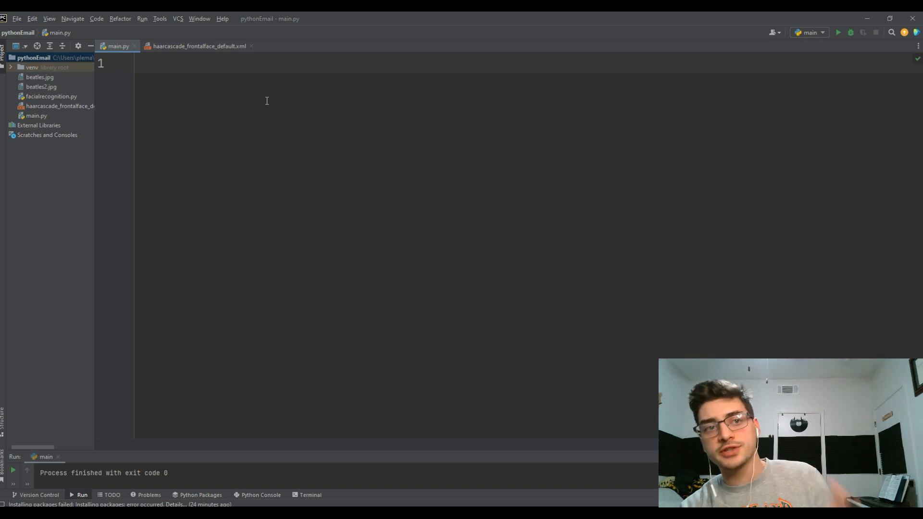
# Step: Write 'import cv2' with a '#pip install opencv-python' comment on line 1
pyautogui.write('import cv2')
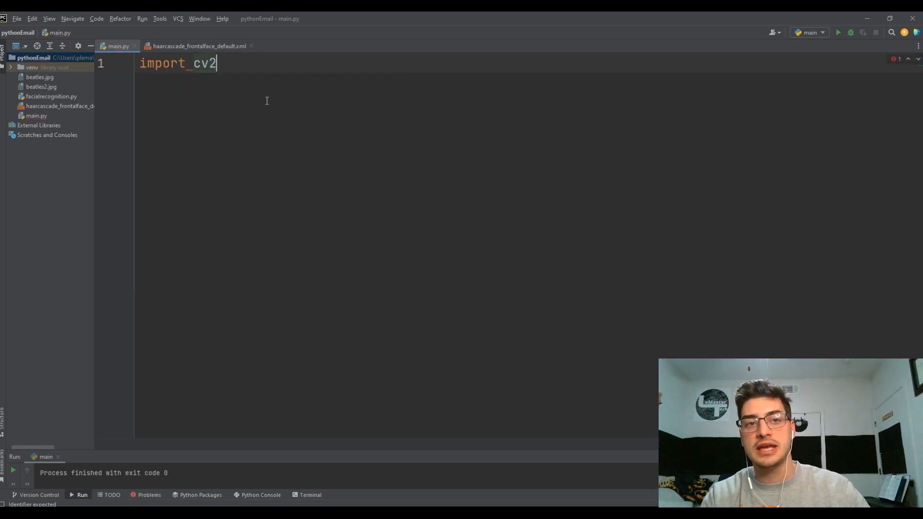
pyautogui.write('#')
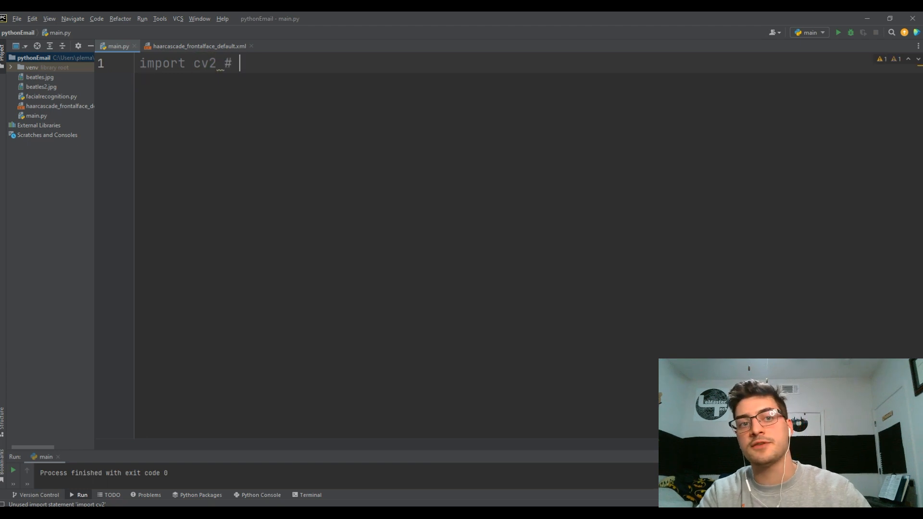
pyautogui.write('pip install')
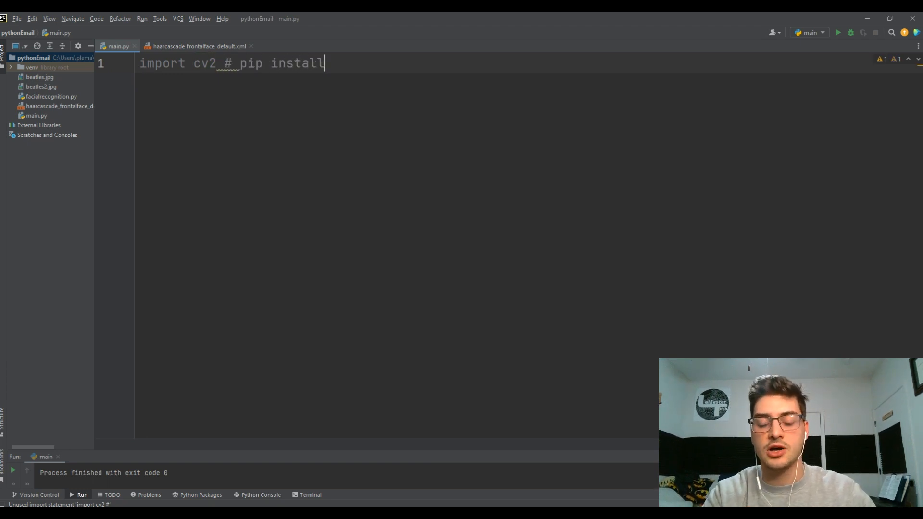
pyautogui.write('open')
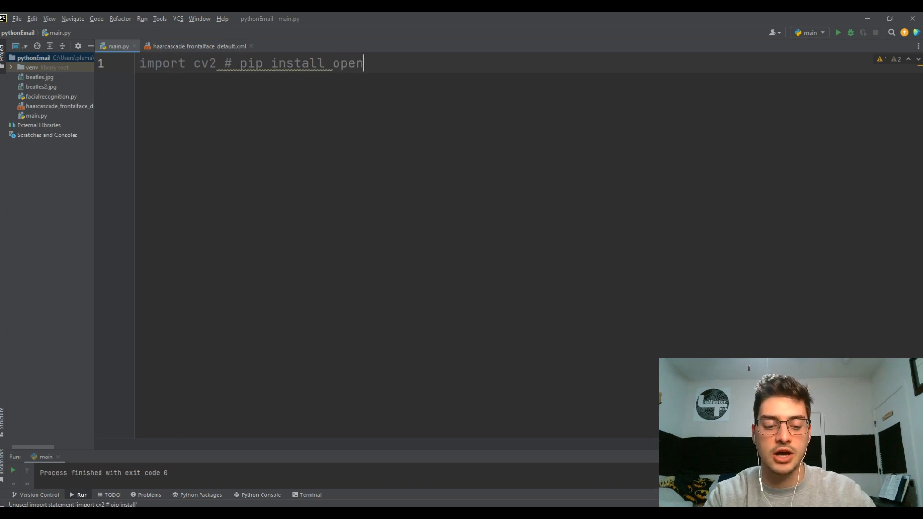
pyautogui.write('cv-py')
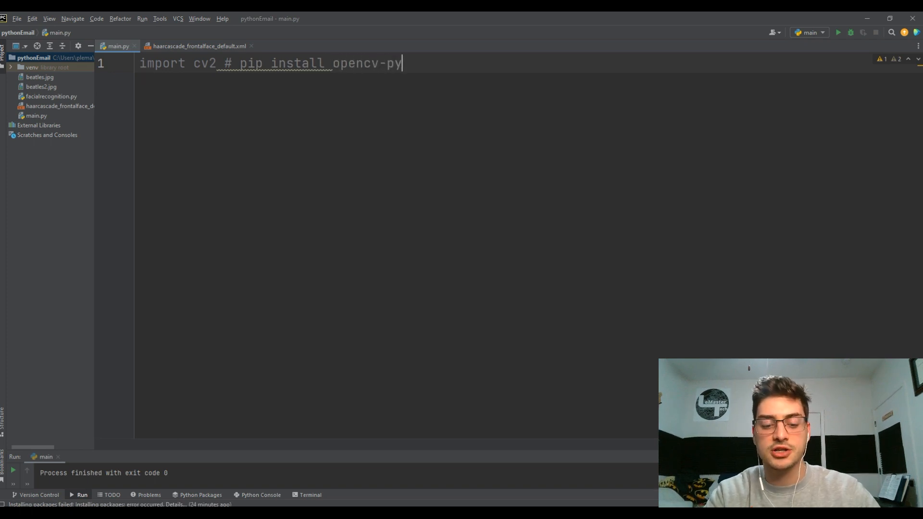
pyautogui.write('thon')
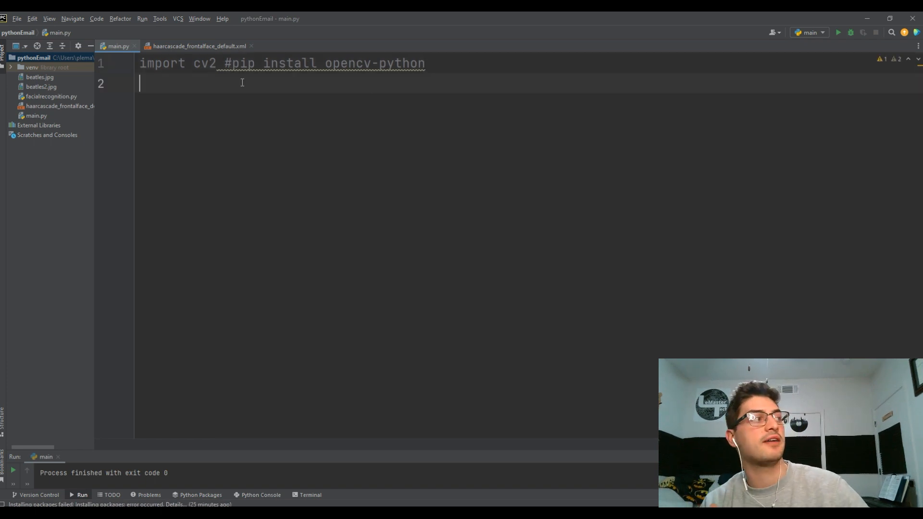
# Step: Add a '# get user values' comment and imagePath = 'beatles.jpg'
pyautogui.write('# g')
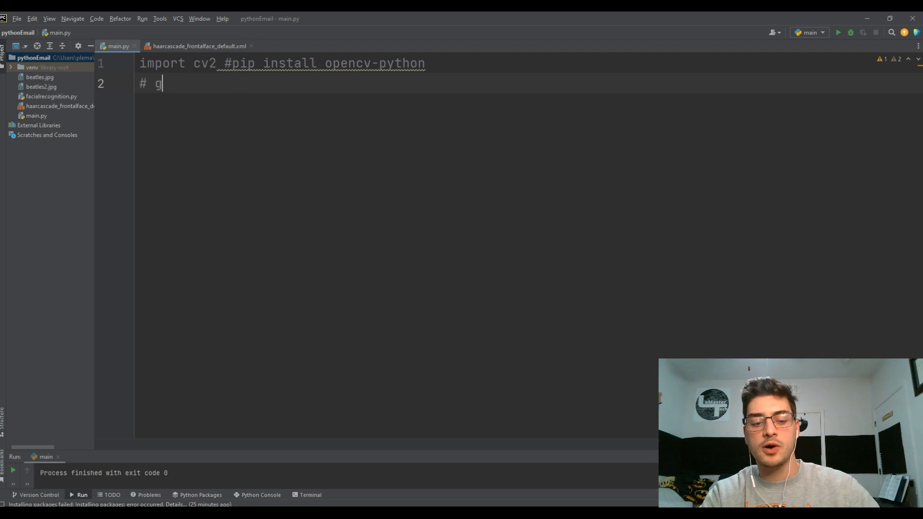
pyautogui.write('et user values')
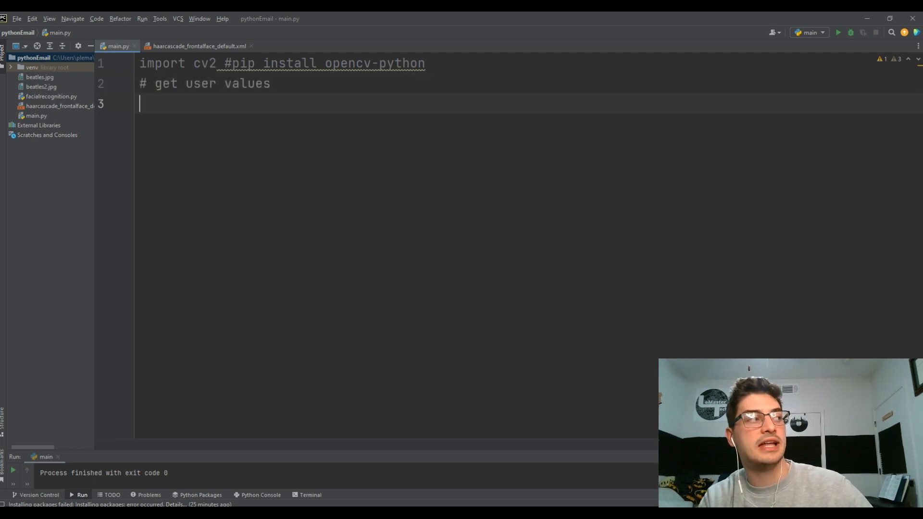
pyautogui.write("imagePath = 'be")
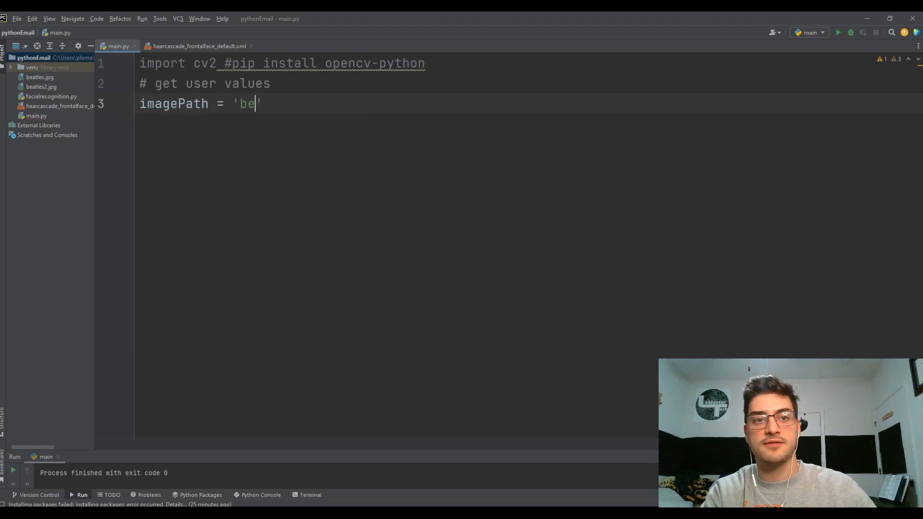
pyautogui.write('atles.jp')
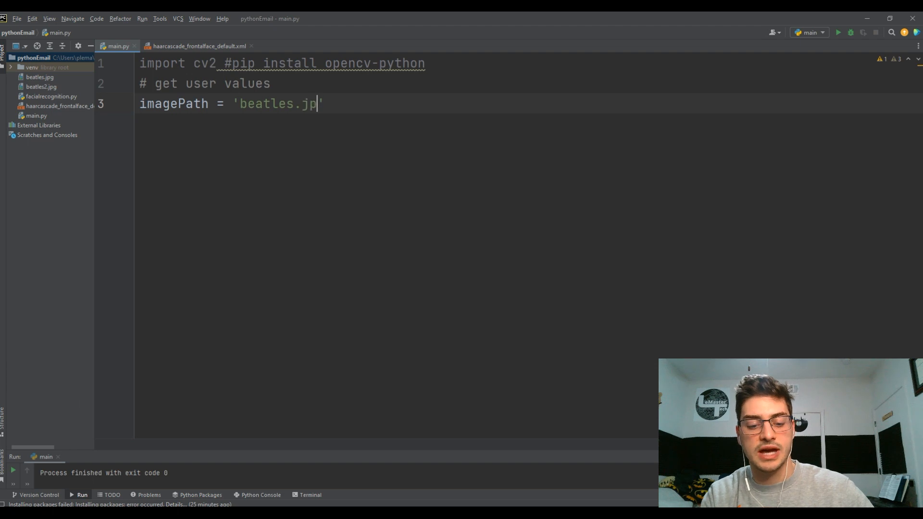
pyautogui.write('g')
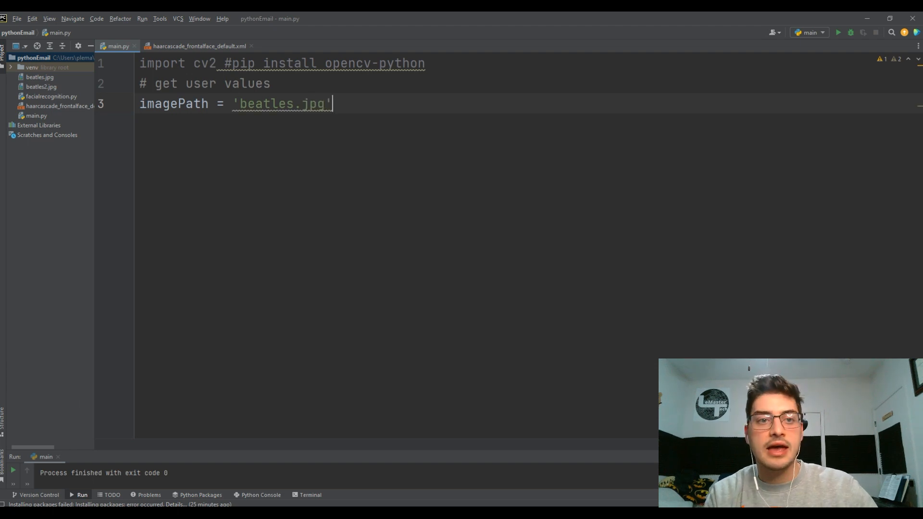
pyautogui.press('Return')
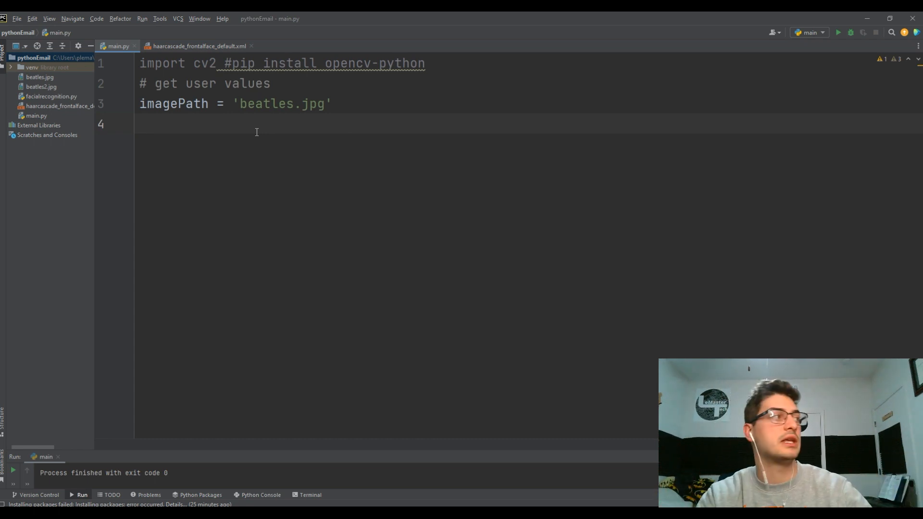
# Step: Add cascadePath = 'haarcascade_frontalface_default.xml' below imagePath
pyautogui.write('ca')
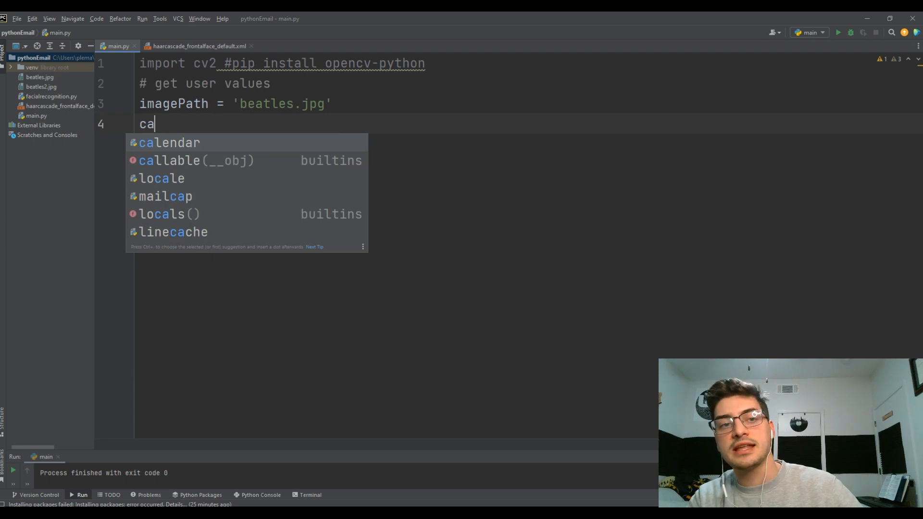
pyautogui.write('scade')
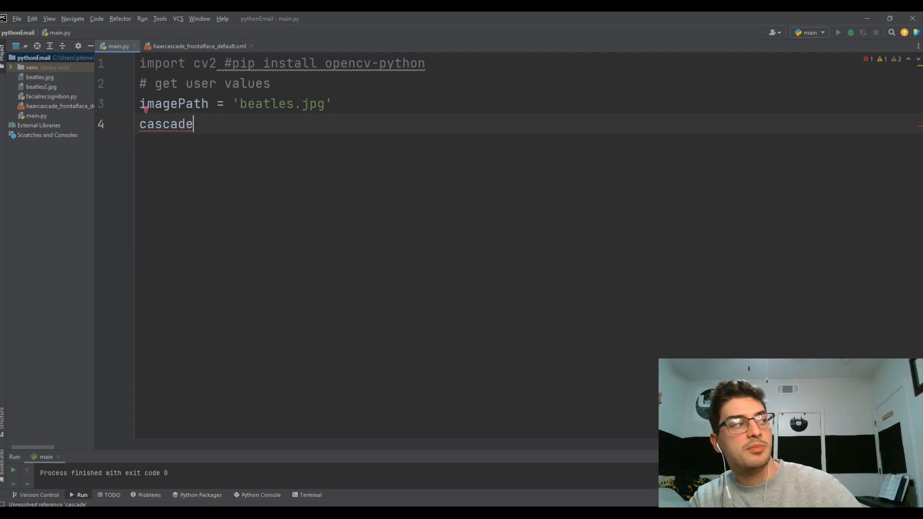
pyautogui.write('Path =')
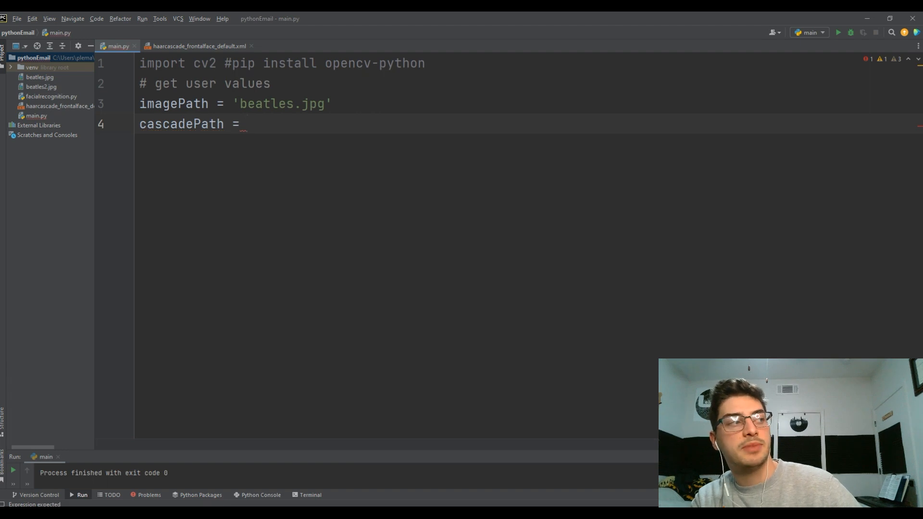
pyautogui.write("''")
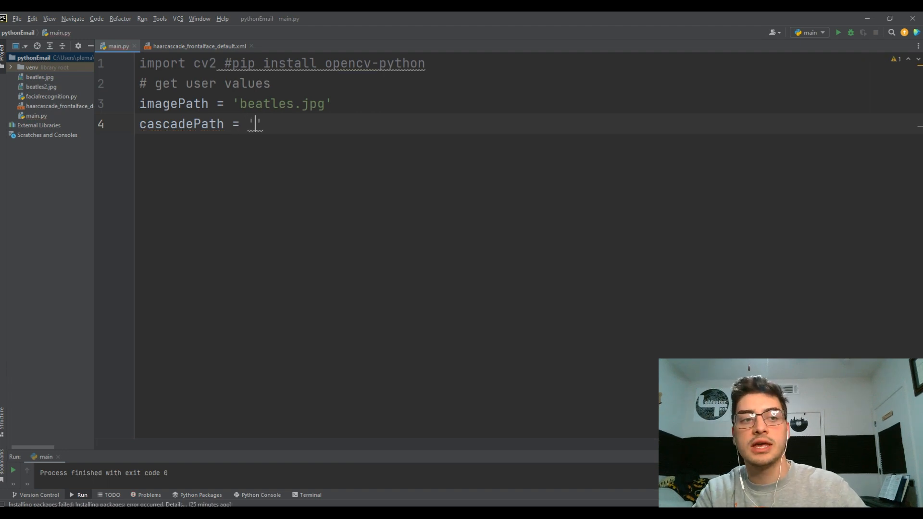
pyautogui.write('harr')
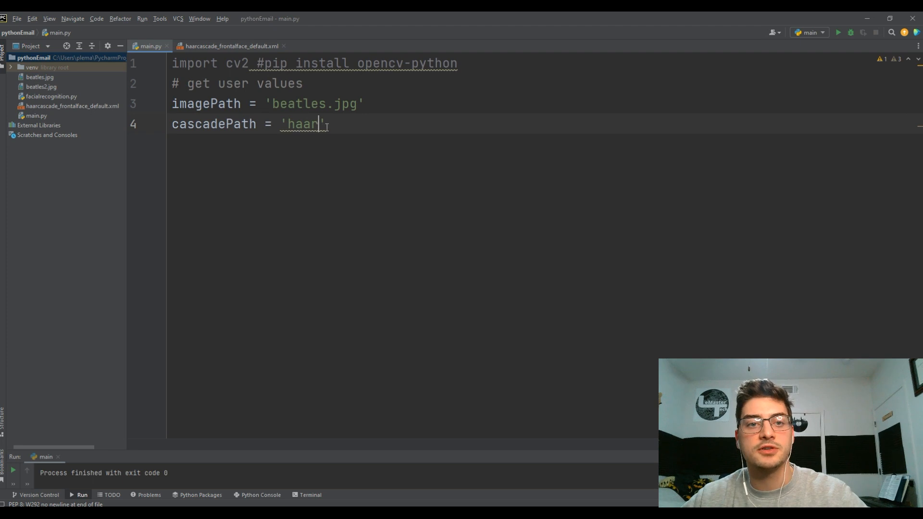
pyautogui.write('cas')
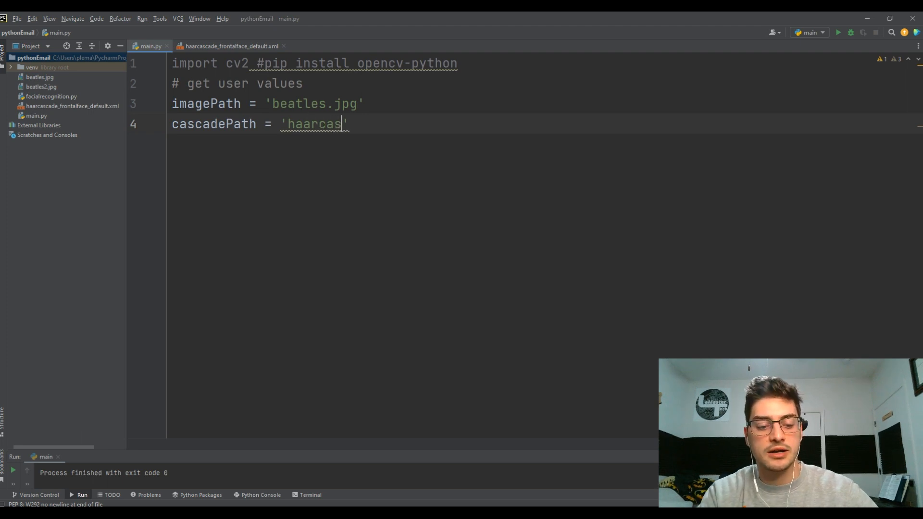
pyautogui.write('cade_ffront')
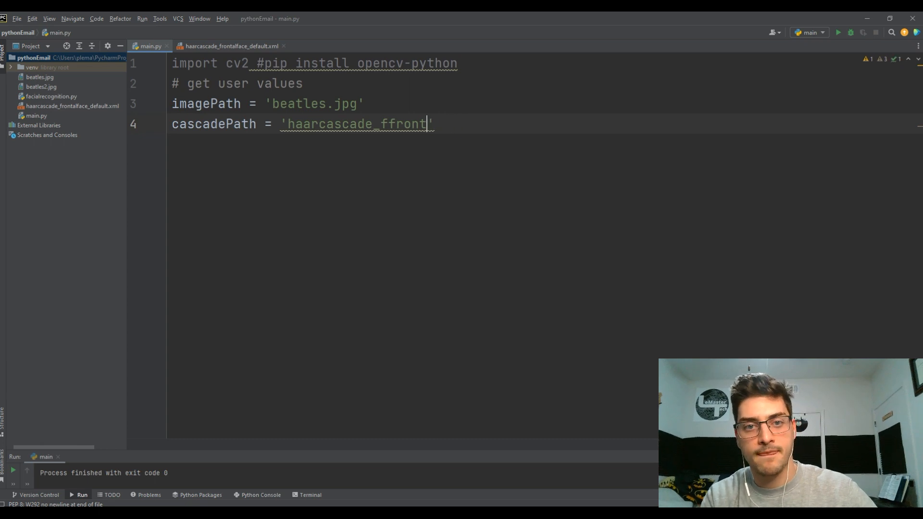
pyautogui.write('al')
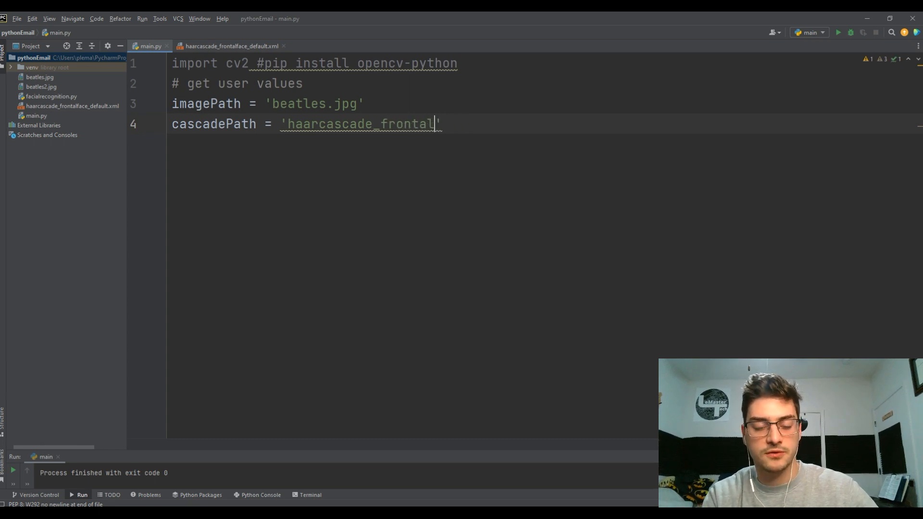
pyautogui.write('face_defa')
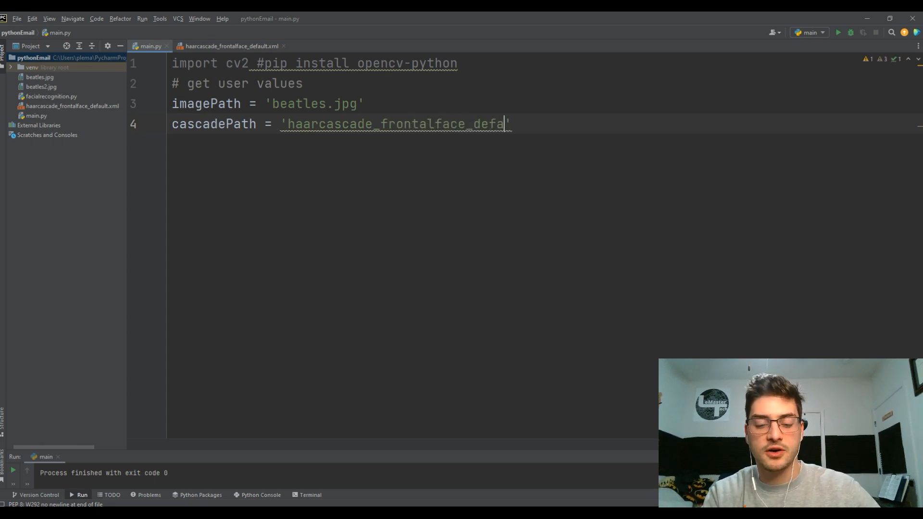
pyautogui.write('ult')
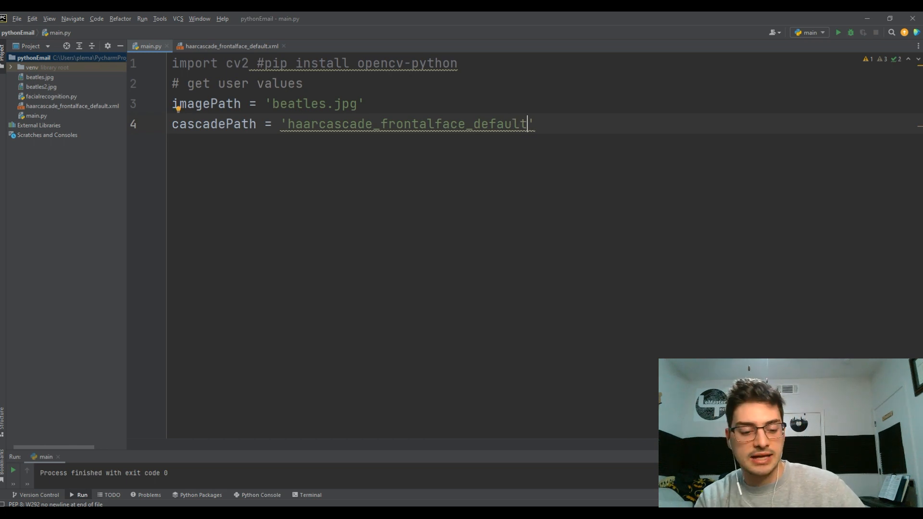
pyautogui.write('.xml')
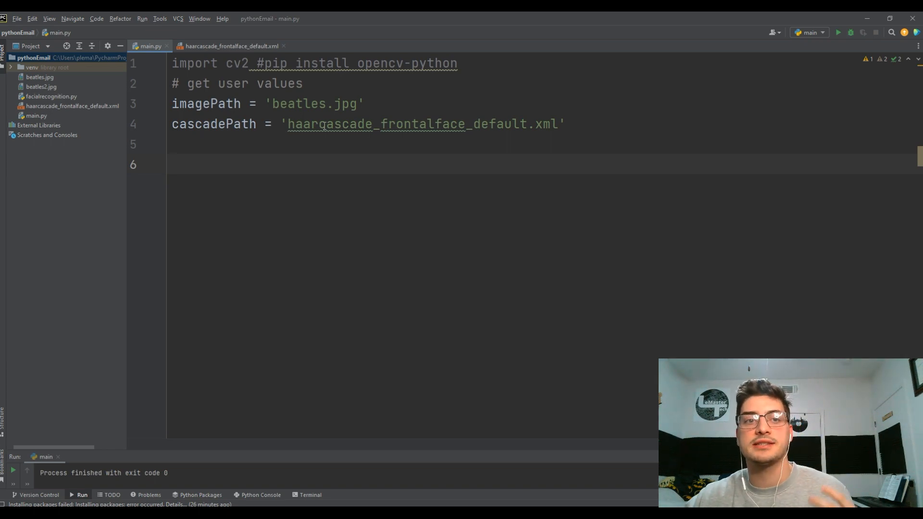
pyautogui.click(229, 46)
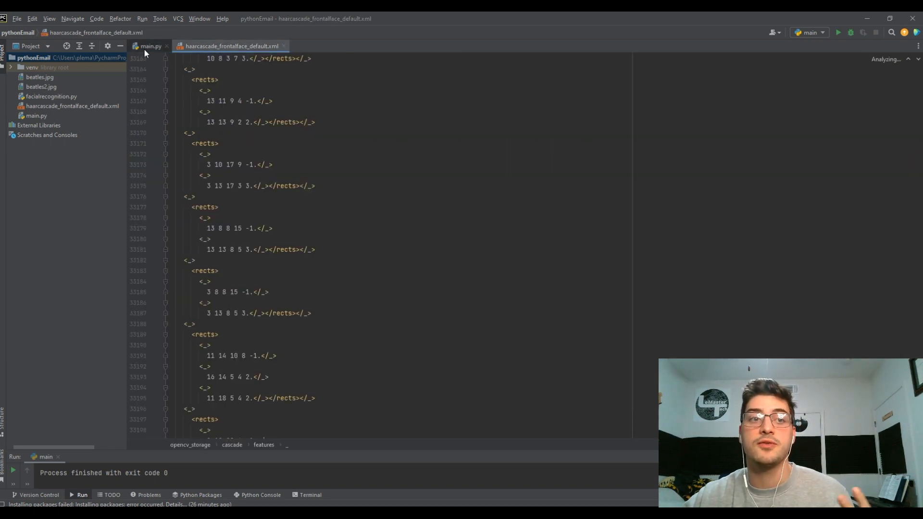
pyautogui.click(150, 46)
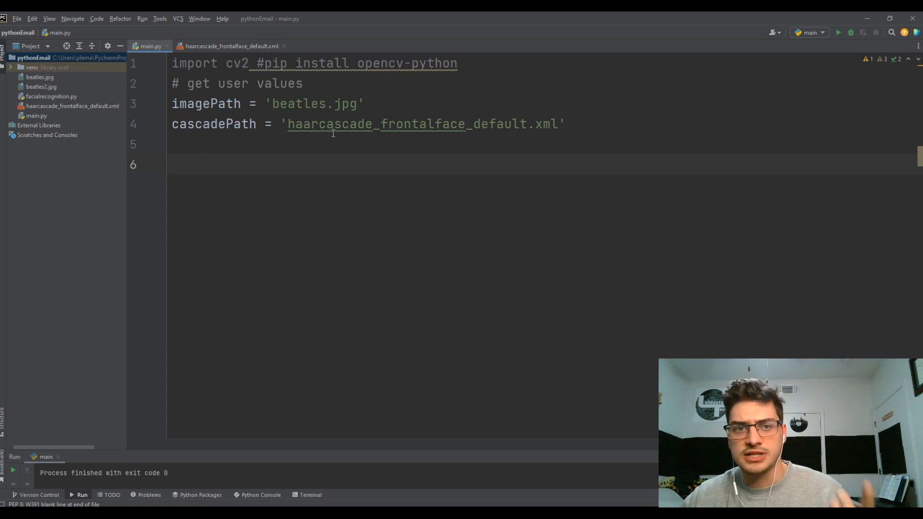
pyautogui.click(200, 165)
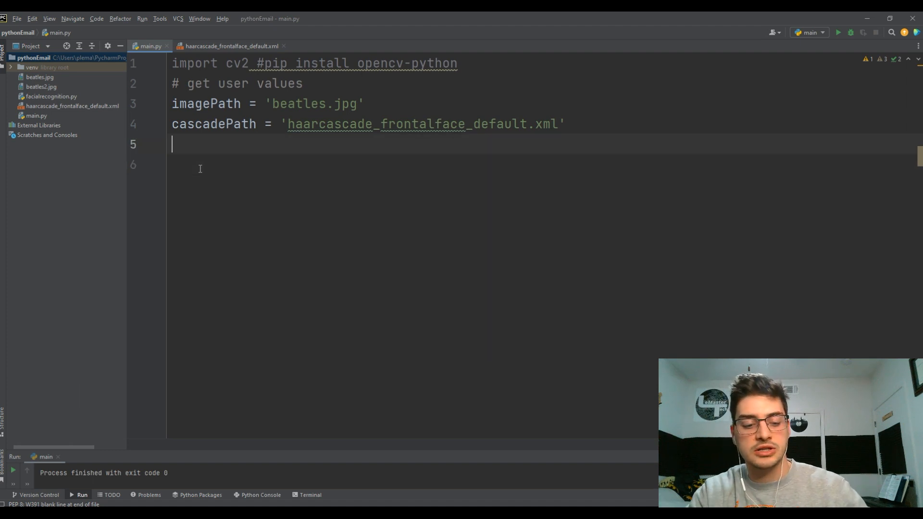
# Step: Under a 'create the haar cascade' comment, write faceCascade = cv2.CascadeClassifier(cascadePath)
pyautogui.write('# create th ha')
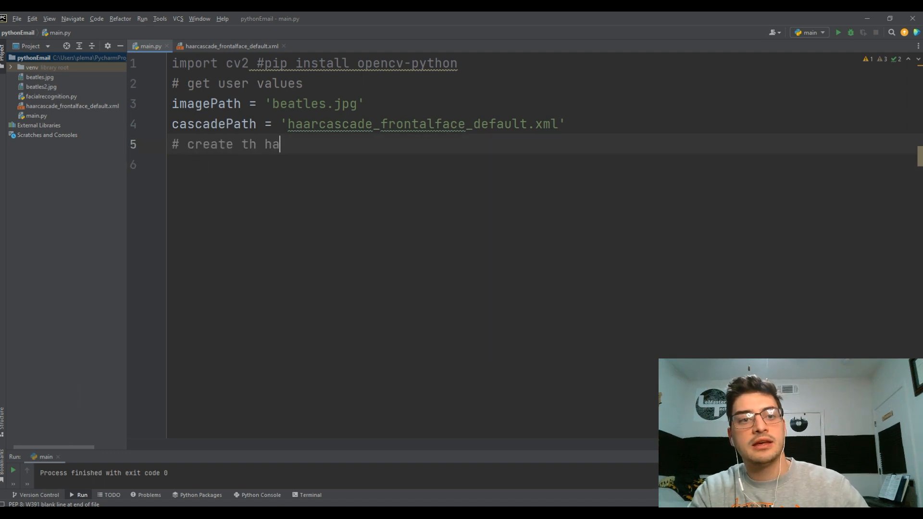
pyautogui.write('e')
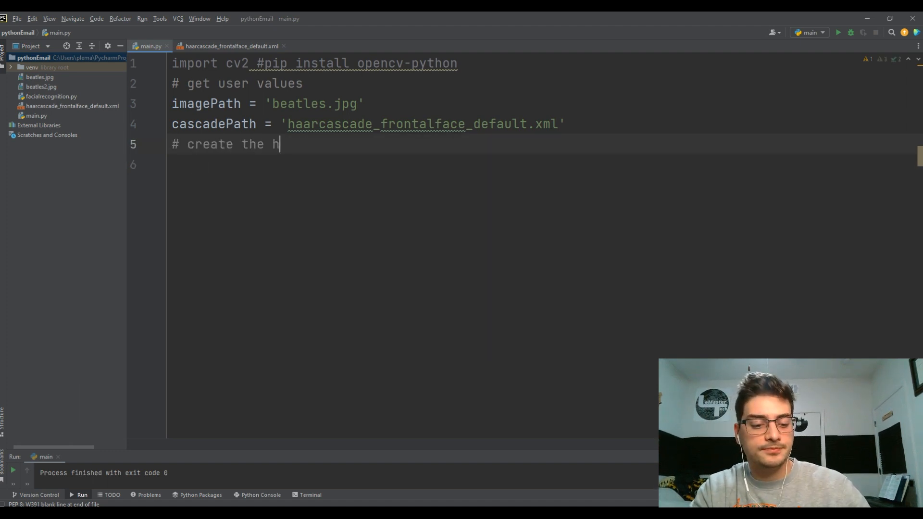
pyautogui.write('aar cascade')
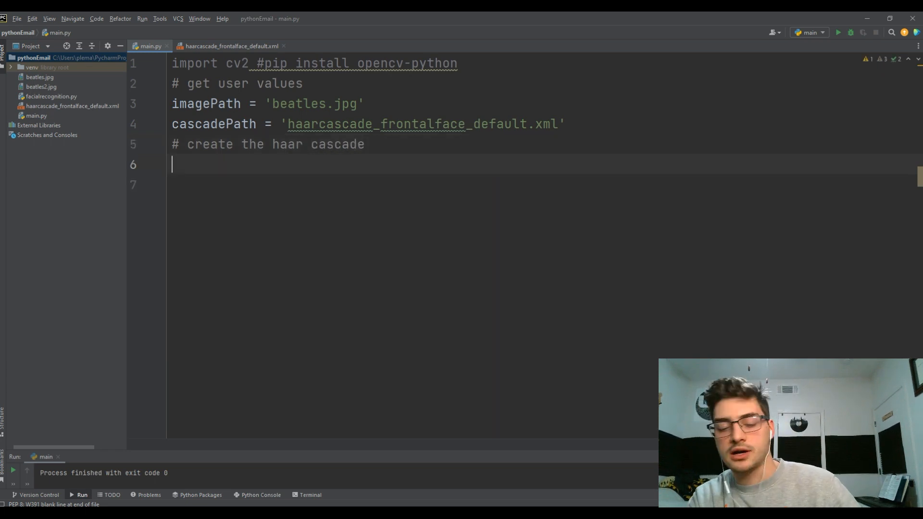
pyautogui.write('faceCas')
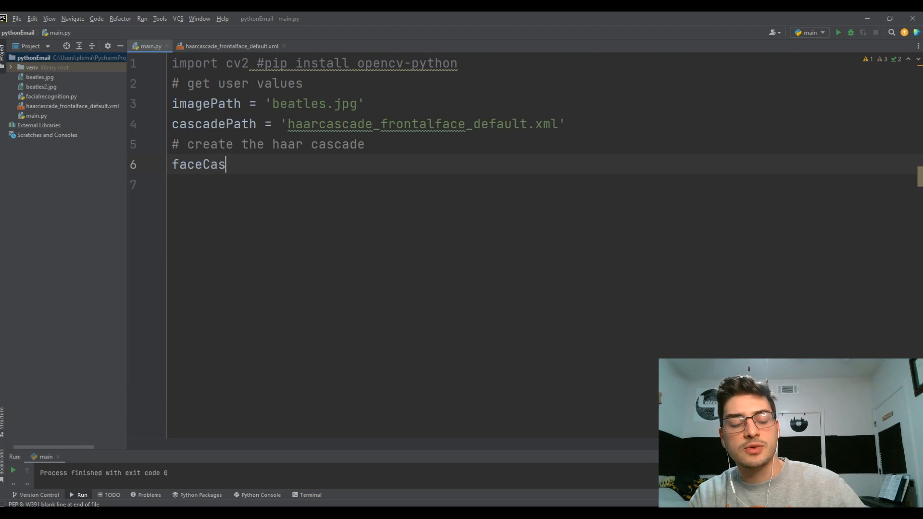
pyautogui.write('cade = cv2.')
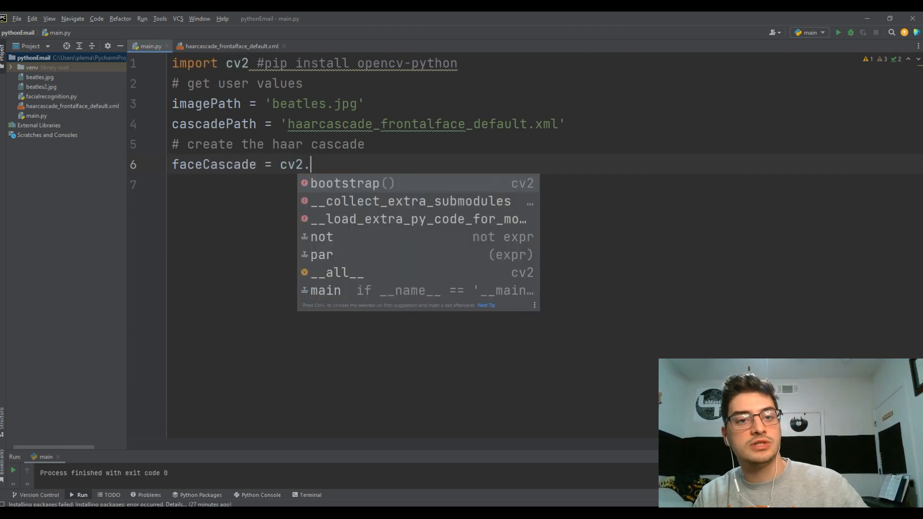
pyautogui.write('Cas')
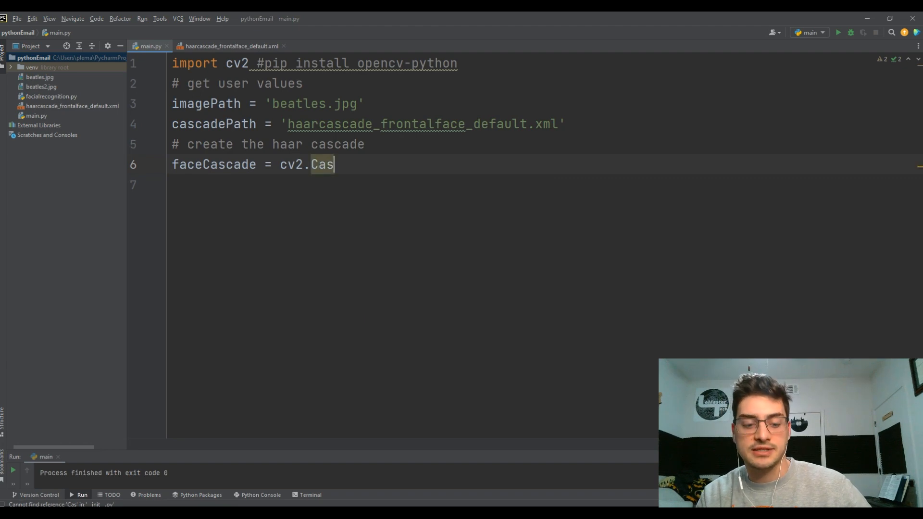
pyautogui.write('cadeClass')
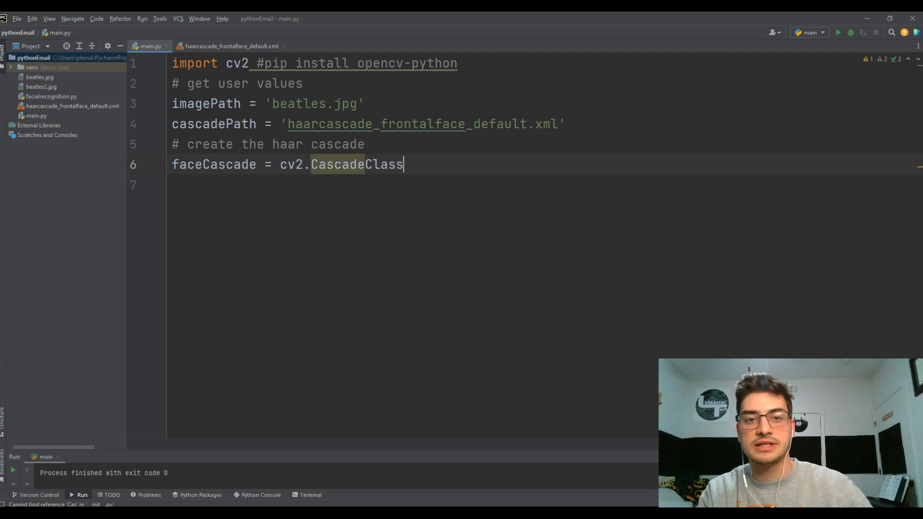
pyautogui.write('ifier')
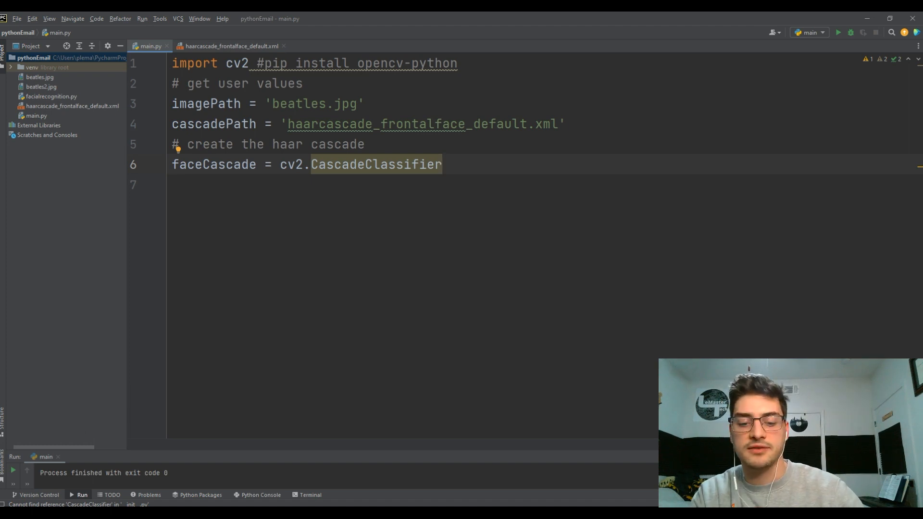
pyautogui.write('(cascade)')
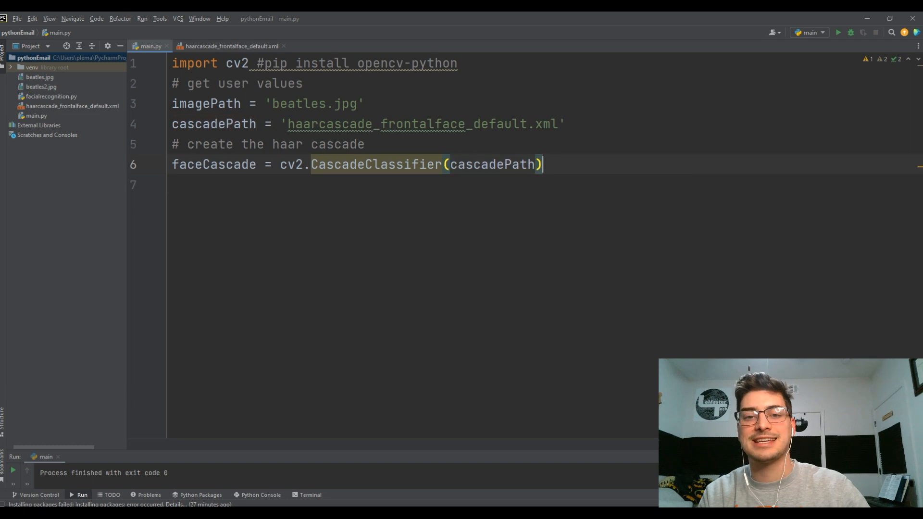
pyautogui.press('Return')
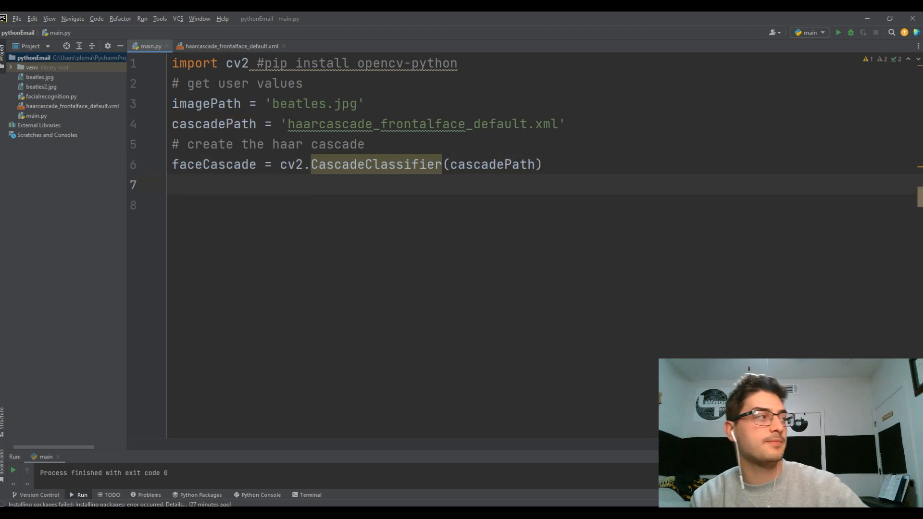
# Step: Under a '# read the image' comment, write image = cv2.imread(imagePath)
pyautogui.write('# re')
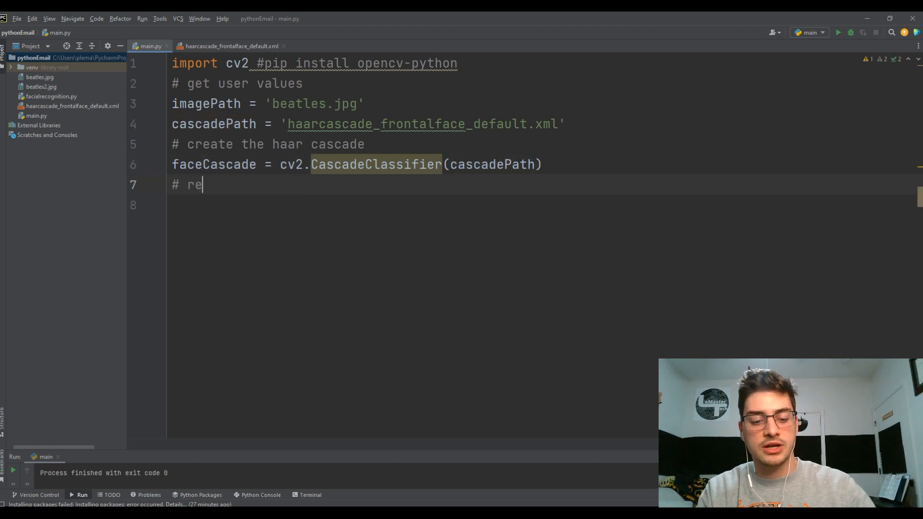
pyautogui.write('ad the image')
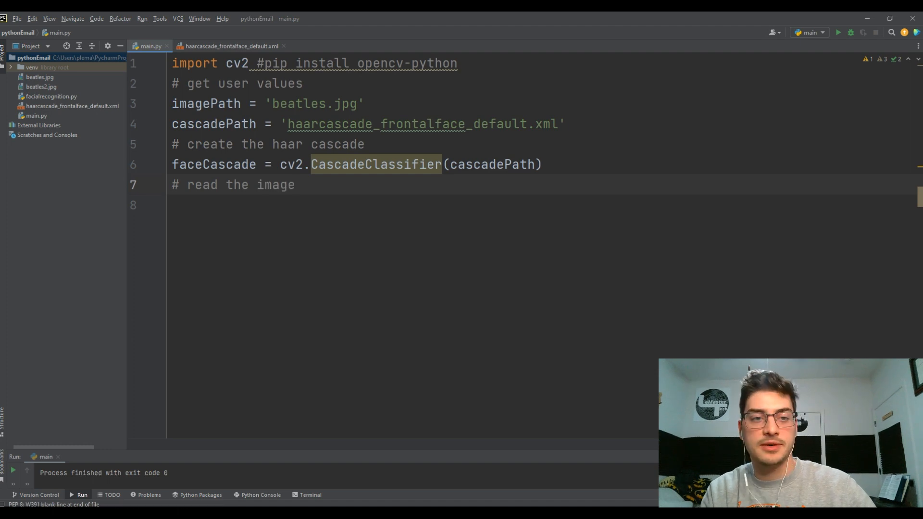
pyautogui.write('image')
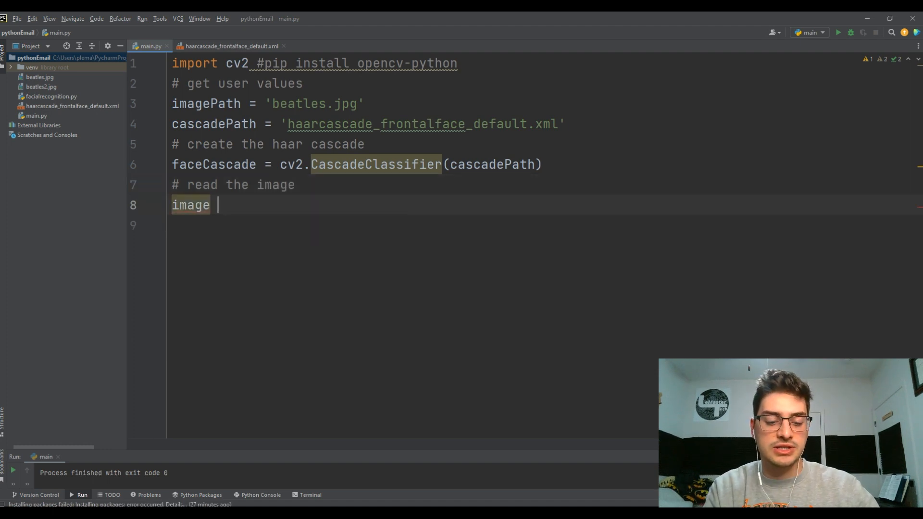
pyautogui.write('= cv2.')
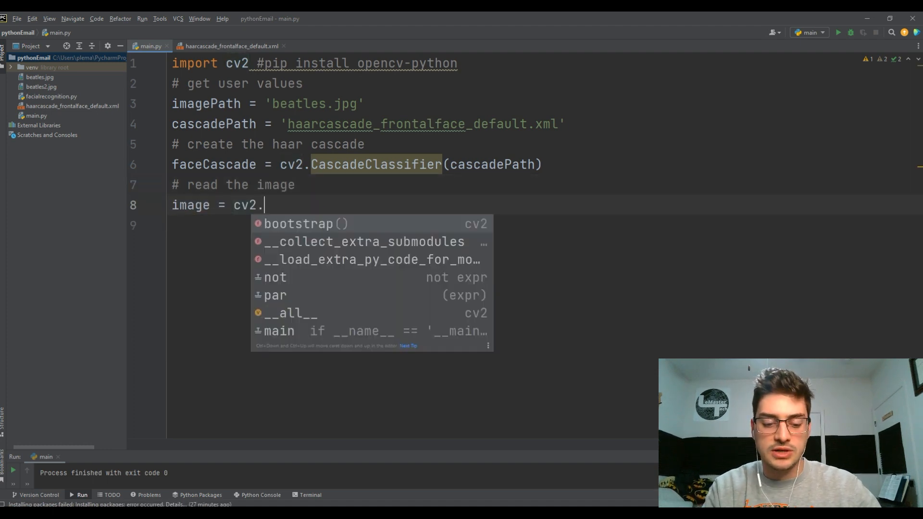
pyautogui.write('imread')
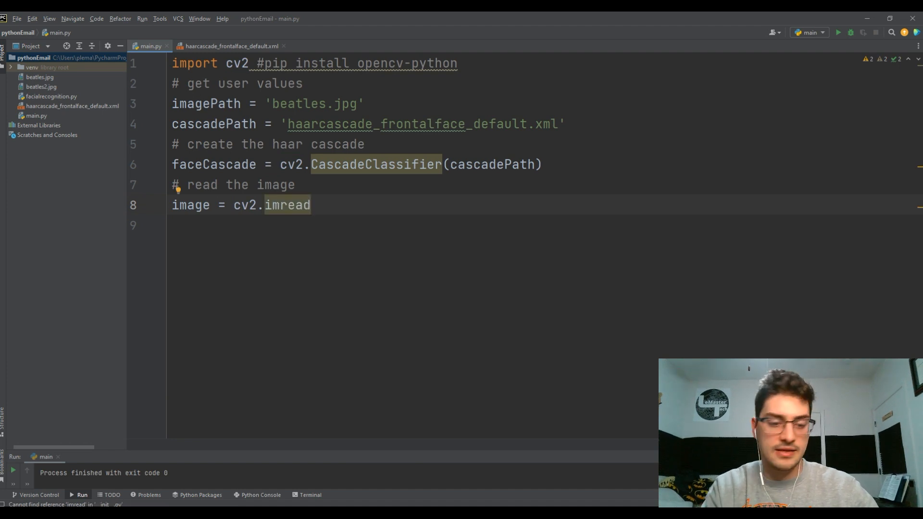
pyautogui.write('(imagePath')
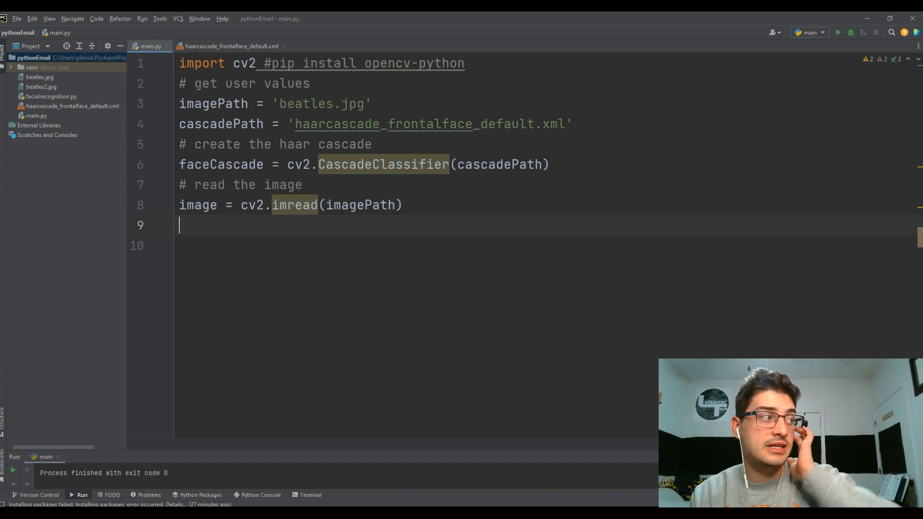
# Step: Write gray = cv2.cvtColor(image, cv2.COLOR_BGR2GRAY) to convert the image to grayscale
pyautogui.write('gray')
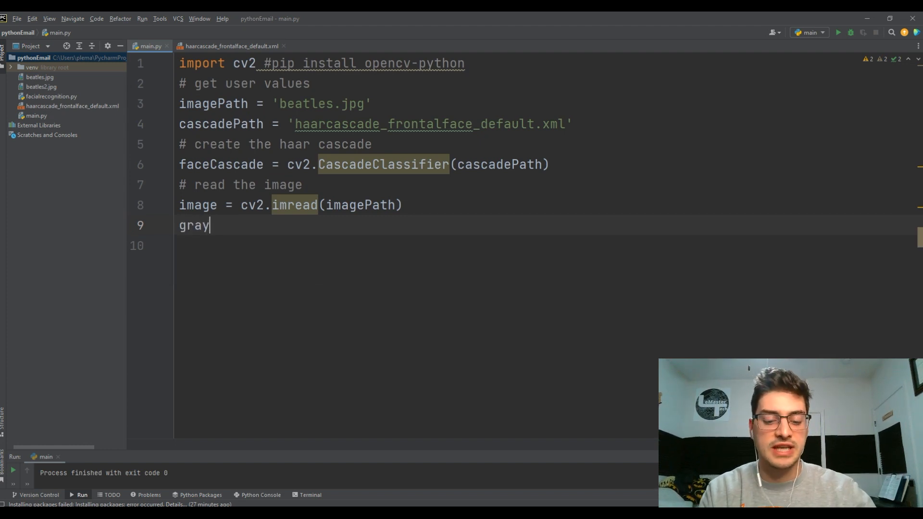
pyautogui.write('= c')
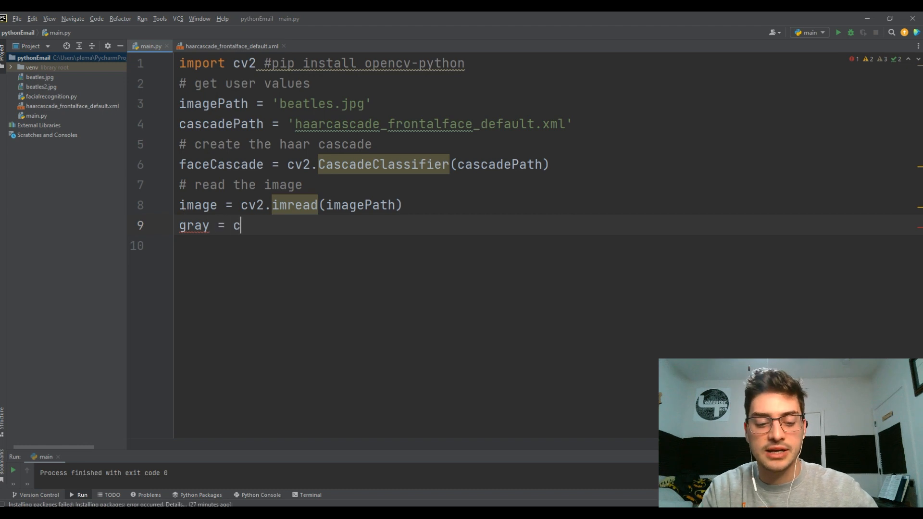
pyautogui.write('v2')
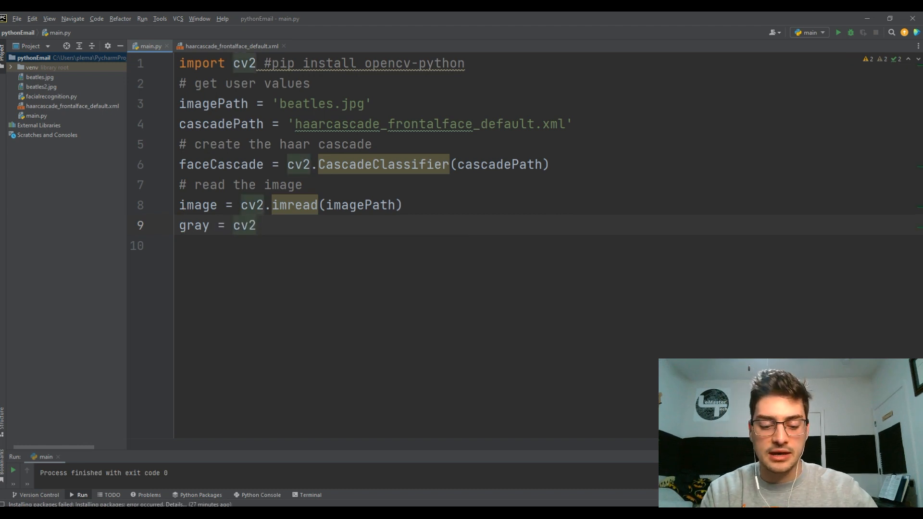
pyautogui.write('.cvtC')
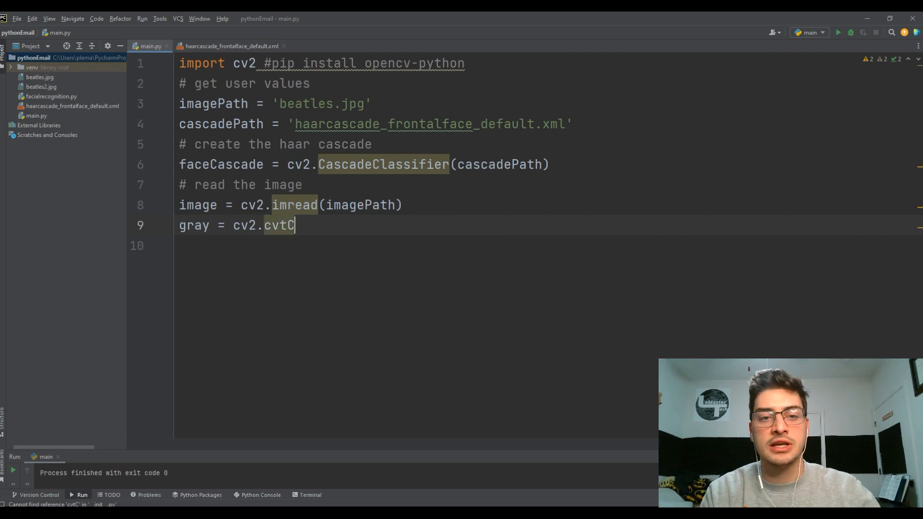
pyautogui.write('olor()')
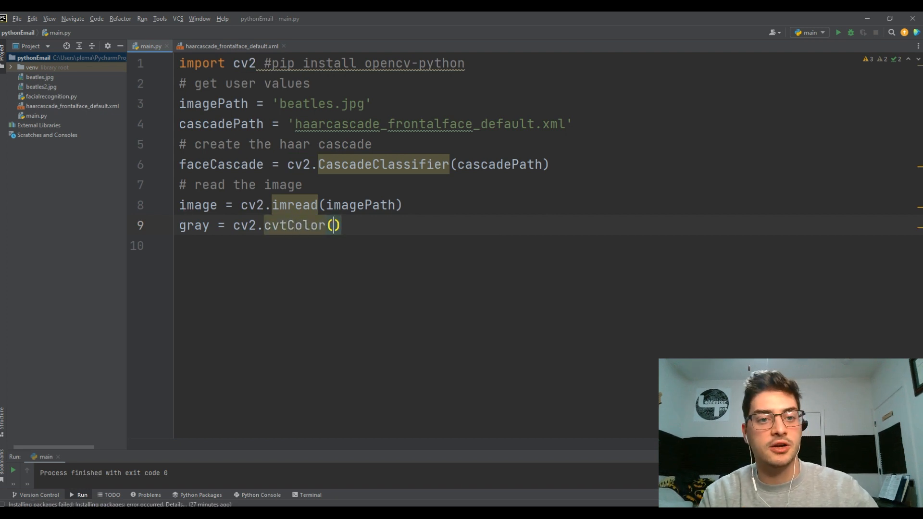
pyautogui.write('image,')
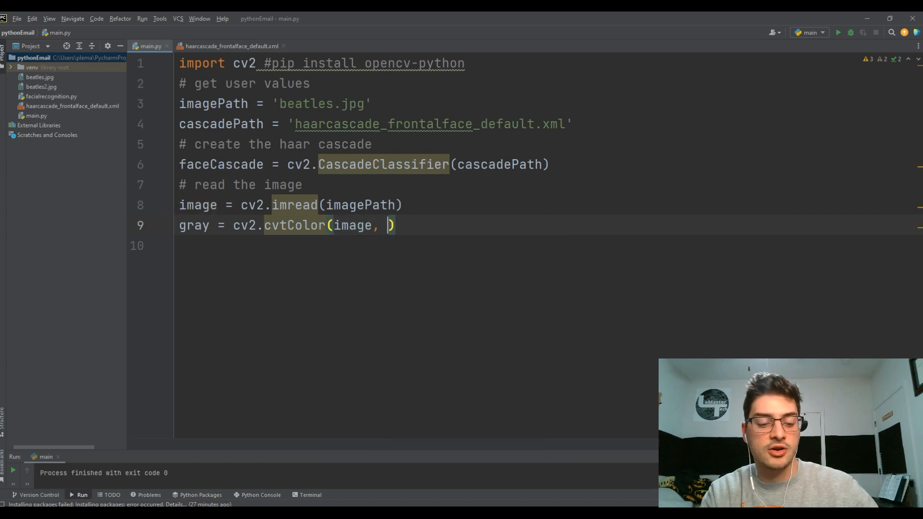
pyautogui.write('cv2.')
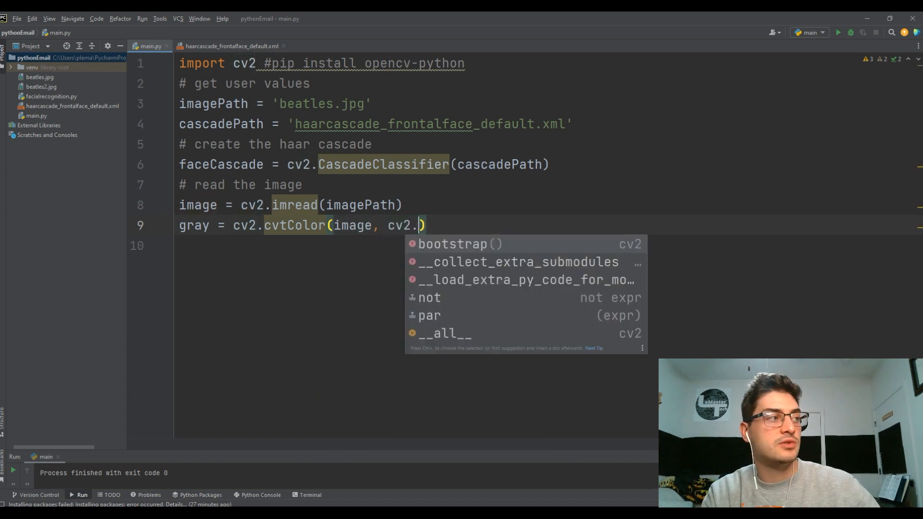
pyautogui.write('COLOR_')
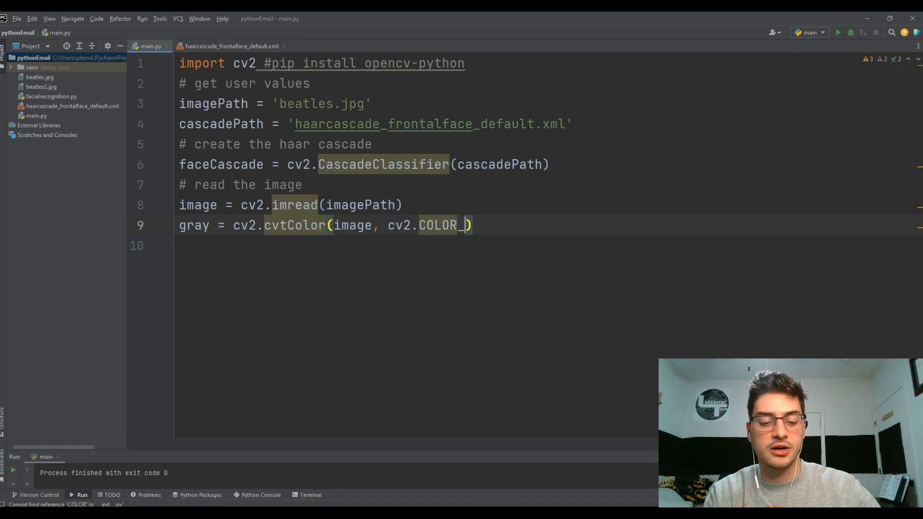
pyautogui.write('BGR')
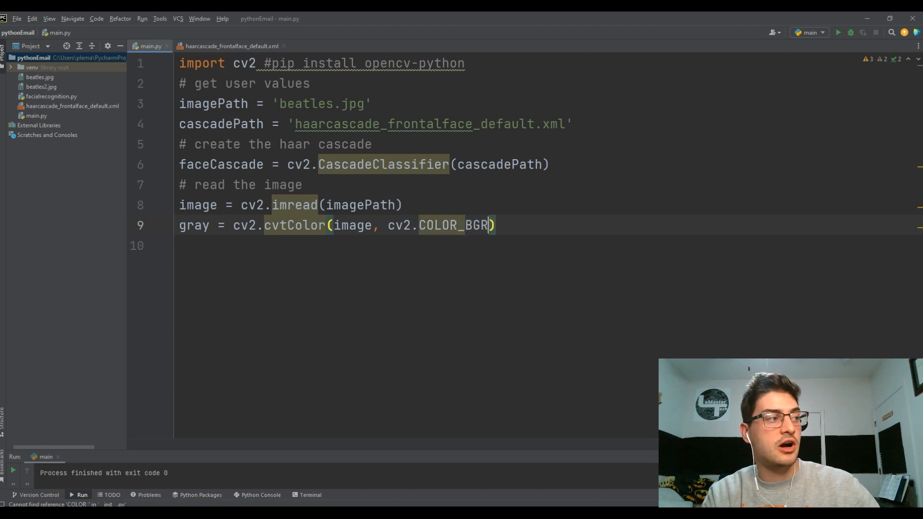
pyautogui.write('2GRAY')
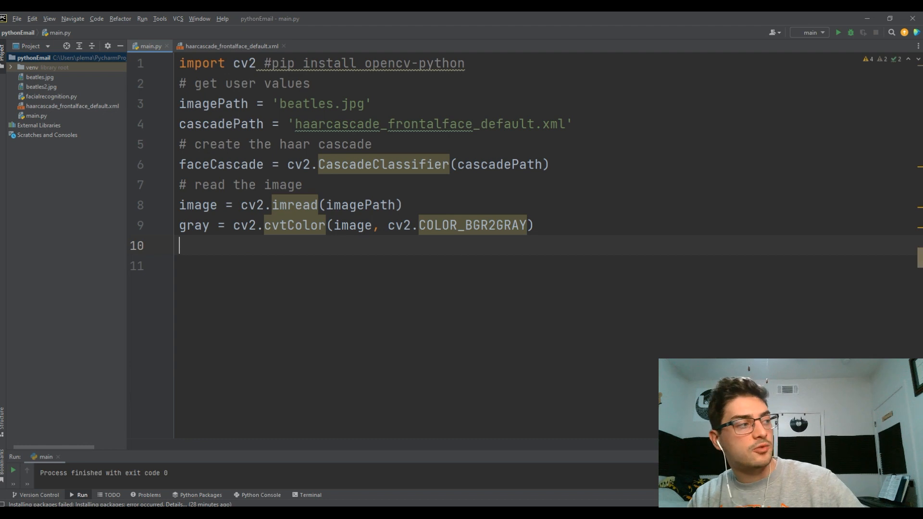
# Step: Add a '# detect the faces in the image' comment and begin faces = faceCascade.detectMultiScale(
pyautogui.write('# detect')
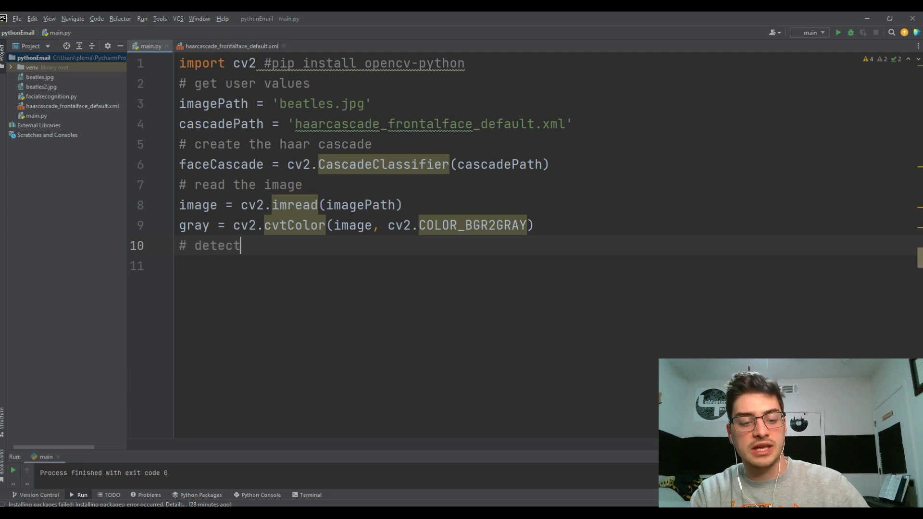
pyautogui.write('the fce')
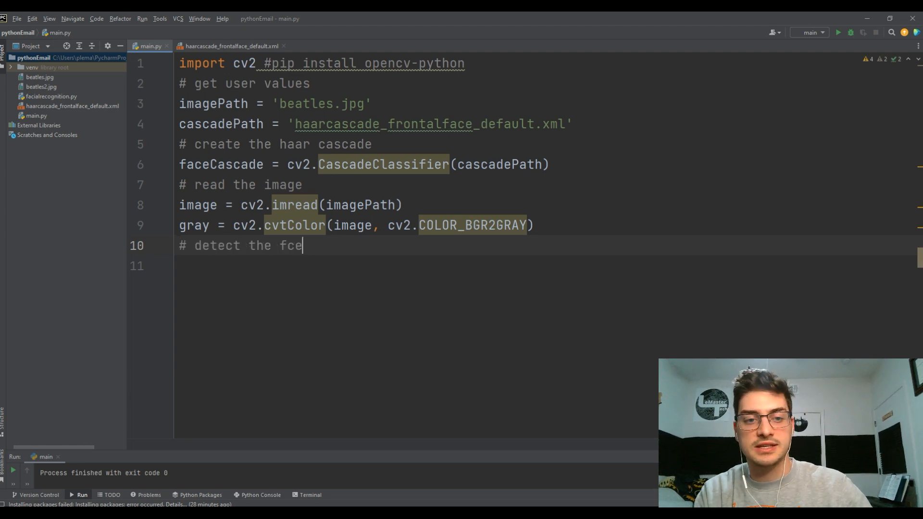
pyautogui.write('aces in teh image')
pyautogui.click(549, 265)
pyautogui.write('faces')
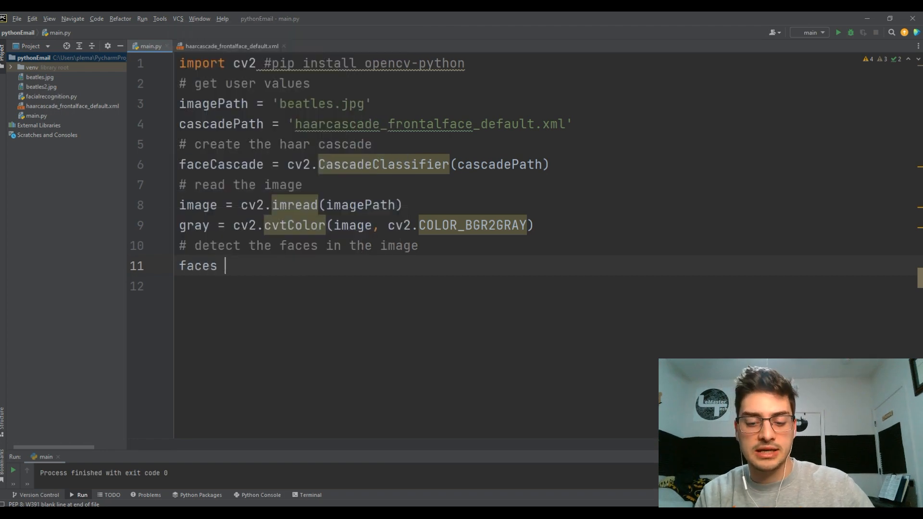
pyautogui.write('=')
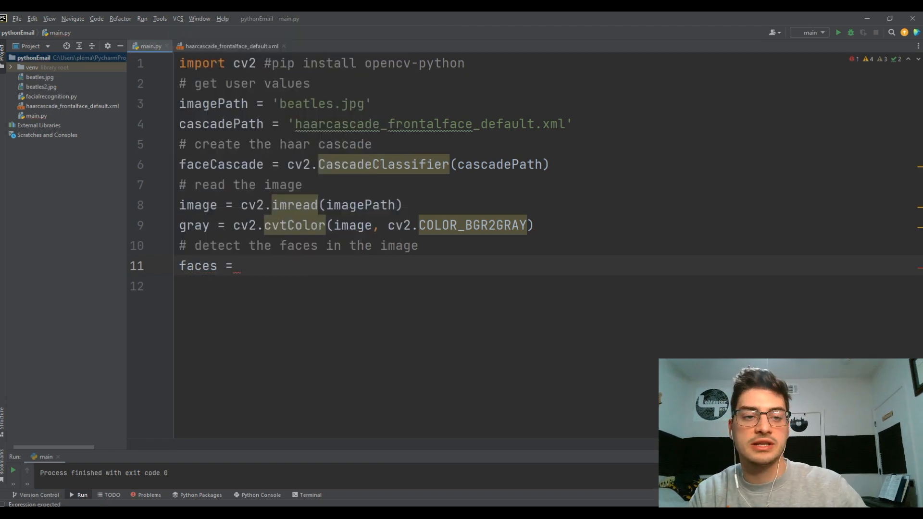
pyautogui.write('faceCascade')
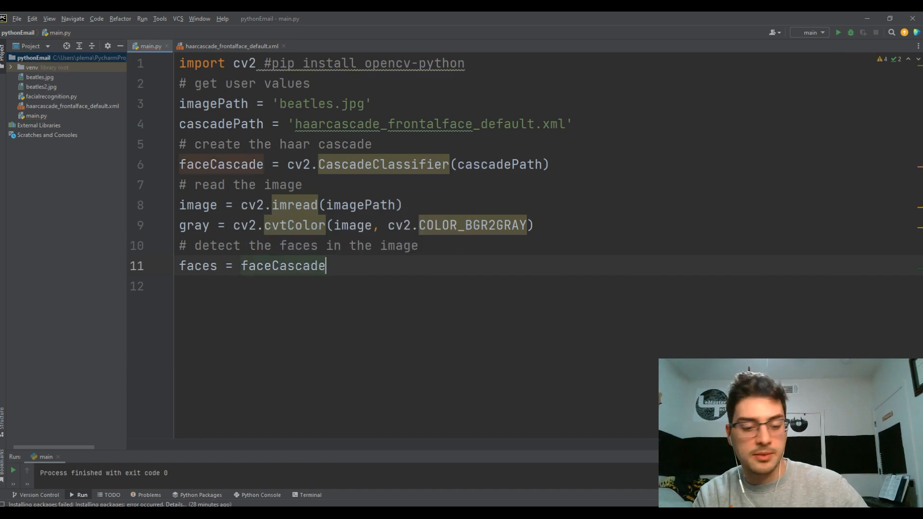
pyautogui.write('.detectMultiScale(')
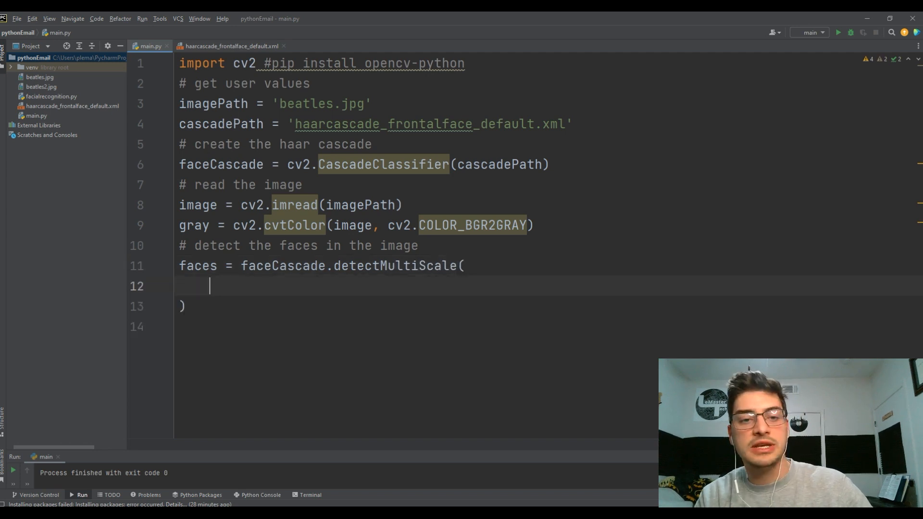
# Step: Pass gray and scaleFactor=1.2 as the first detectMultiScale arguments
pyautogui.write('gray')
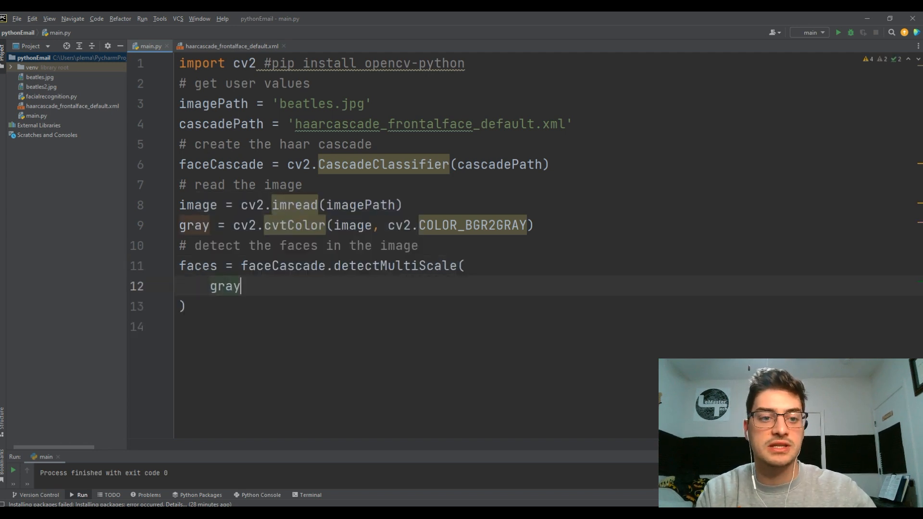
pyautogui.write(',')
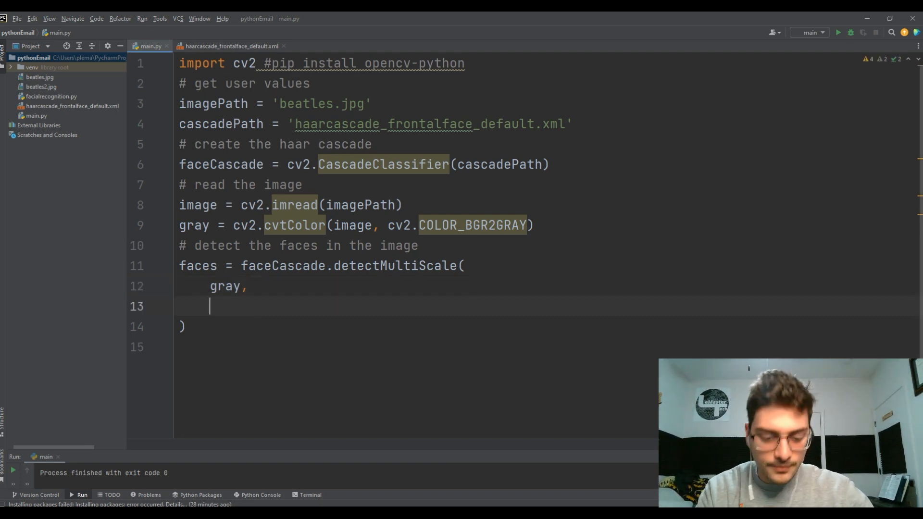
pyautogui.write('scaleFactpr')
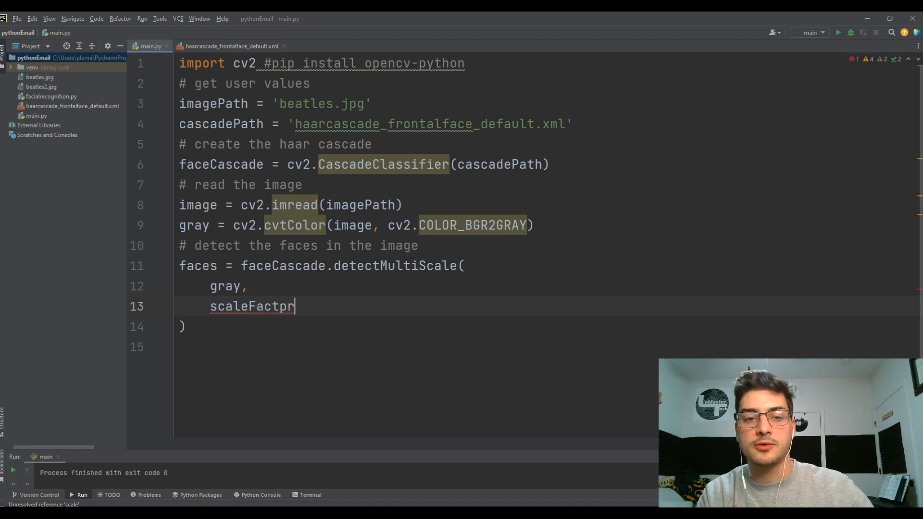
pyautogui.write('or =')
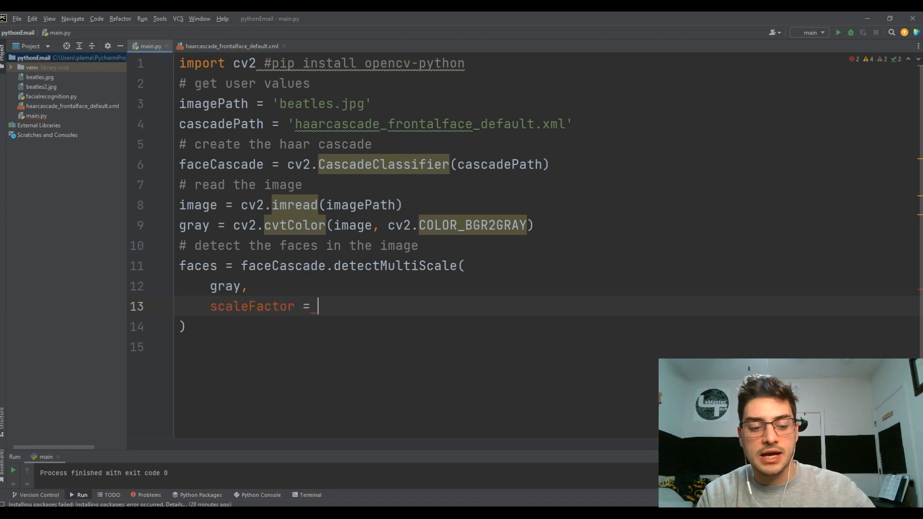
pyautogui.write('1.2,')
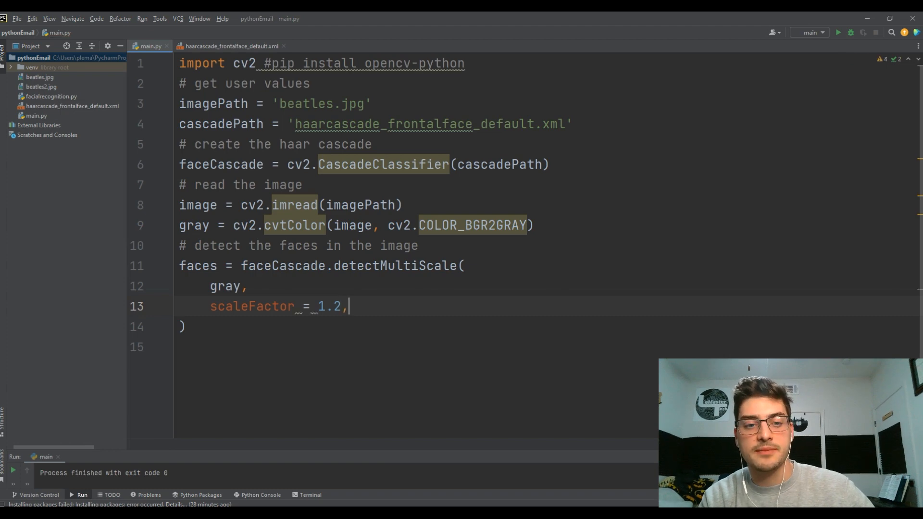
pyautogui.press('Return')
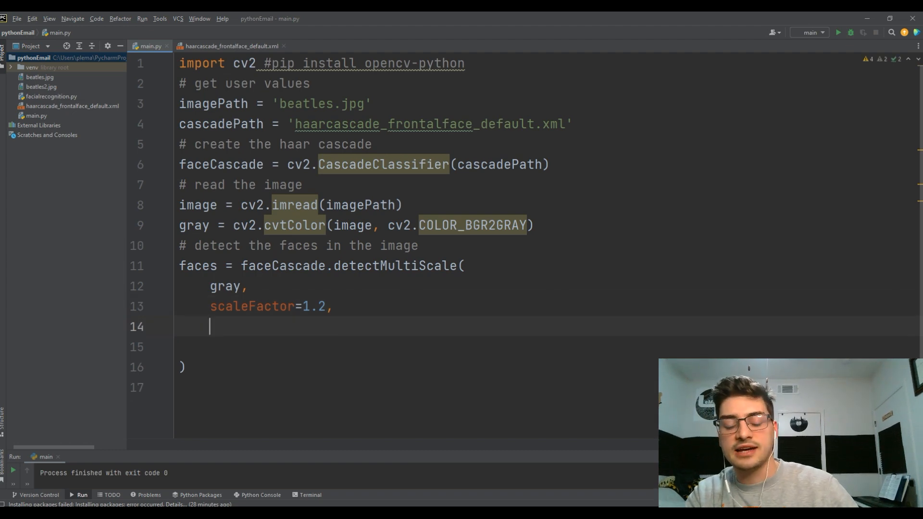
# Step: Add minNeighbors=5 as the next detectMultiScale argument
pyautogui.write('minN')
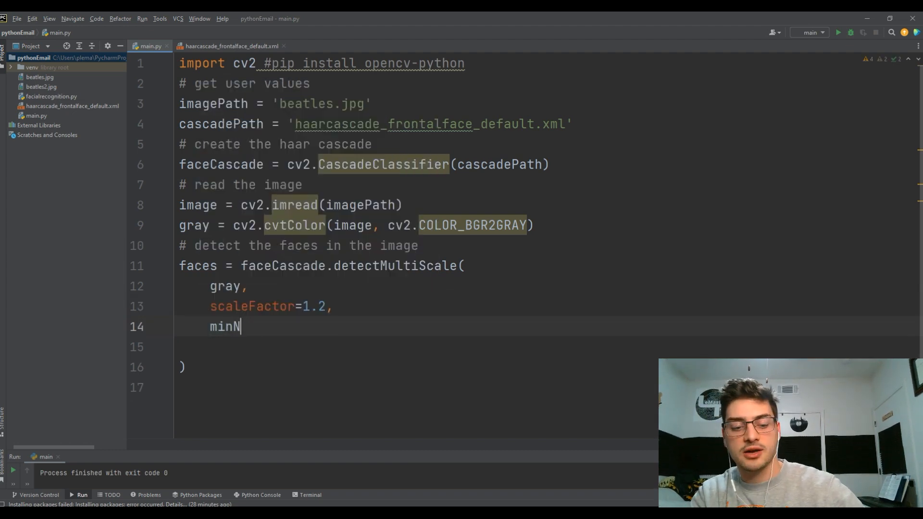
pyautogui.write('eighbors')
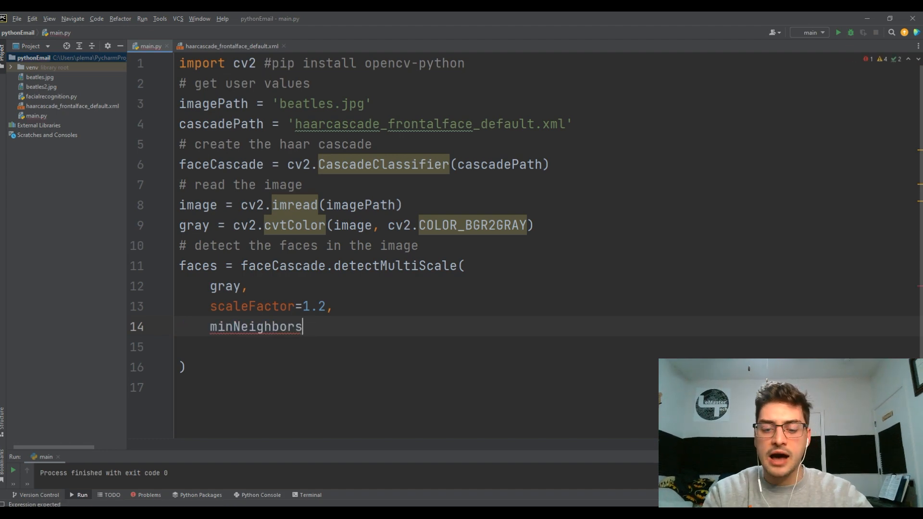
pyautogui.write('=5.')
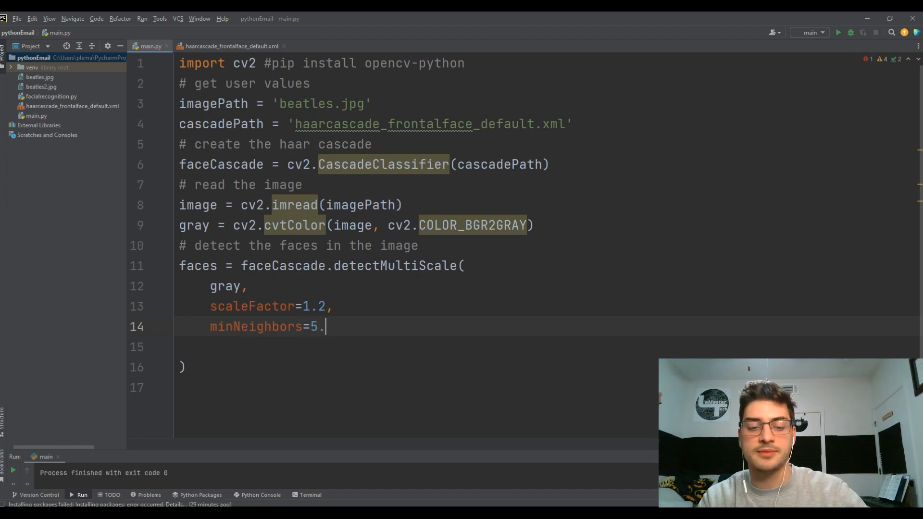
pyautogui.write(',')
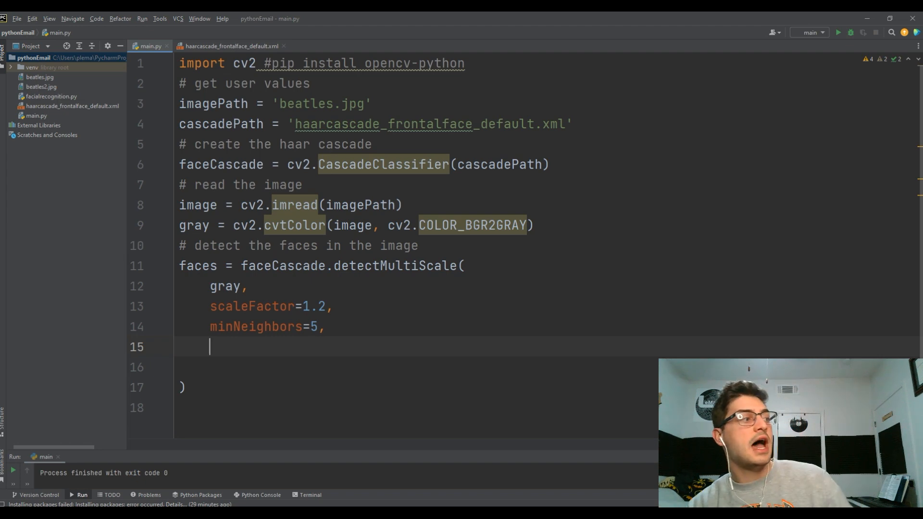
# Step: Finish the call with minSize=(30, 30) and start a print( line below it
pyautogui.write('minSiz')
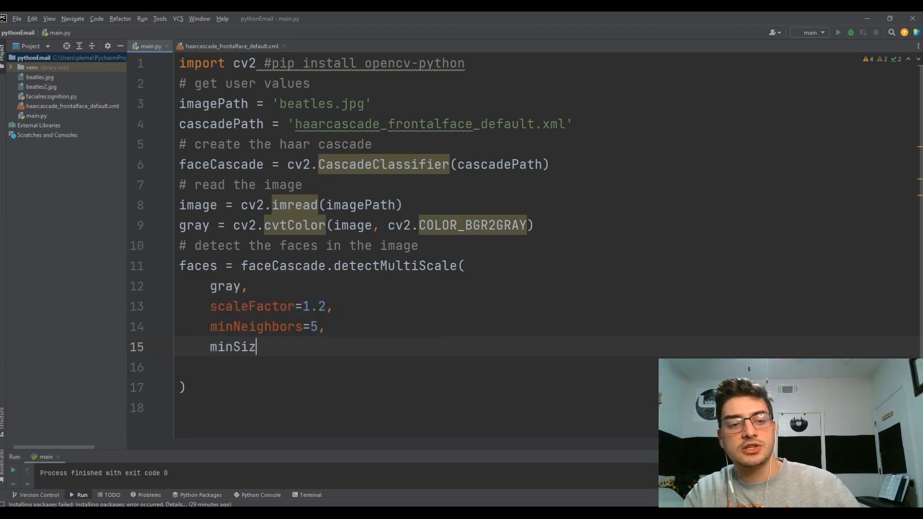
pyautogui.write('e=')
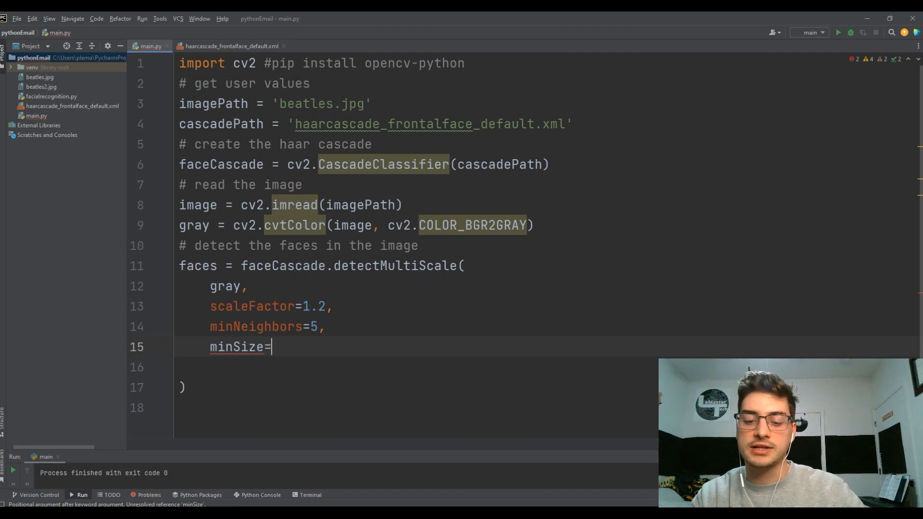
pyautogui.write('(30, 30)')
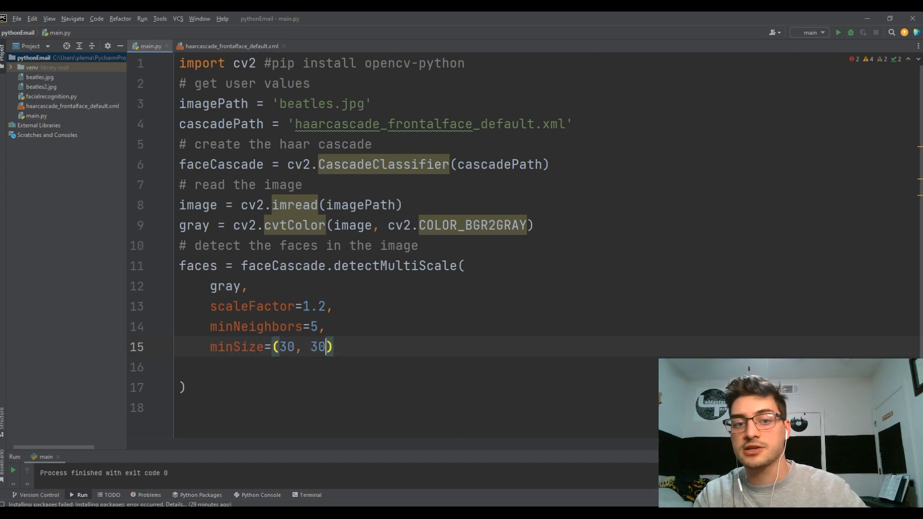
pyautogui.click(374, 355)
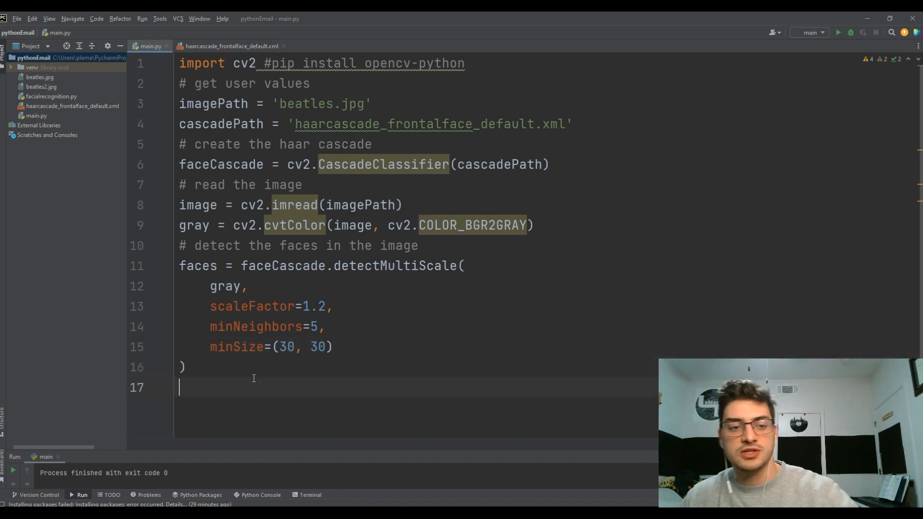
pyautogui.write('print()')
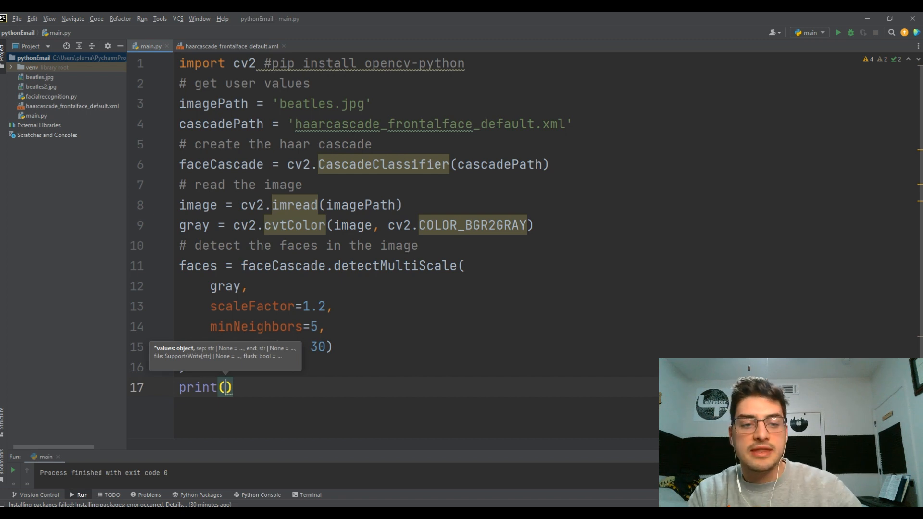
# Step: Write print(f'Found {len(faces)} faces!') after detectMultiScale, converting .format() to an f-string
pyautogui.write("'Found {")
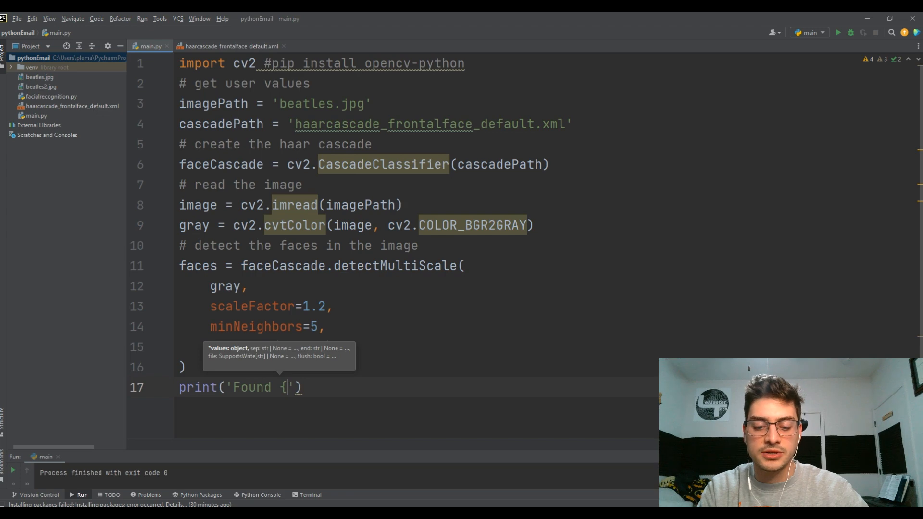
pyautogui.write('0} faces!')
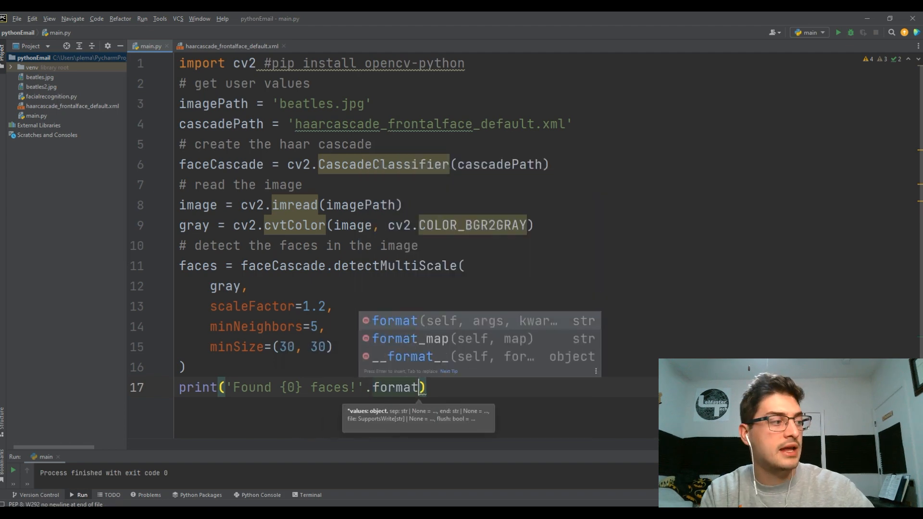
pyautogui.write('len(')
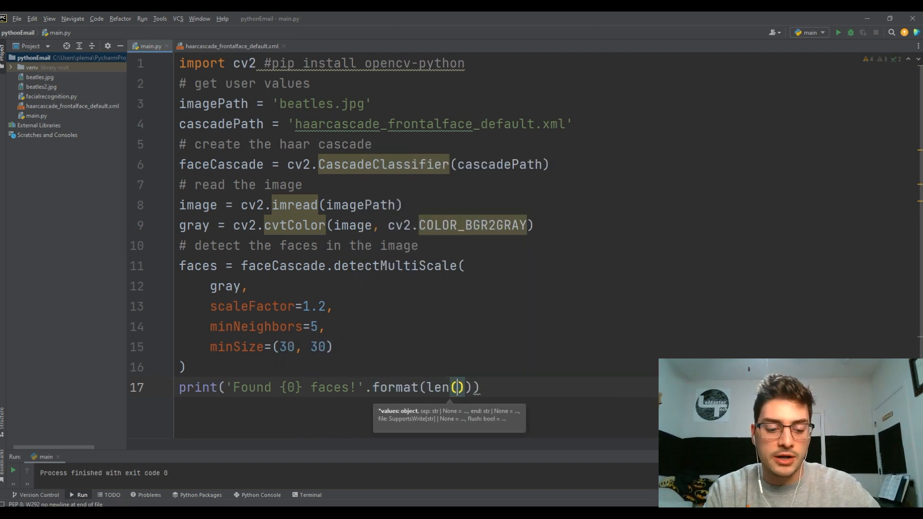
pyautogui.write('faces')
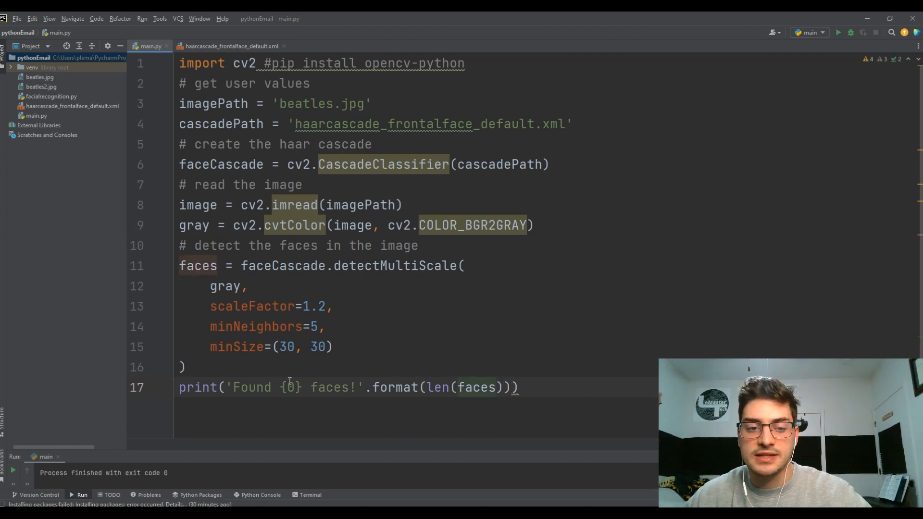
pyautogui.write('f')
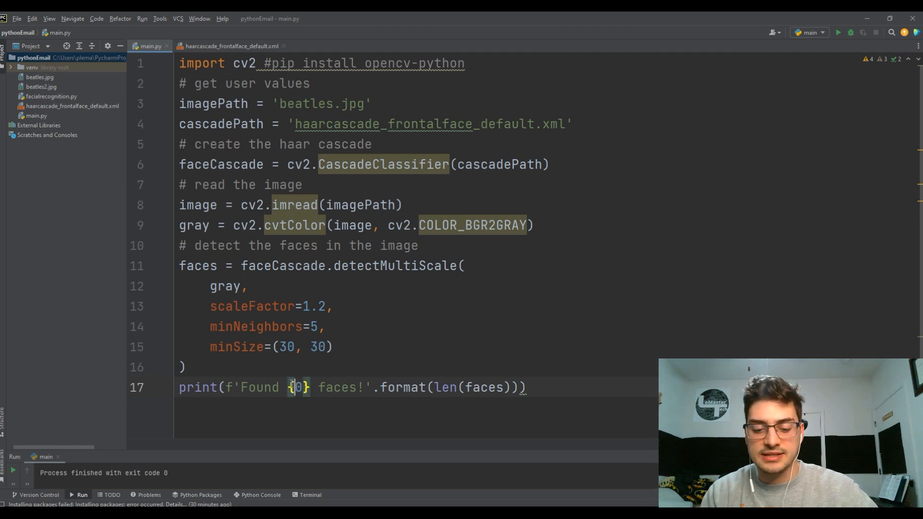
pyautogui.write('len')
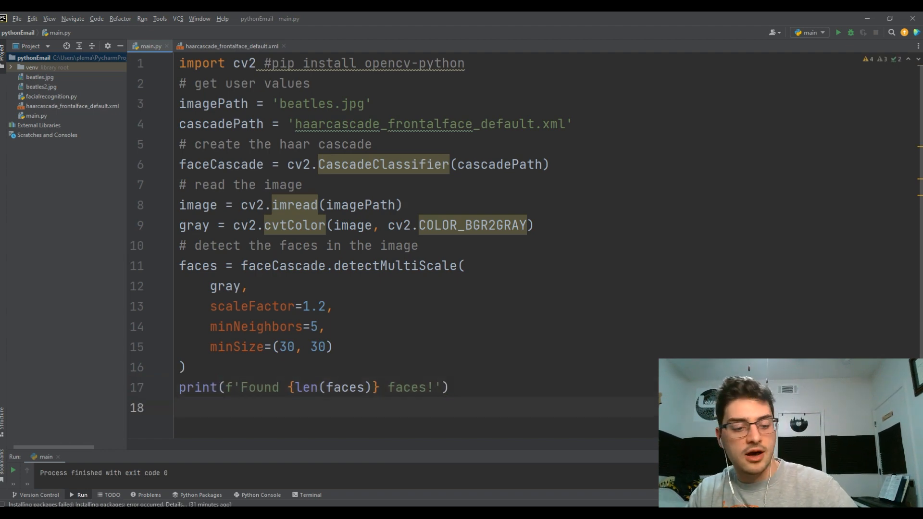
# Step: Add a '# draw a rectangle around' comment and start the for (x, y, w, h) loop over faces
pyautogui.write('# draw a r')
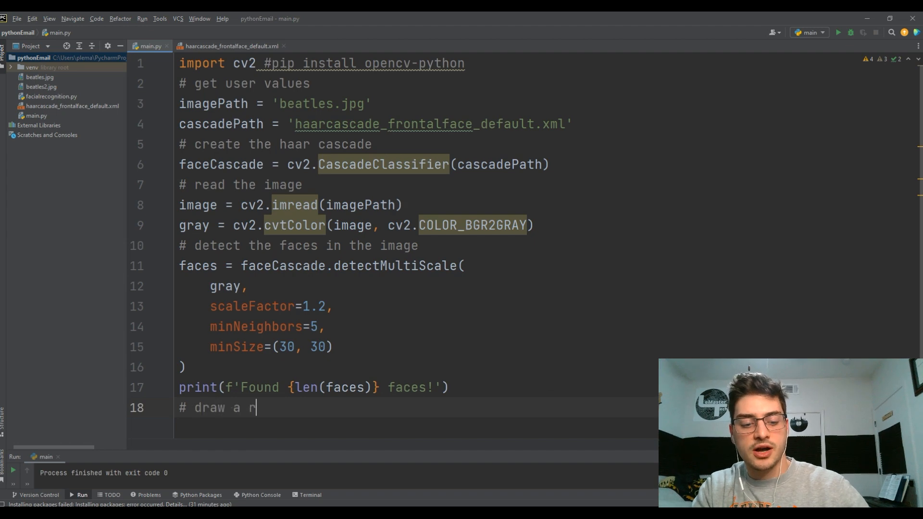
pyautogui.write('ectan')
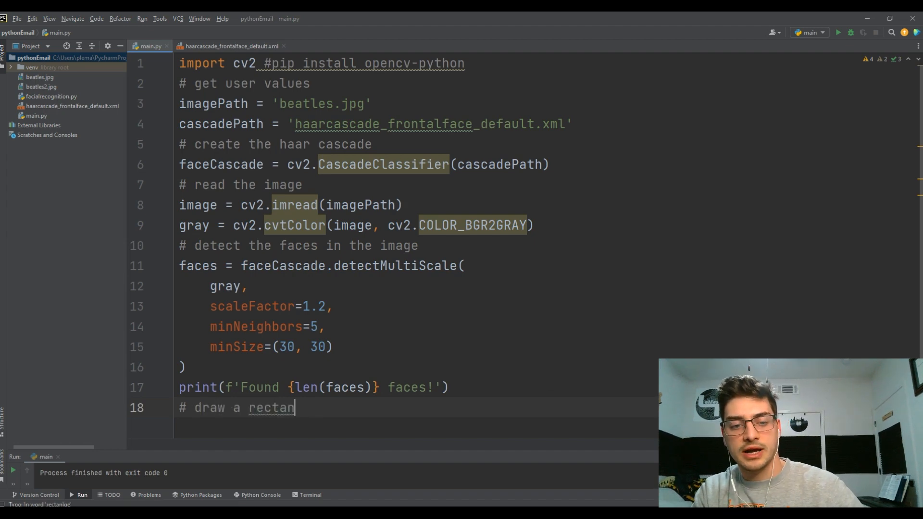
pyautogui.write('gle around the faces')
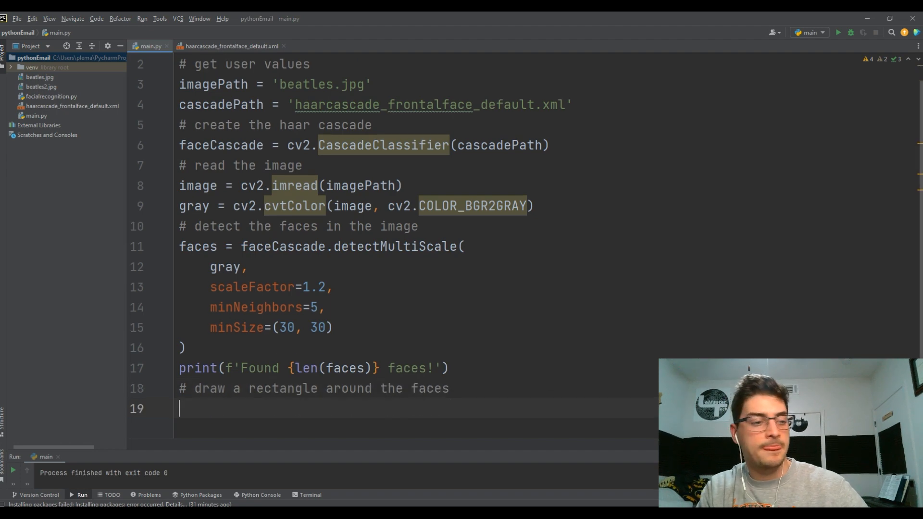
pyautogui.write('for')
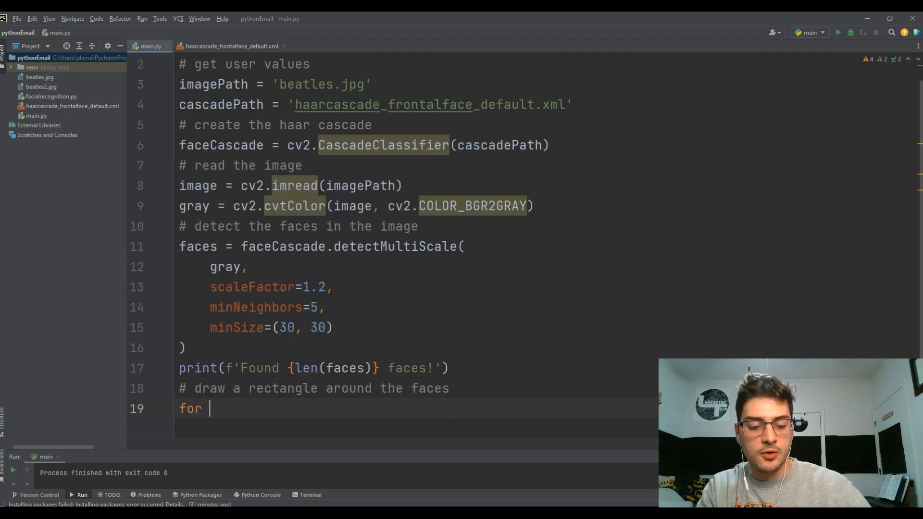
pyautogui.write('(x, y,')
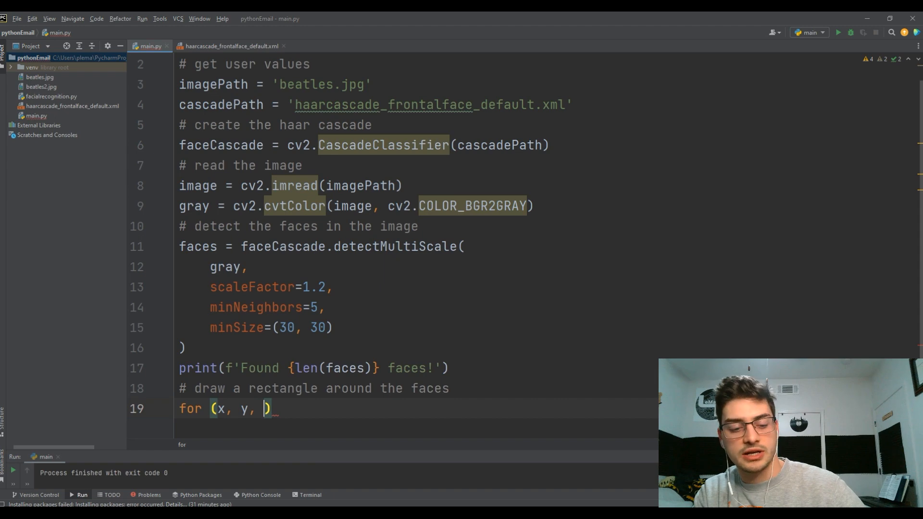
pyautogui.write('w, h,')
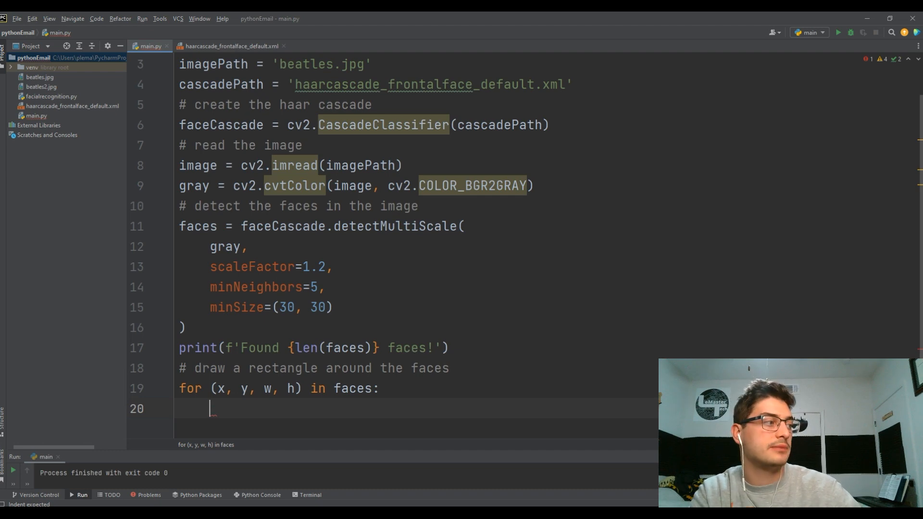
# Step: Draw cv2.rectangle(image, (x,y), (x+w, y+h), (0, 255, 0), 2) for each face inside the loop
pyautogui.write('cv2')
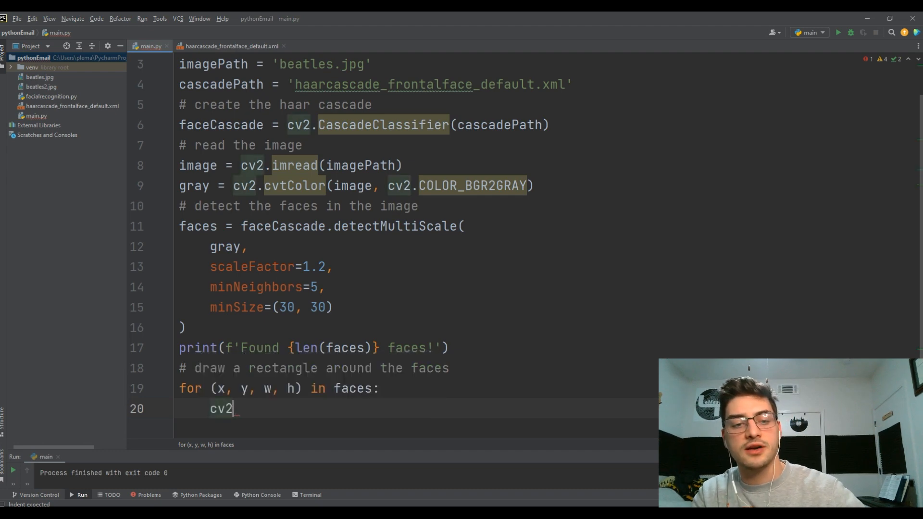
pyautogui.write('.rectangle(')
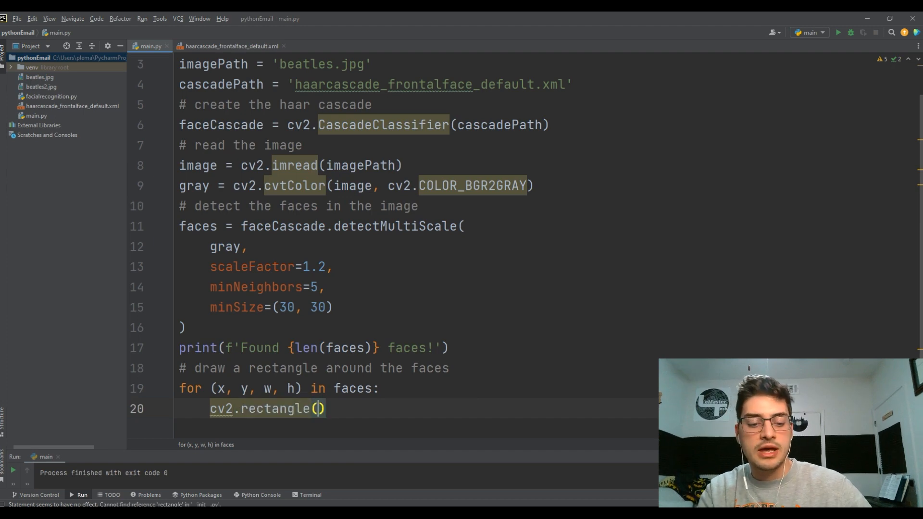
pyautogui.write('image,')
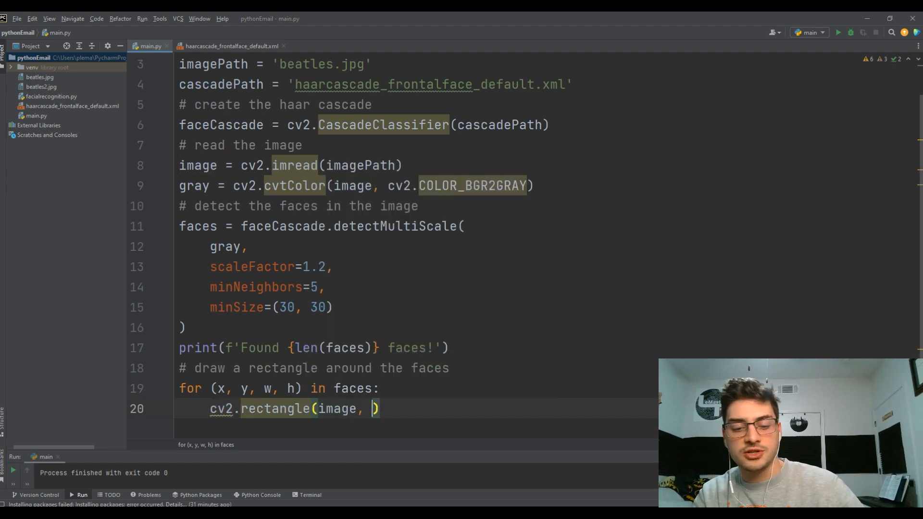
pyautogui.write('(x,y)')
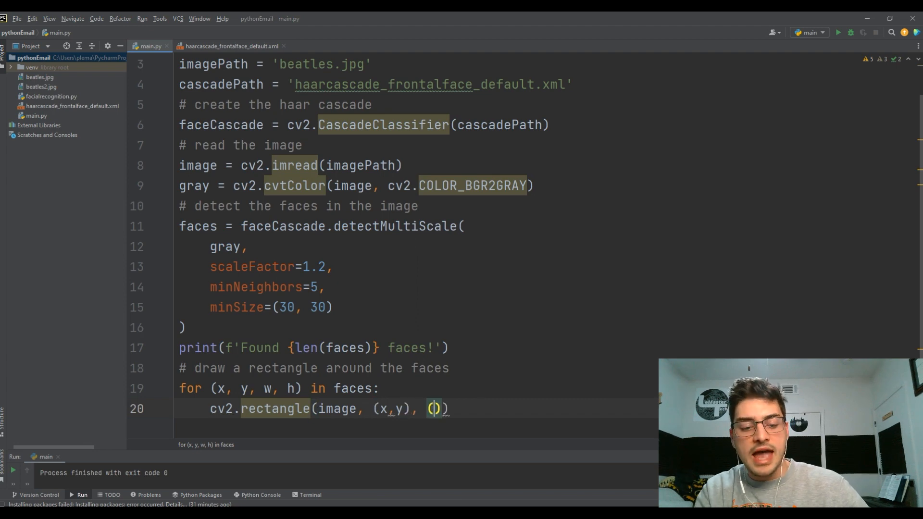
pyautogui.write('x+w,')
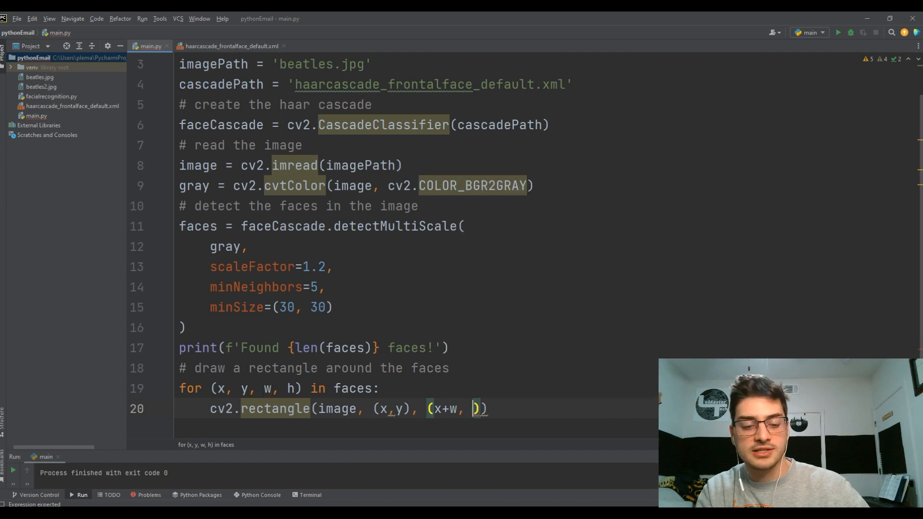
pyautogui.write('y+h')
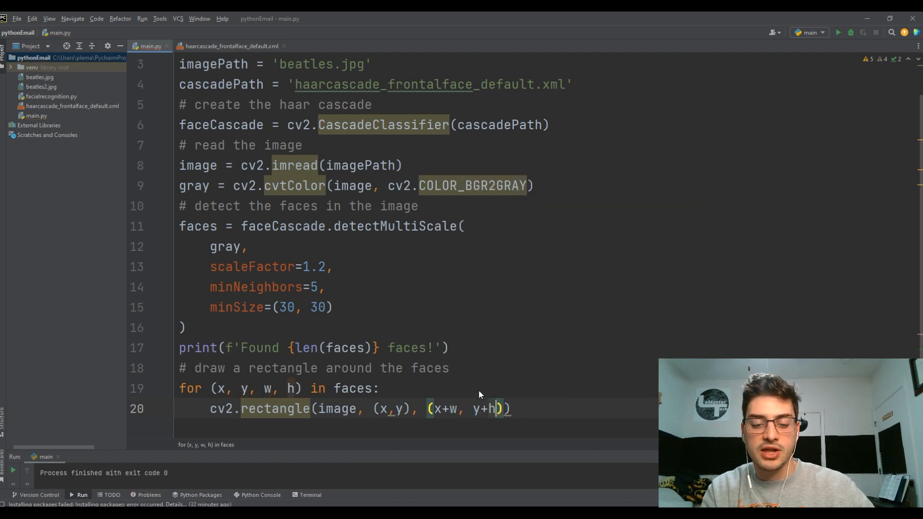
pyautogui.write(',')
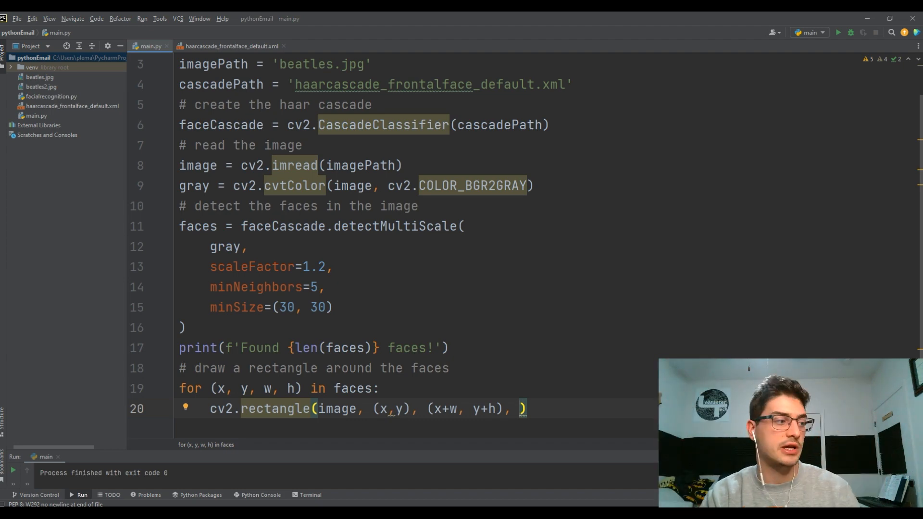
pyautogui.write('(0)')
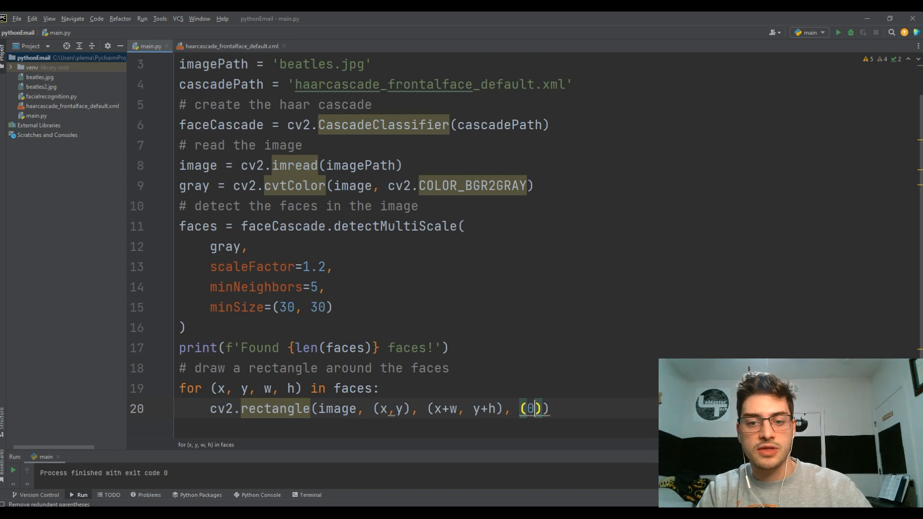
pyautogui.write(', 255, 0')
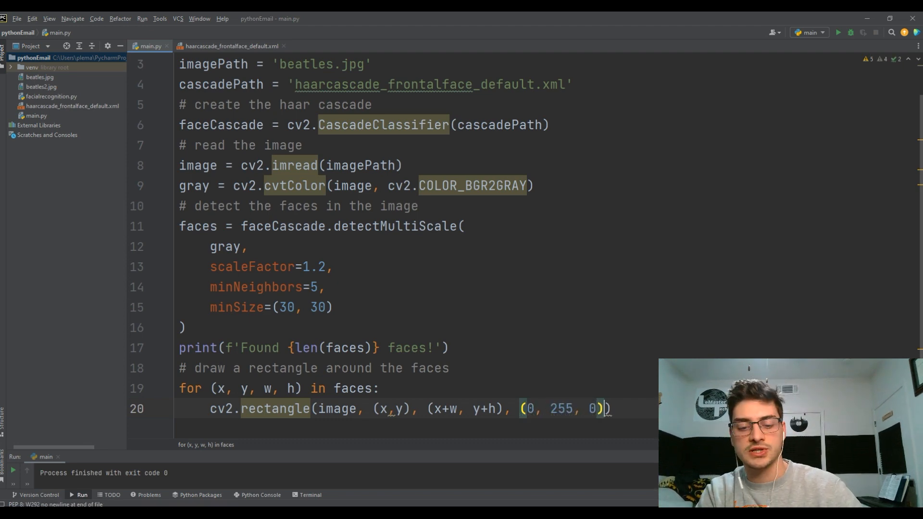
pyautogui.write(', 2')
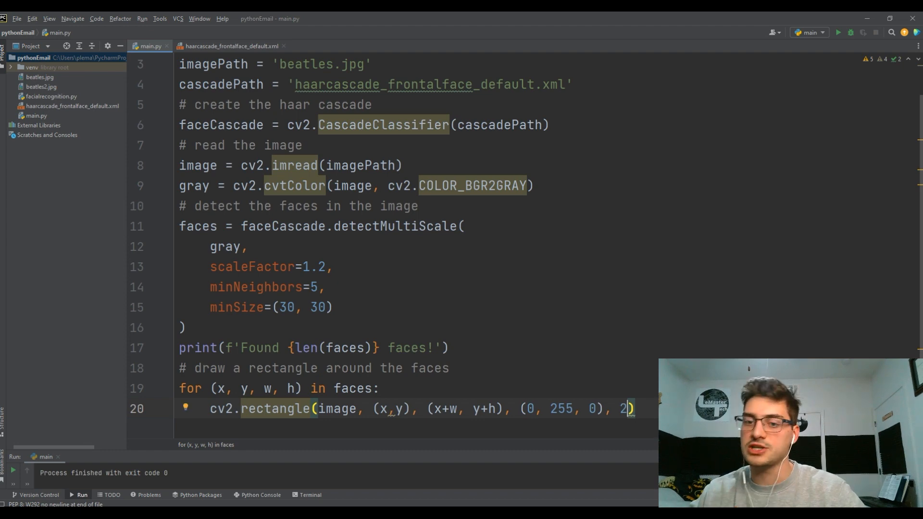
pyautogui.doubleClick(557, 409)
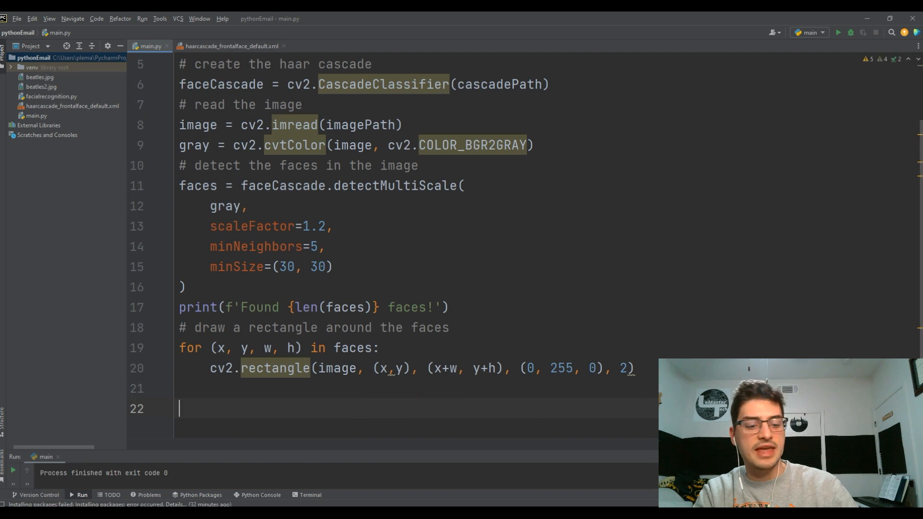
# Step: Show the image with cv2.imshow('Found found', image) and hold it with cv2.waitKey(0)
pyautogui.write('cv2')
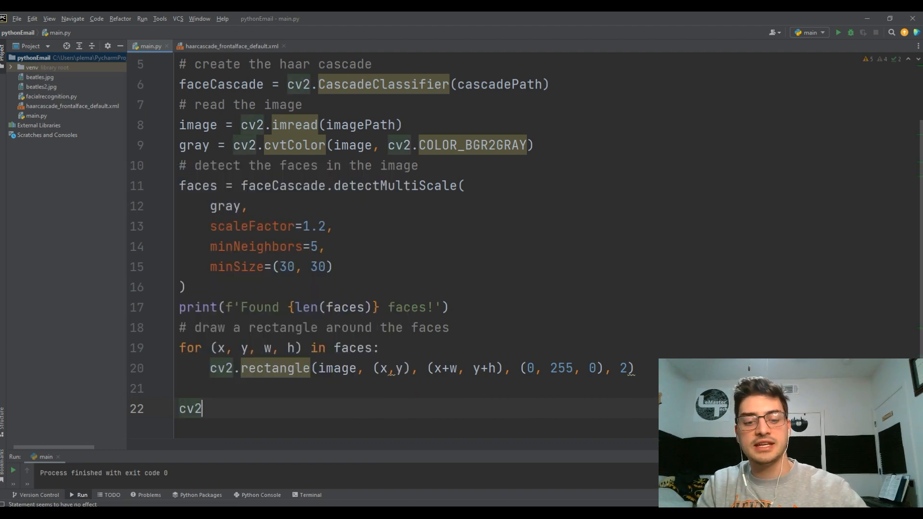
pyautogui.write(".imshow('F")
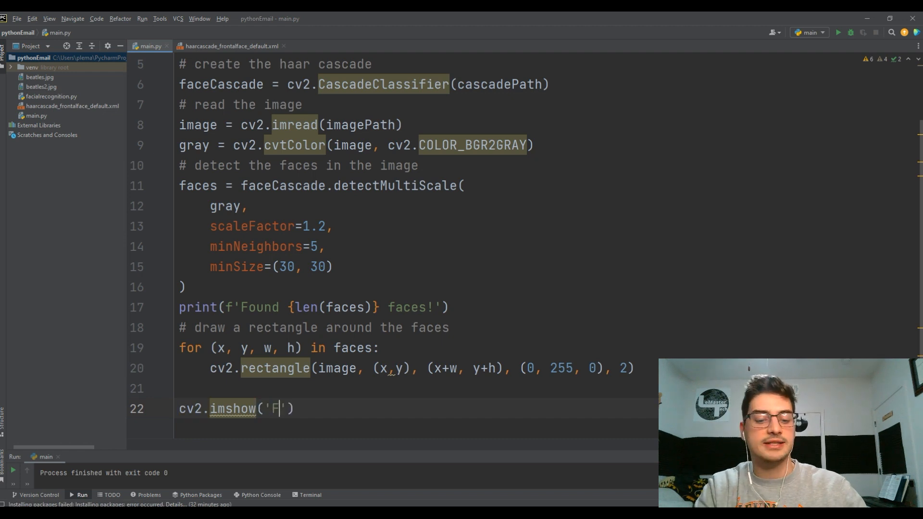
pyautogui.write('ound')
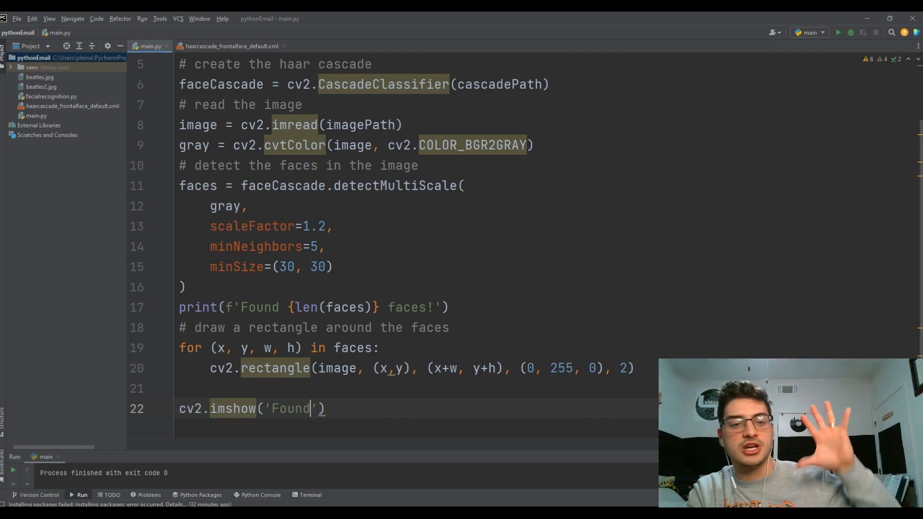
pyautogui.write('found')
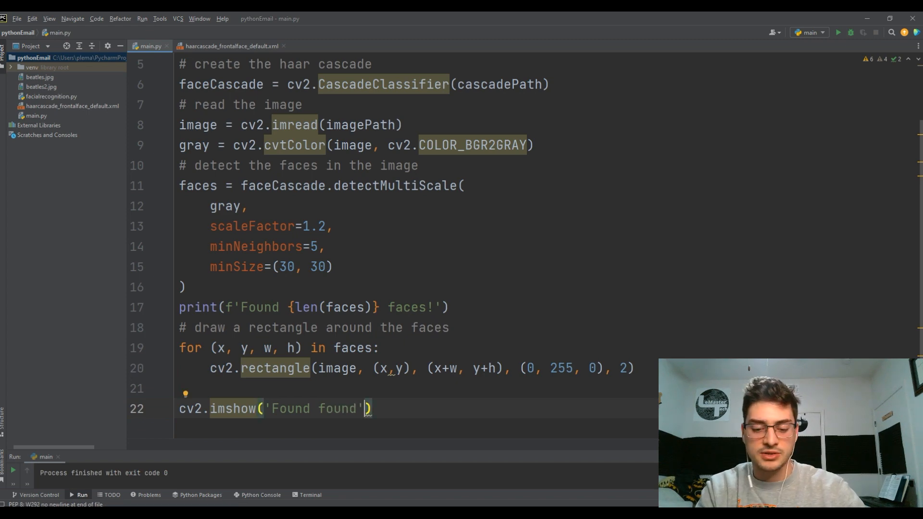
pyautogui.write(', image')
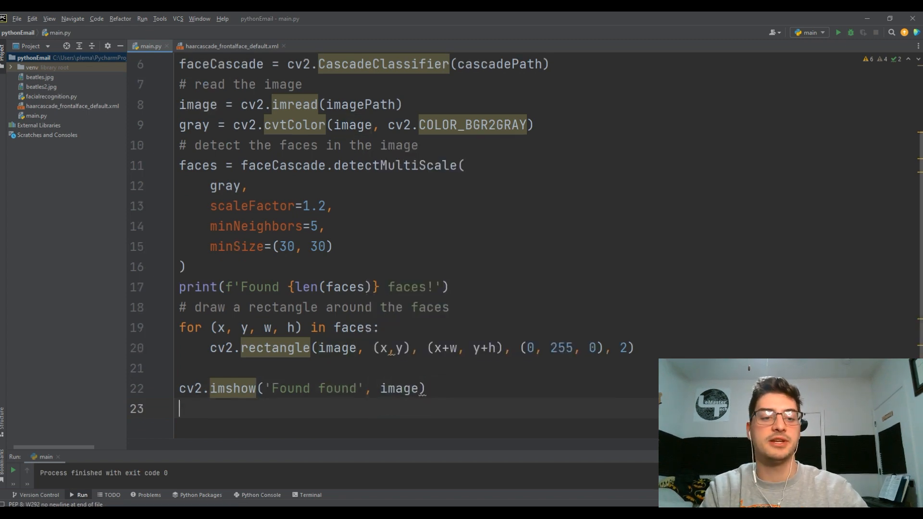
pyautogui.write('cv2')
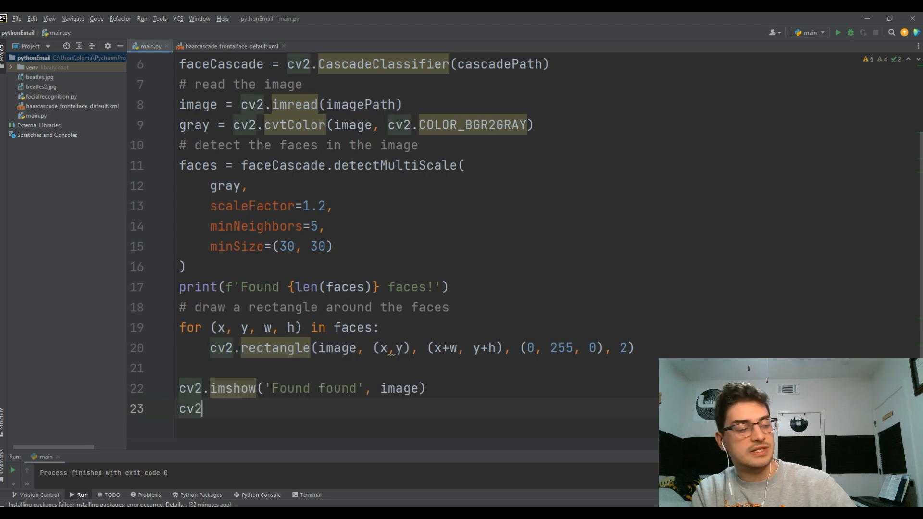
pyautogui.write('.waitKe')
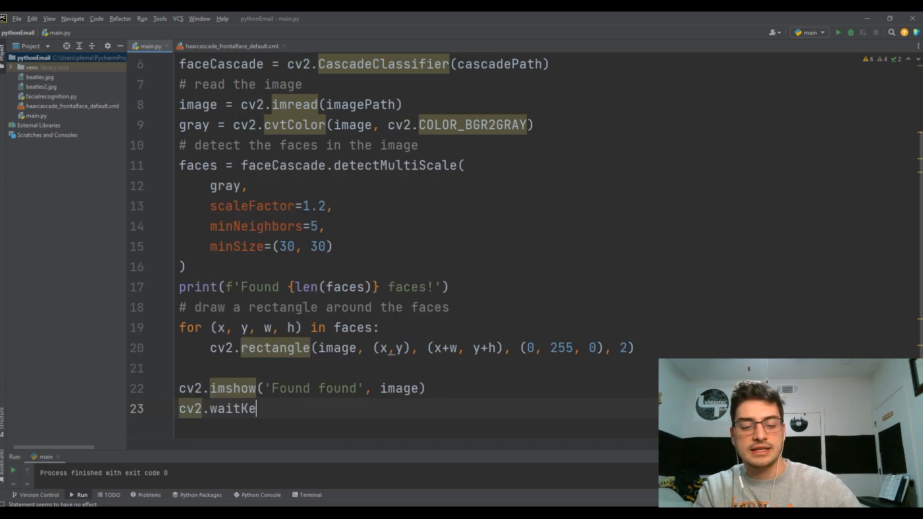
pyautogui.write('y(0)')
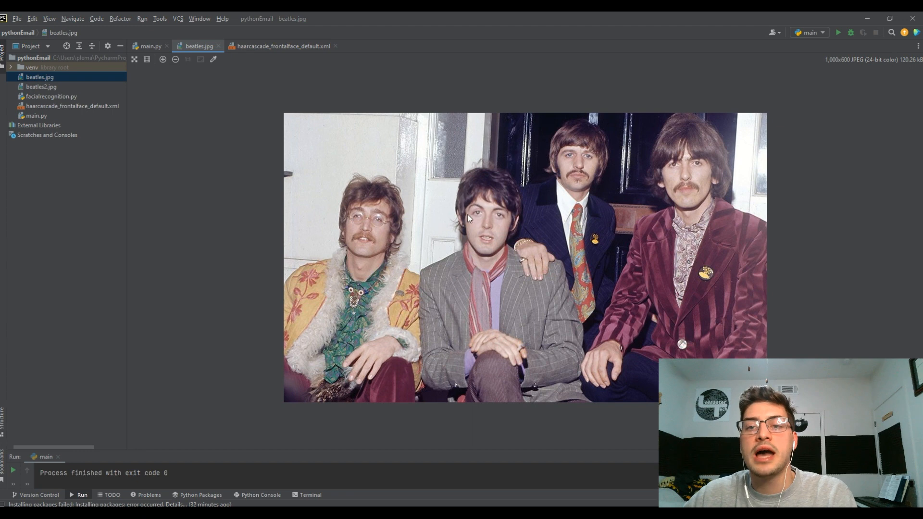
pyautogui.moveTo(398, 239)
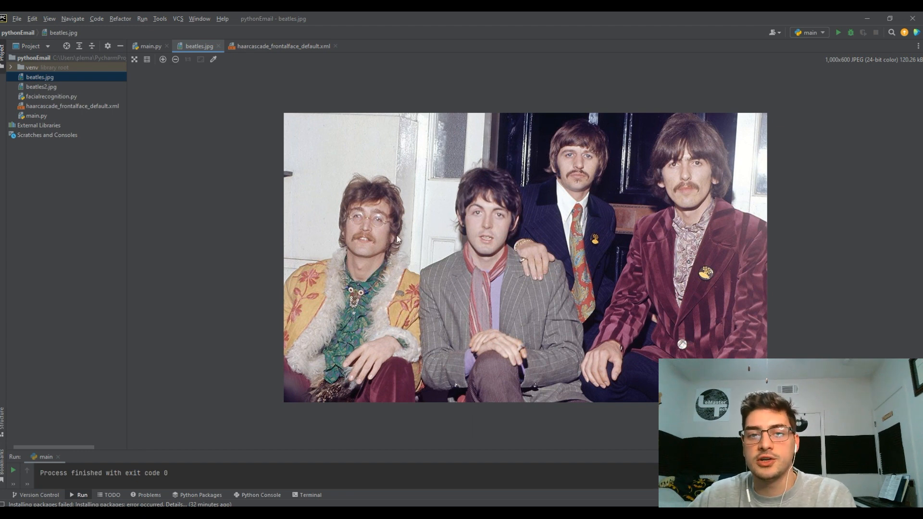
pyautogui.moveTo(362, 297)
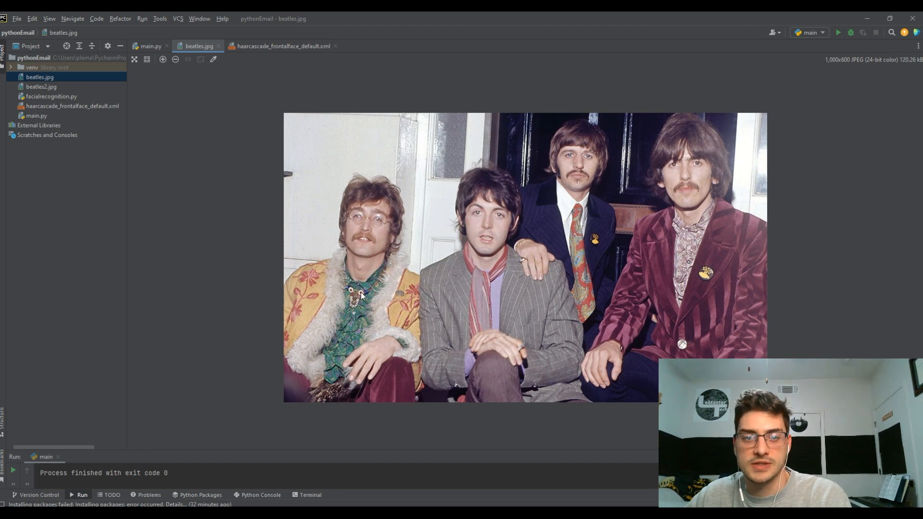
pyautogui.moveTo(723, 167)
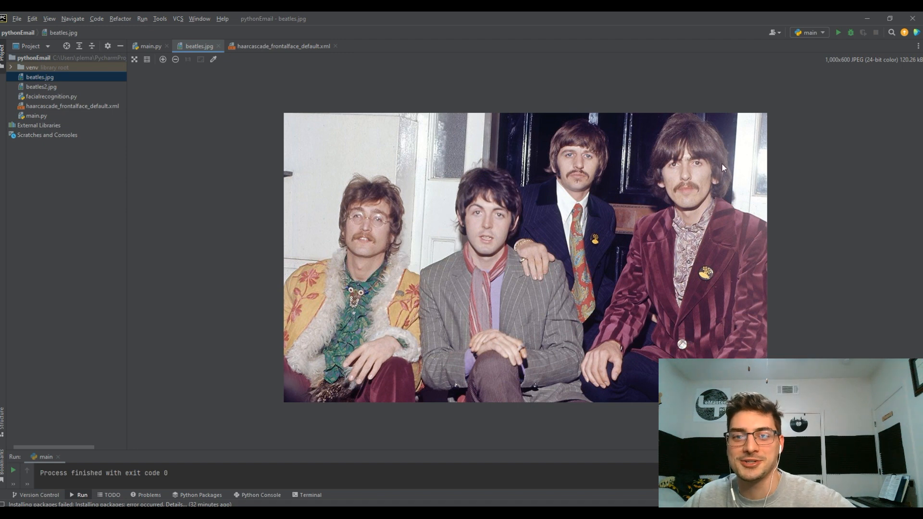
# Step: Return from the beatles.jpg preview to the main.py editor
pyautogui.click(150, 46)
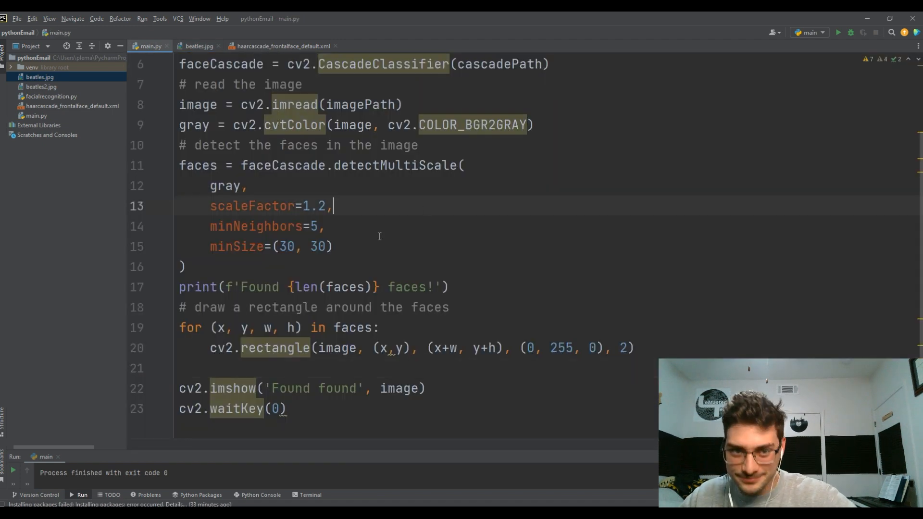
# Step: Rerun with scaleFactor 1.3, confirming beatles.jpg drops from five to four face boxes, and select beatles2.jpg
pyautogui.scroll(3)
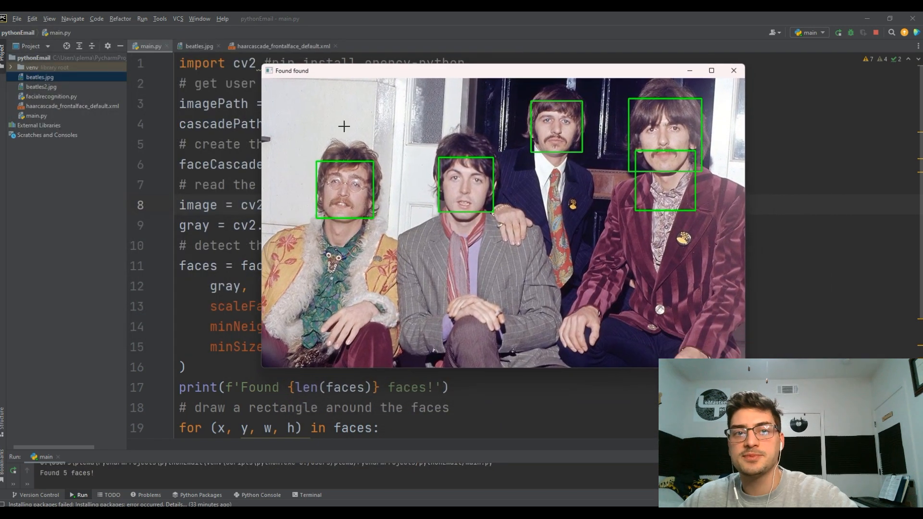
pyautogui.moveTo(694, 207)
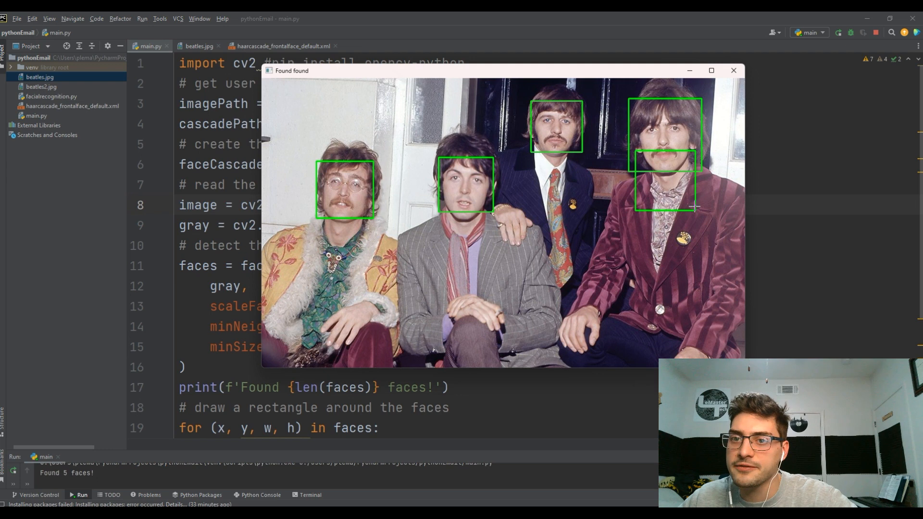
pyautogui.moveTo(659, 163)
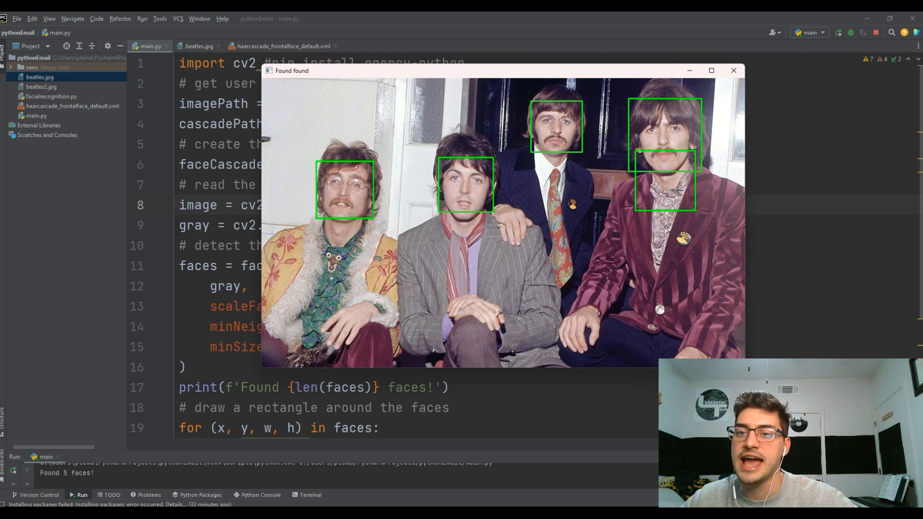
pyautogui.click(733, 70)
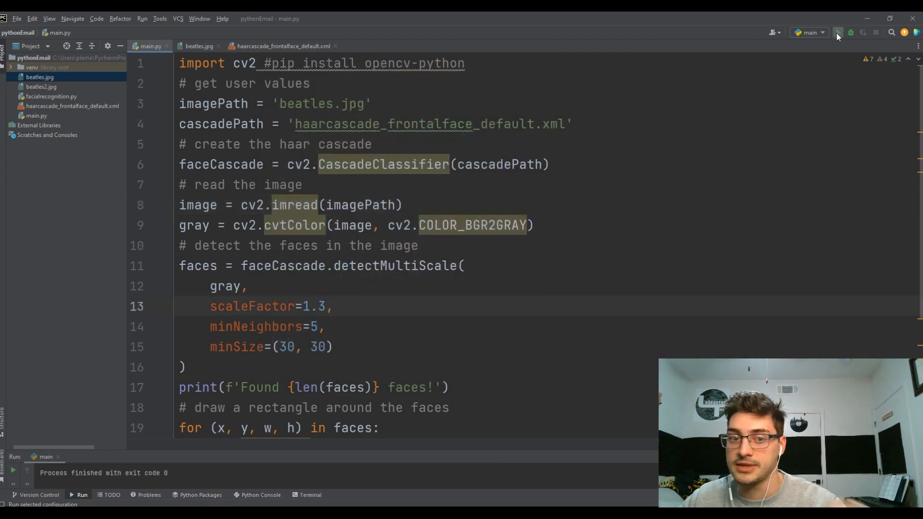
pyautogui.click(838, 33)
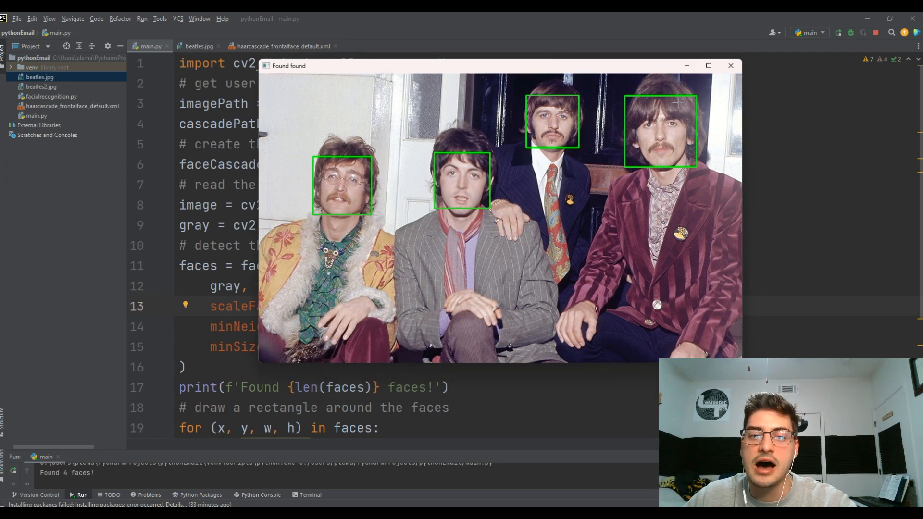
pyautogui.click(730, 65)
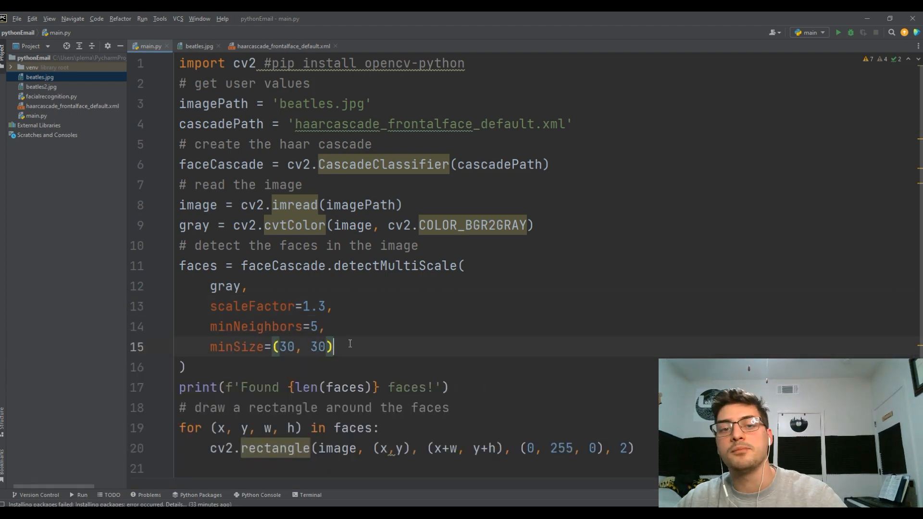
pyautogui.click(41, 87)
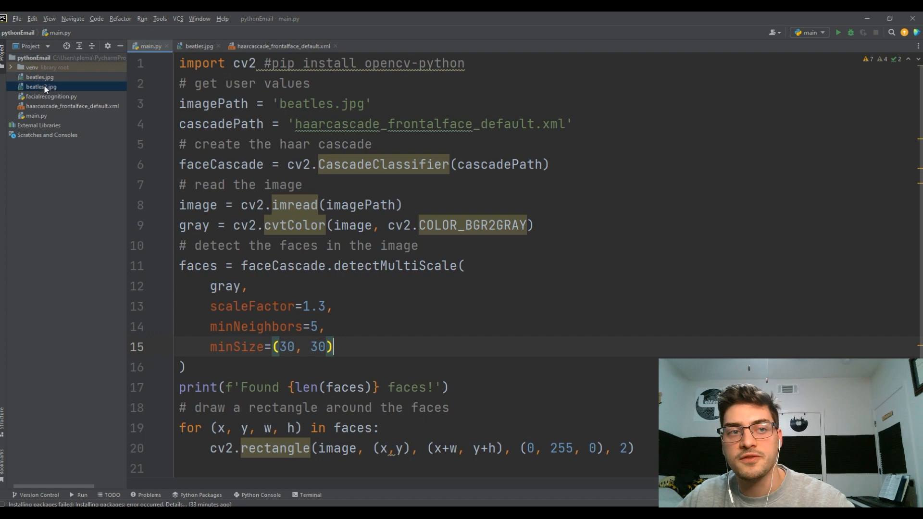
# Step: View beatles2.jpg beside beatles.jpg and return to main.py to set imagePath to 'beatles2.jpg'
pyautogui.doubleClick(41, 87)
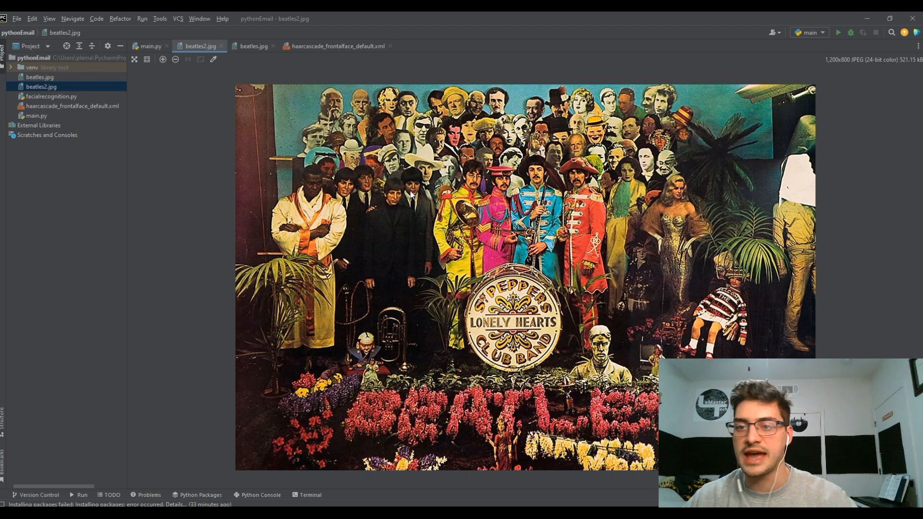
pyautogui.click(252, 47)
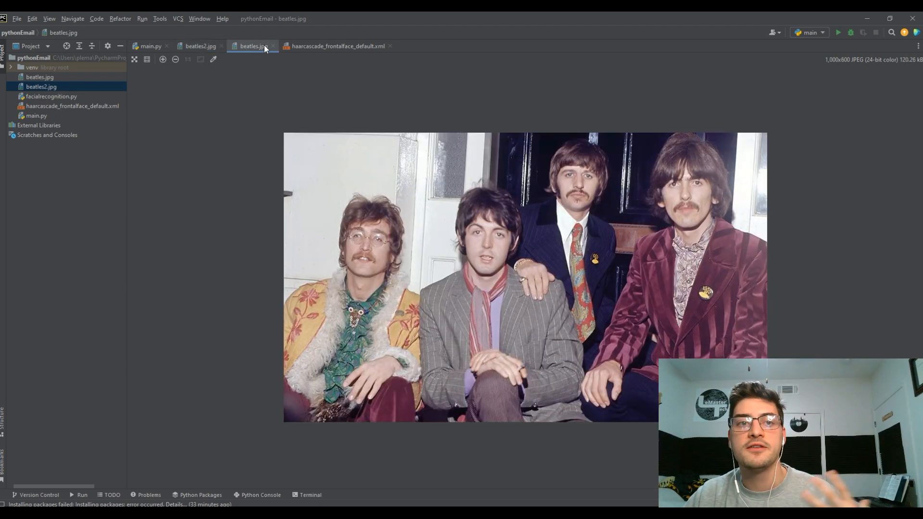
pyautogui.click(199, 47)
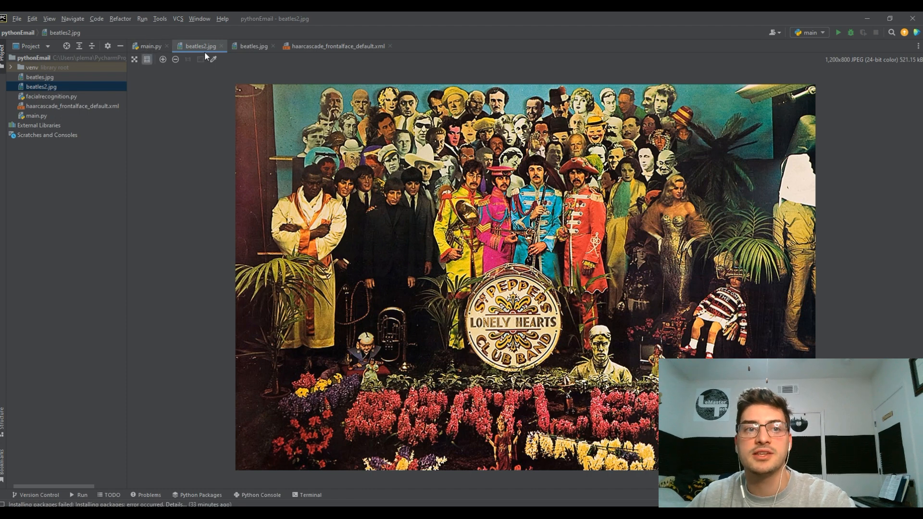
pyautogui.click(150, 46)
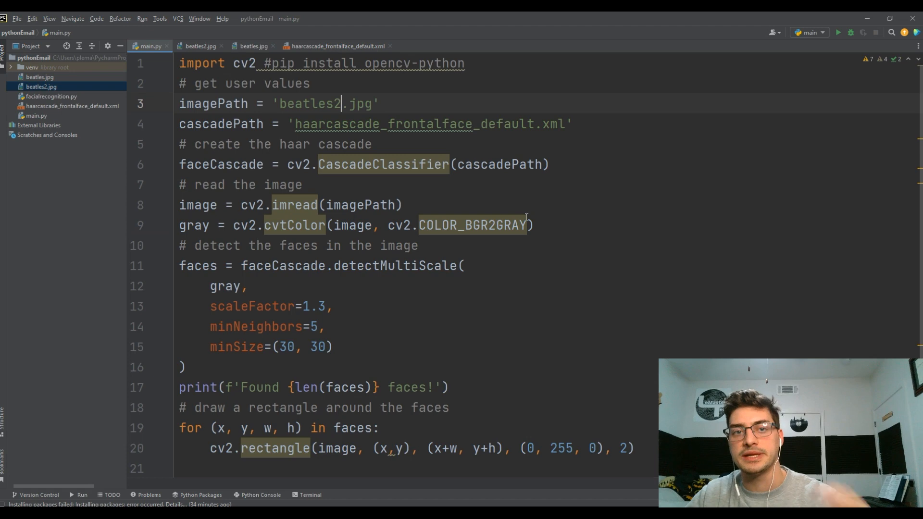
# Step: Run detection on the Sgt. Pepper cover, going from 6 to 17 boxed faces with scaleFactor 1.1
pyautogui.click(839, 33)
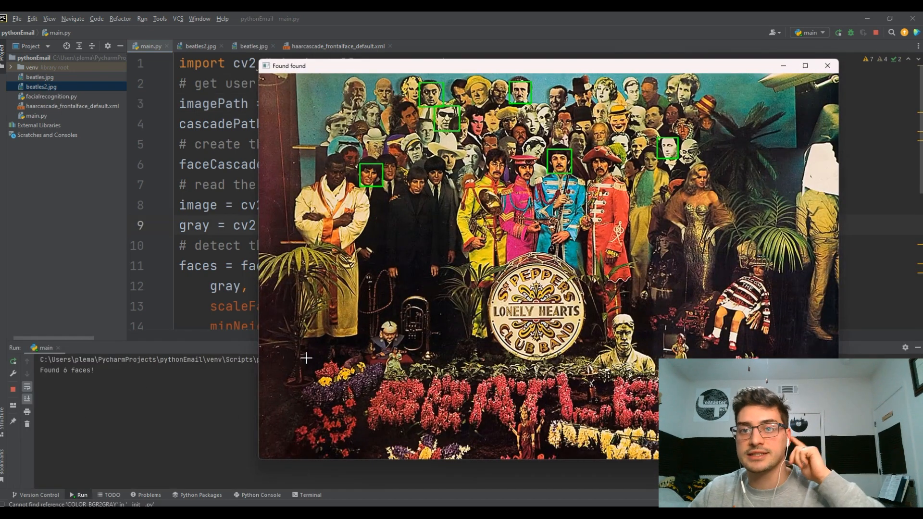
pyautogui.moveTo(455, 121)
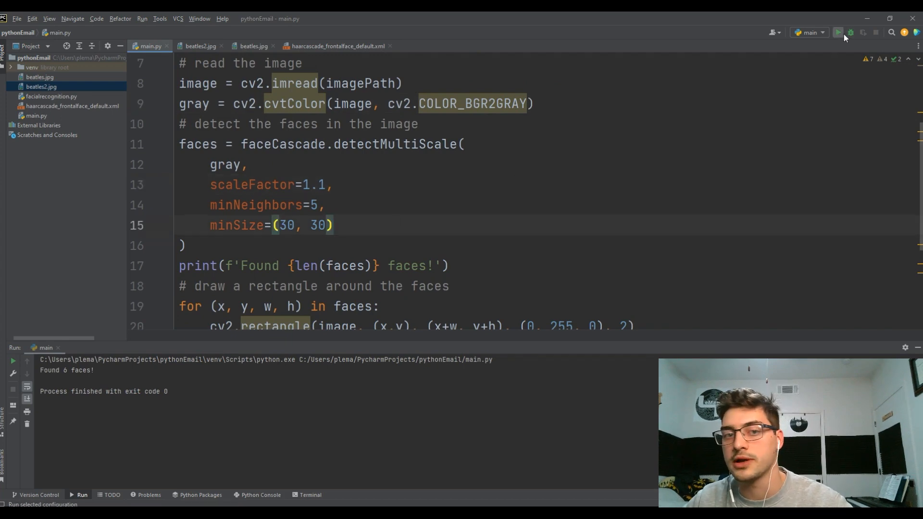
pyautogui.click(839, 33)
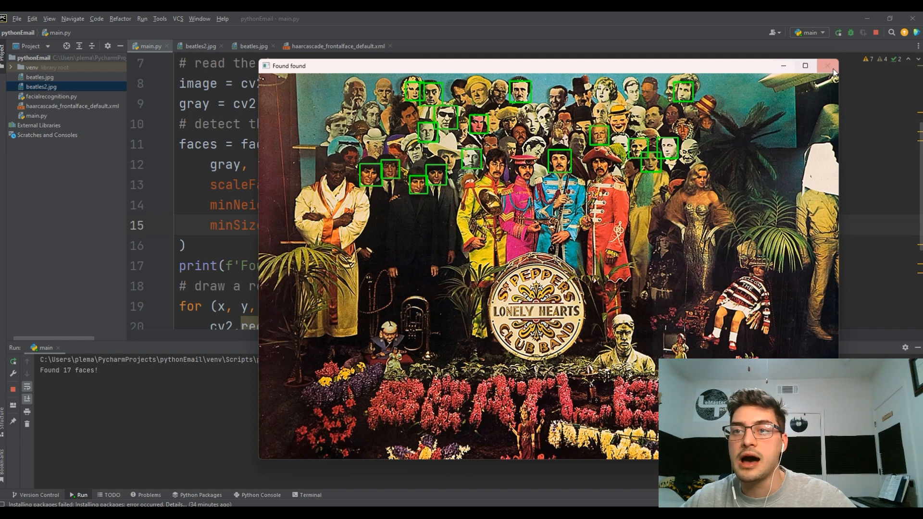
# Step: Change scaleFactor from 1.1 to 1.05 and rerun, getting 32 face boxes on the cover
pyautogui.click(827, 66)
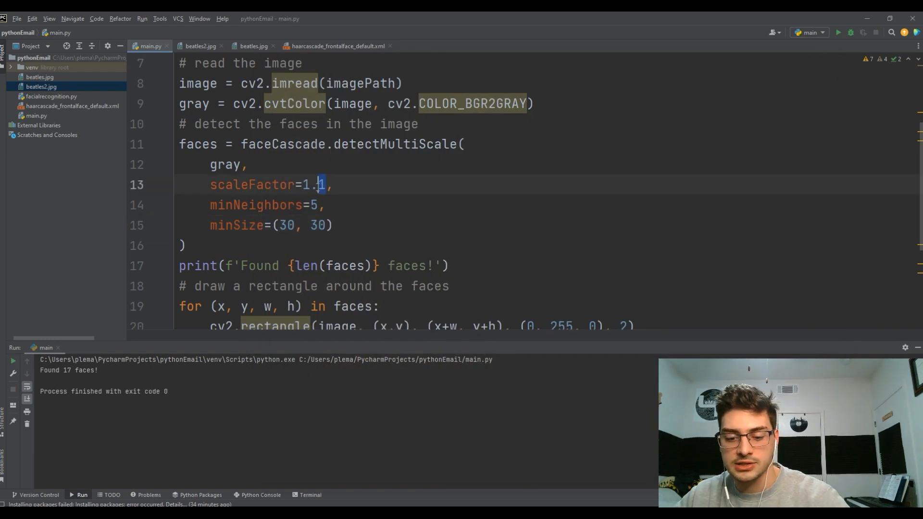
pyautogui.press('Backspace')
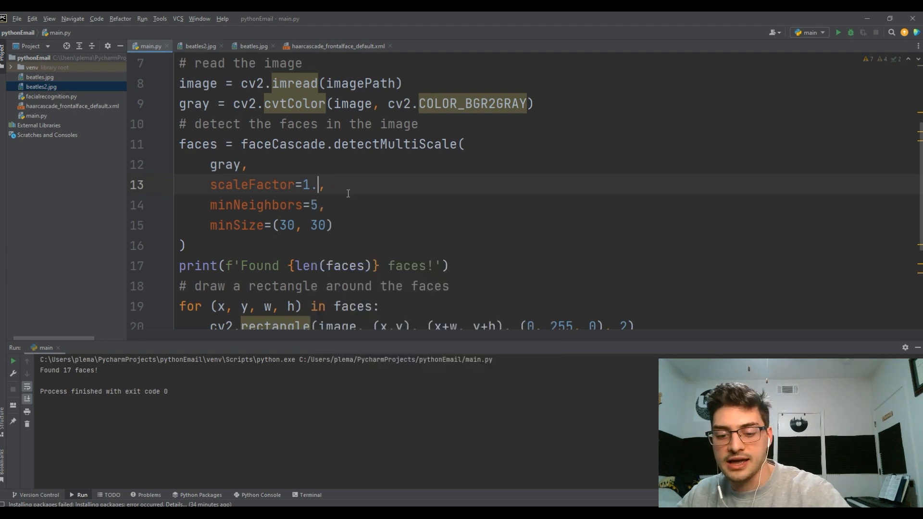
pyautogui.write('05,')
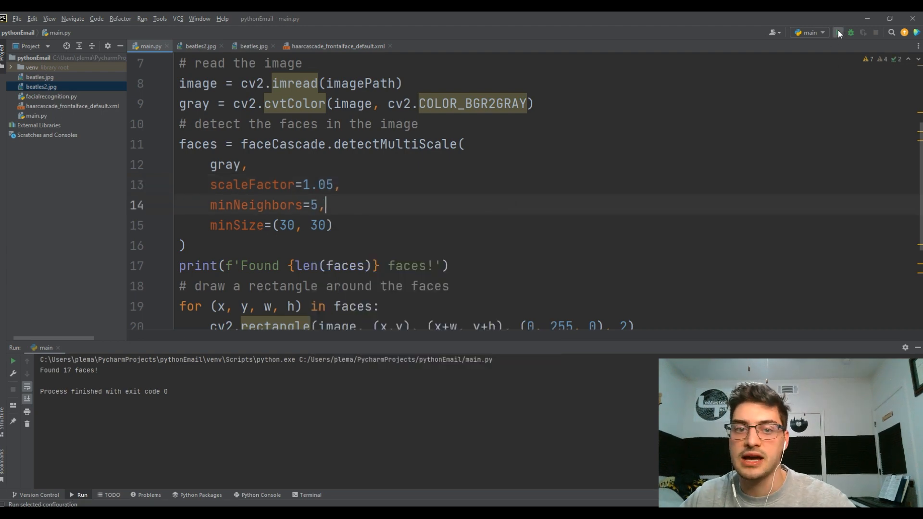
pyautogui.click(838, 33)
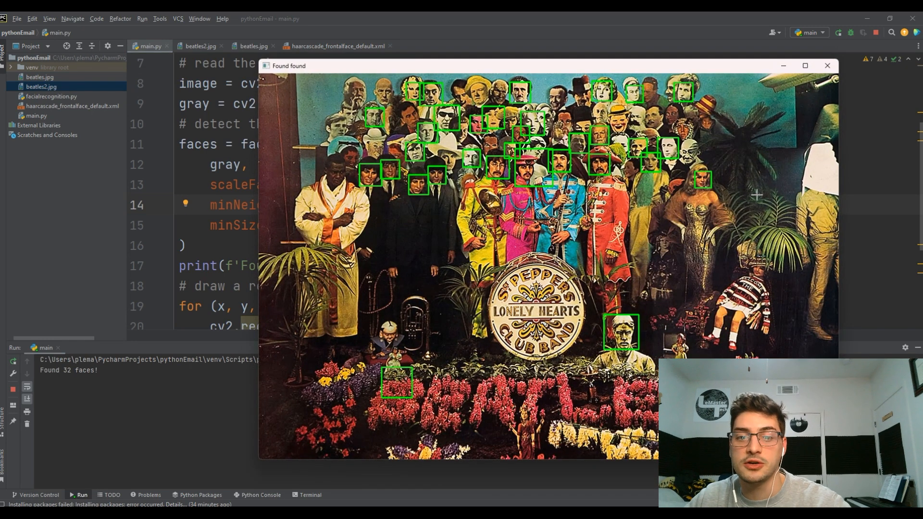
pyautogui.moveTo(669, 328)
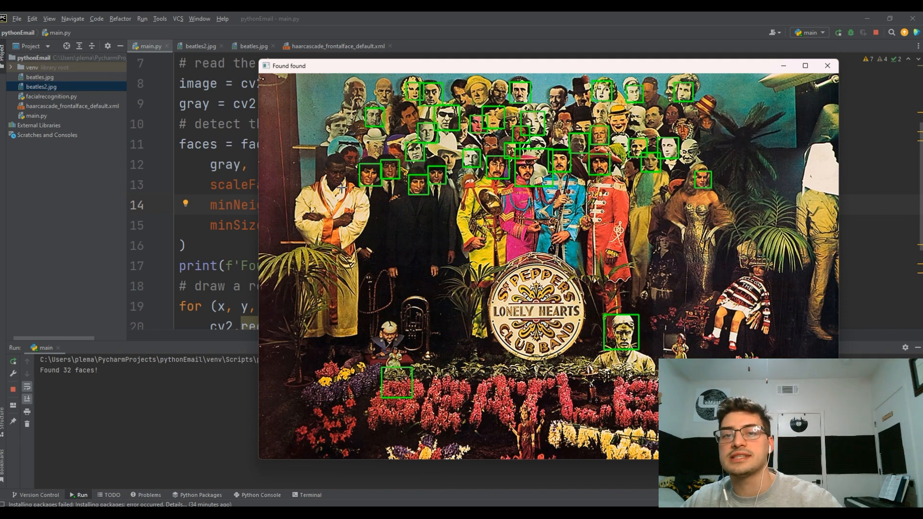
pyautogui.moveTo(828, 66)
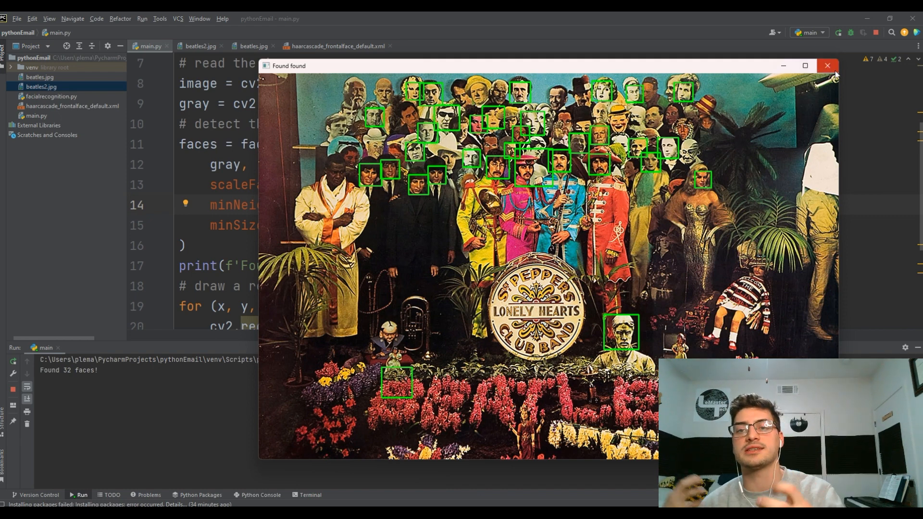
pyautogui.moveTo(720, 191)
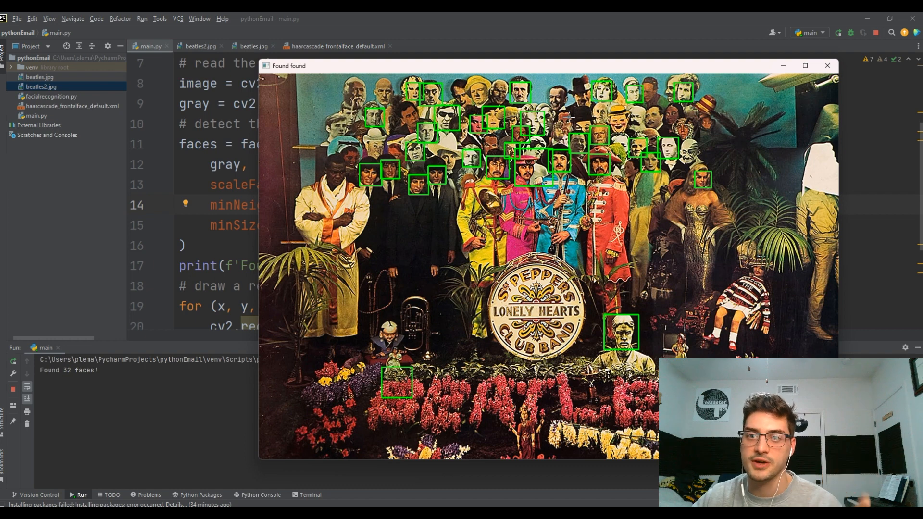
pyautogui.moveTo(739, 171)
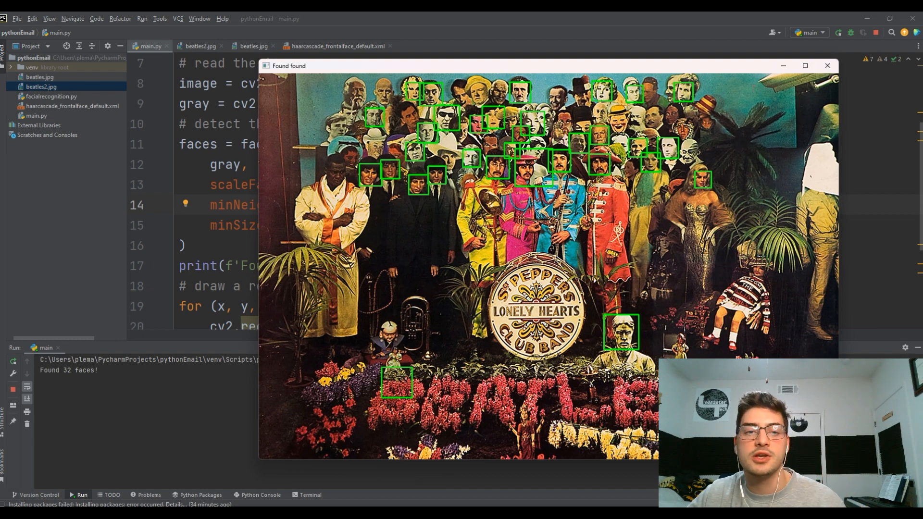
# Step: Rerun with minNeighbors at 3 so the album cover shows 42 face boxes
pyautogui.click(827, 65)
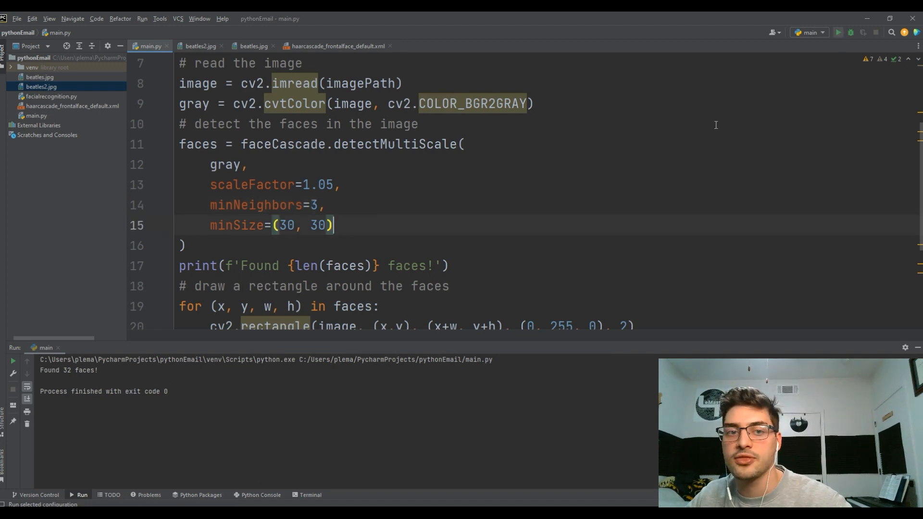
pyautogui.click(838, 33)
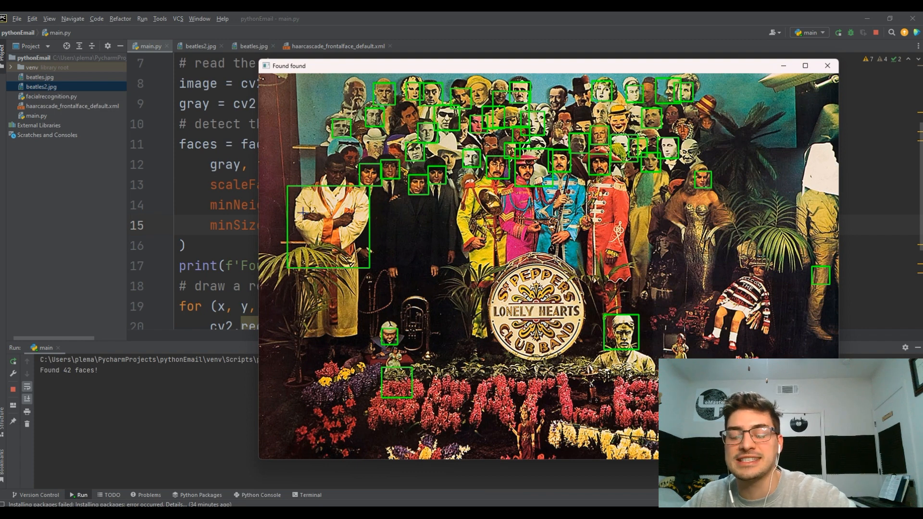
pyautogui.moveTo(429, 347)
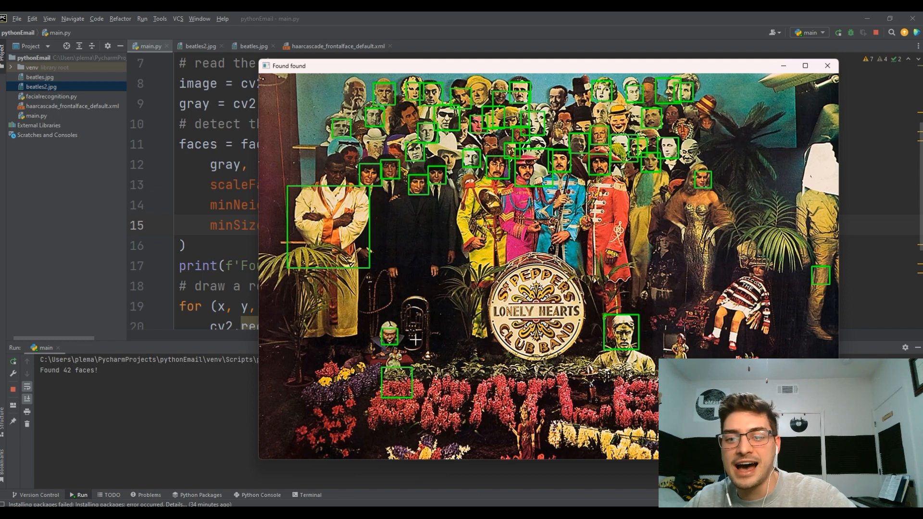
# Step: Set minSize to (20, 20), rerun to get 46 face boxes, then close the result window
pyautogui.click(829, 65)
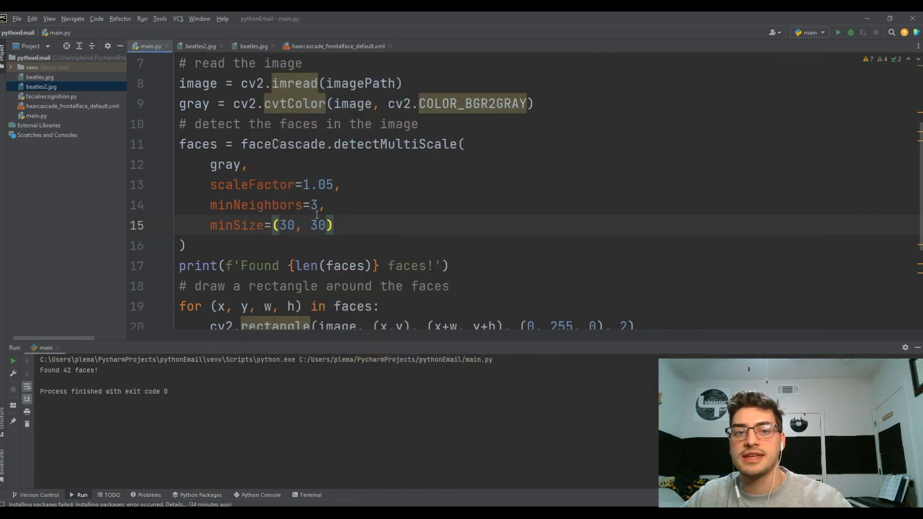
pyautogui.write('20')
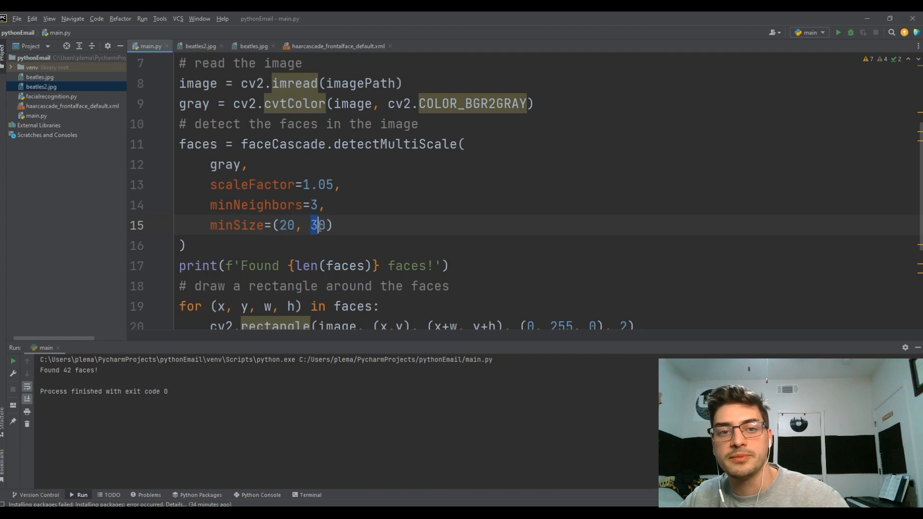
pyautogui.click(839, 33)
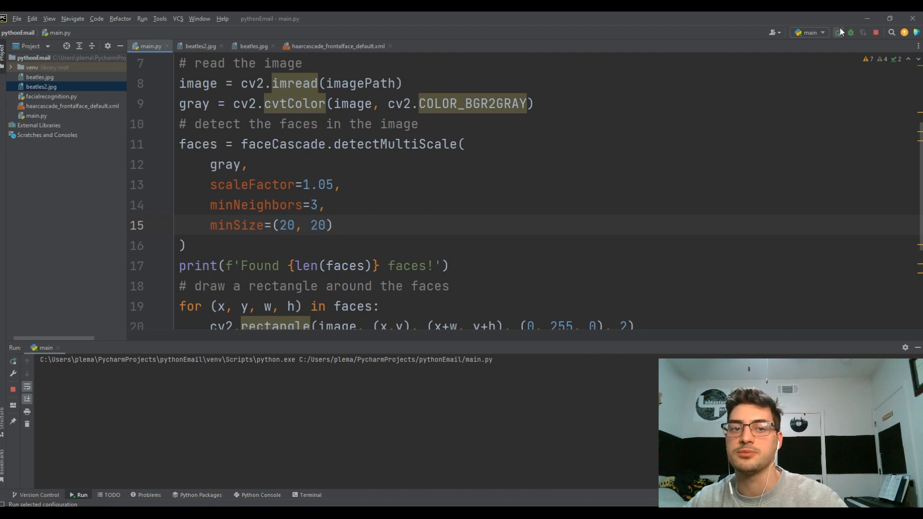
pyautogui.click(840, 33)
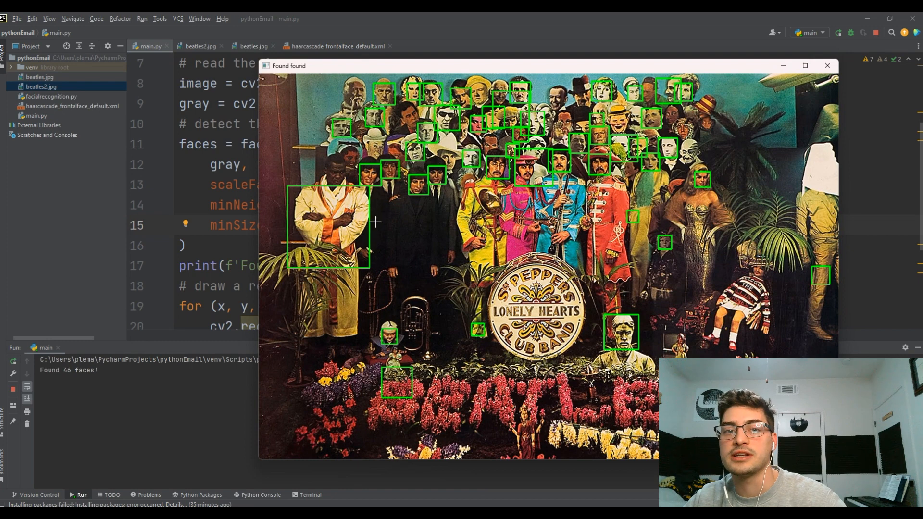
pyautogui.moveTo(836, 88)
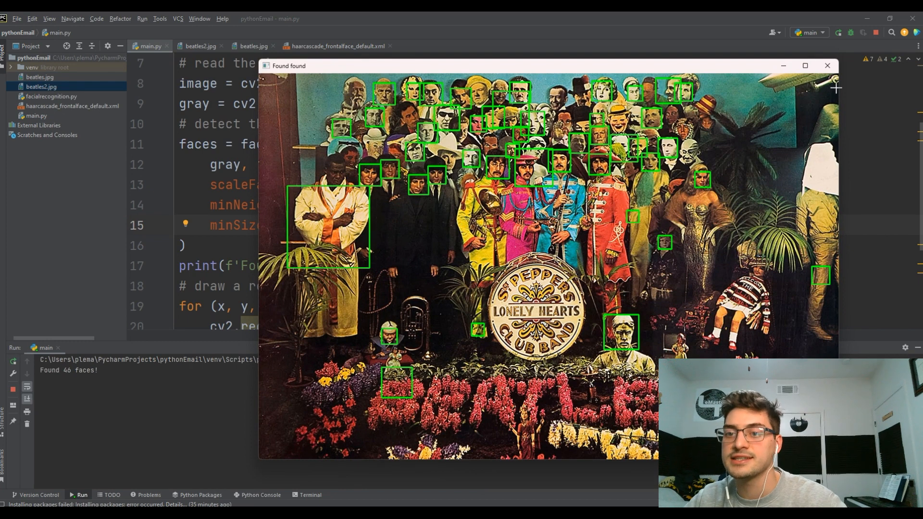
pyautogui.click(827, 66)
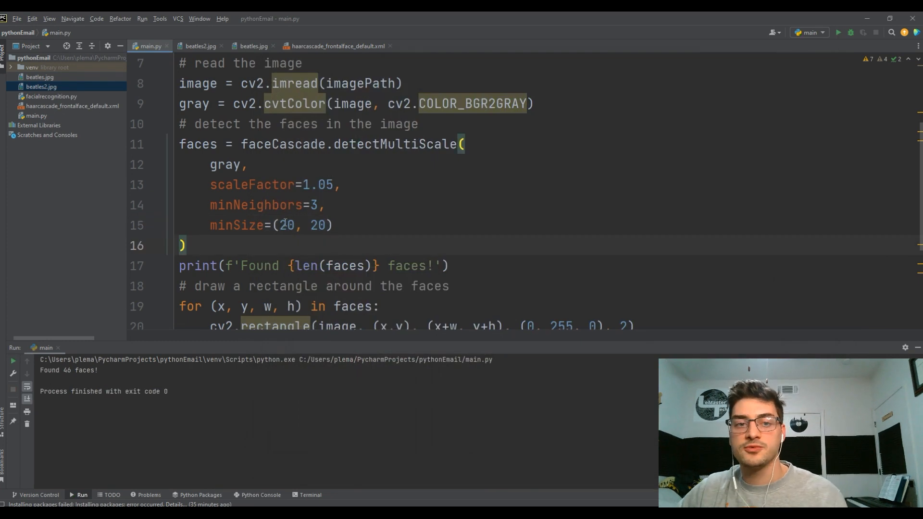
# Step: Restore minNeighbors to 5 and minSize to (30, 30), keeping scaleFactor at 1.05
pyautogui.write('30')
pyautogui.click(549, 205)
pyautogui.write('5')
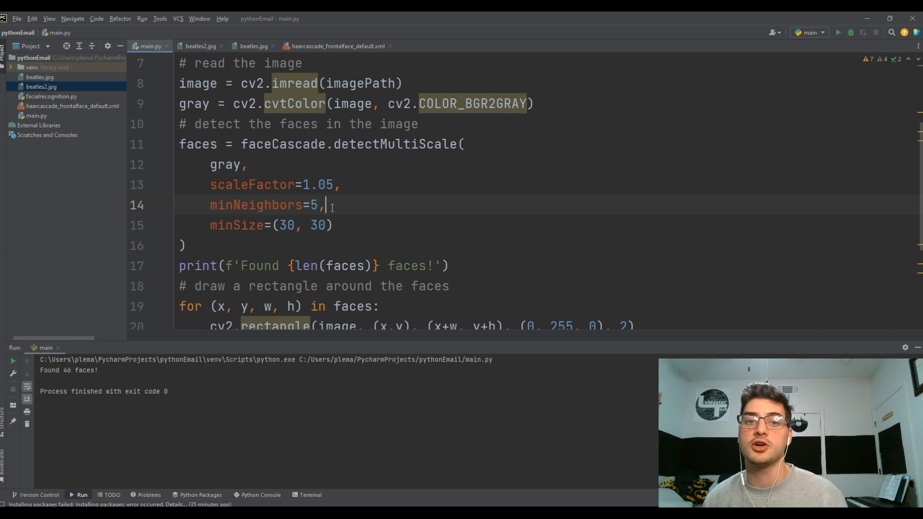
pyautogui.moveTo(306, 219)
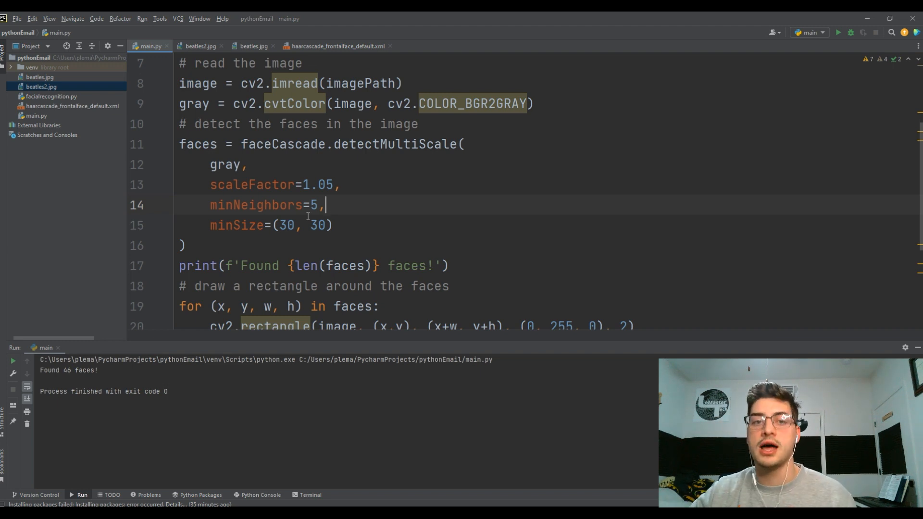
pyautogui.scroll(3)
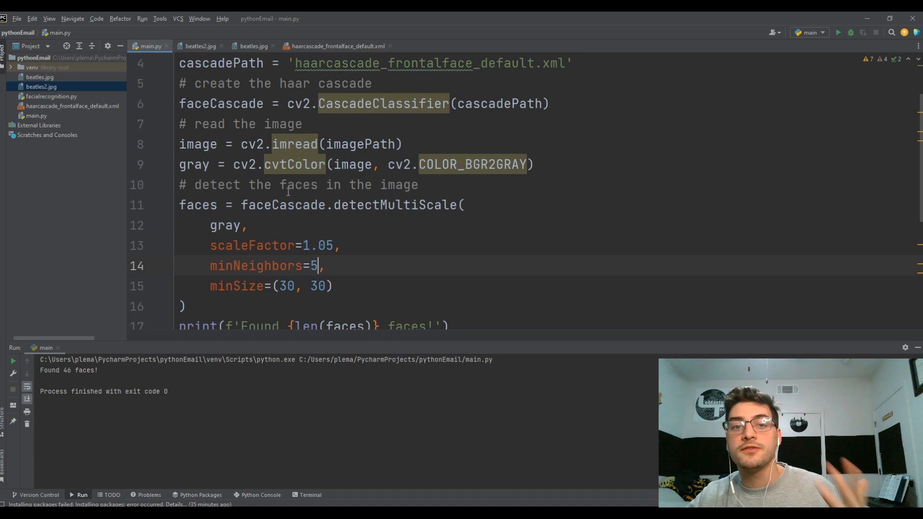
pyautogui.moveTo(410, 217)
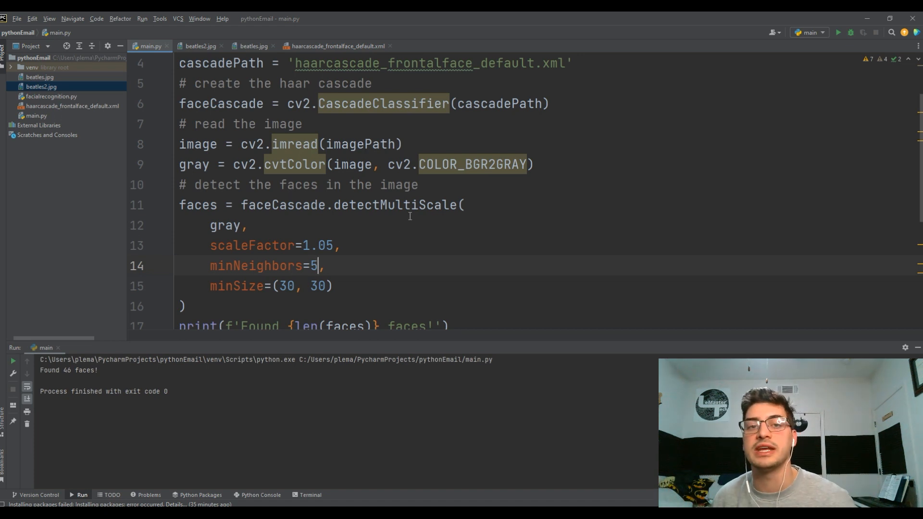
pyautogui.moveTo(891, 289)
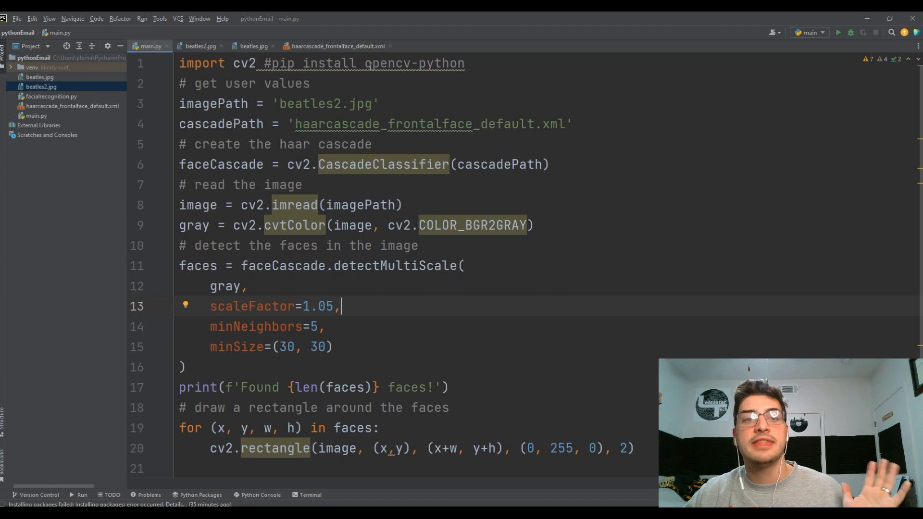
# Step: Browse the haarcascade_frontalface_default.xml file, then return to main.py
pyautogui.click(336, 46)
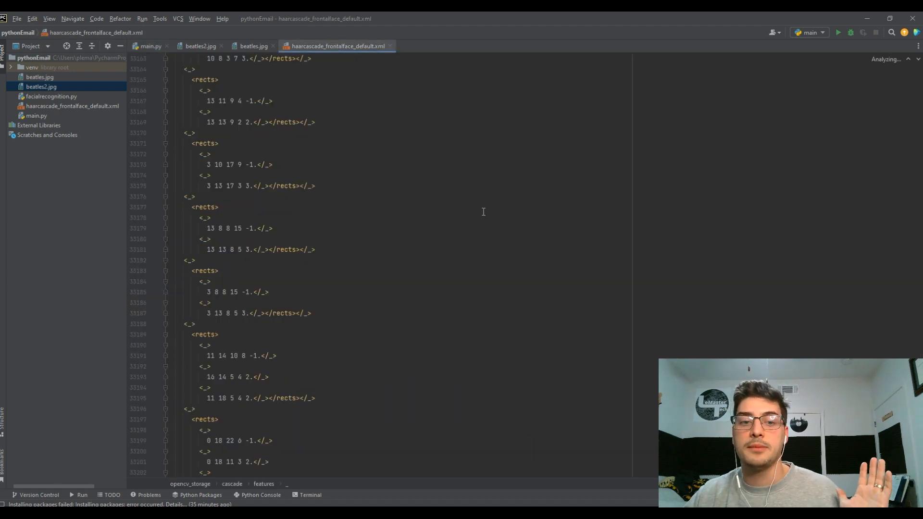
pyautogui.scroll(-3)
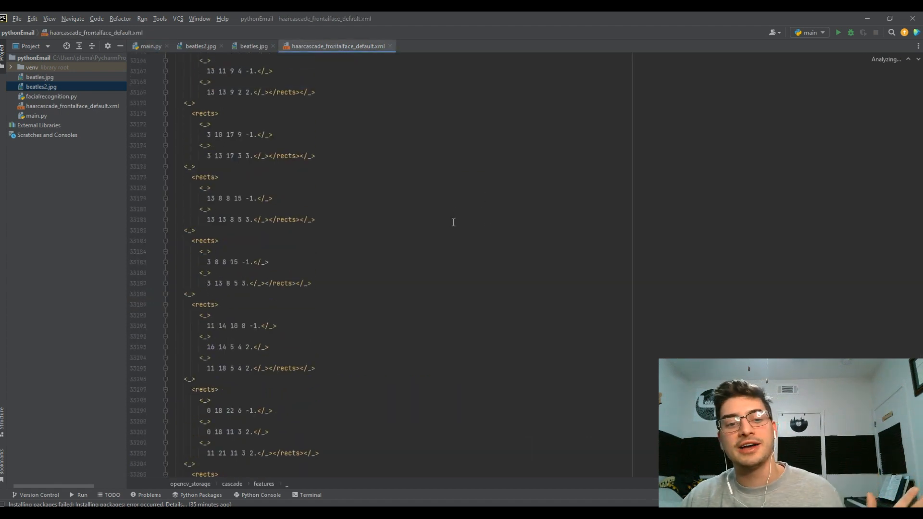
pyautogui.scroll(3)
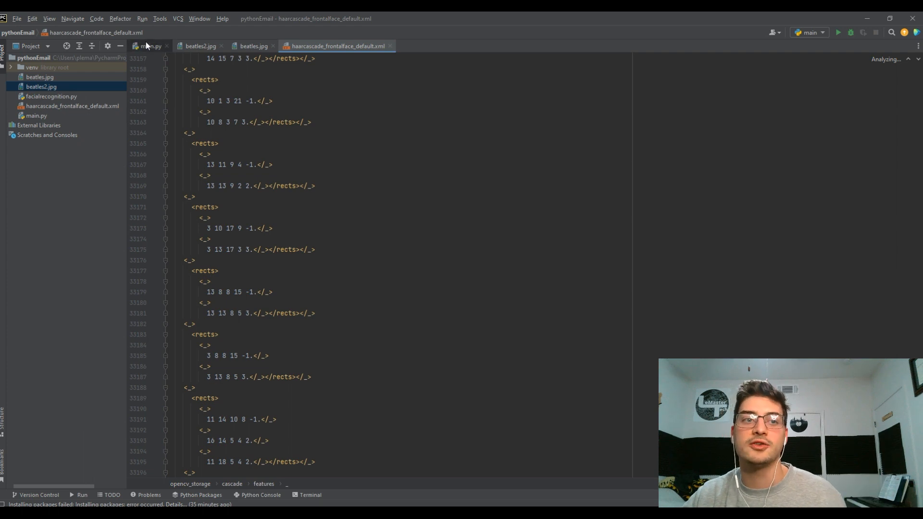
pyautogui.click(150, 46)
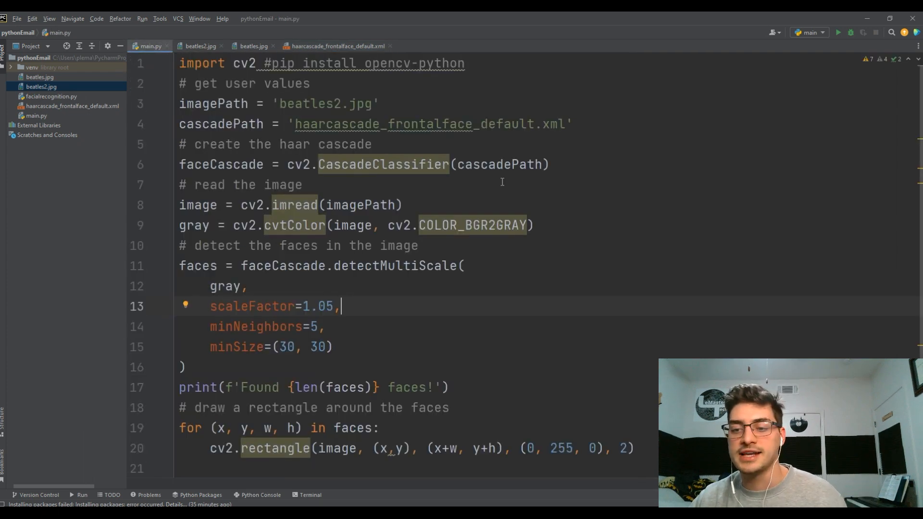